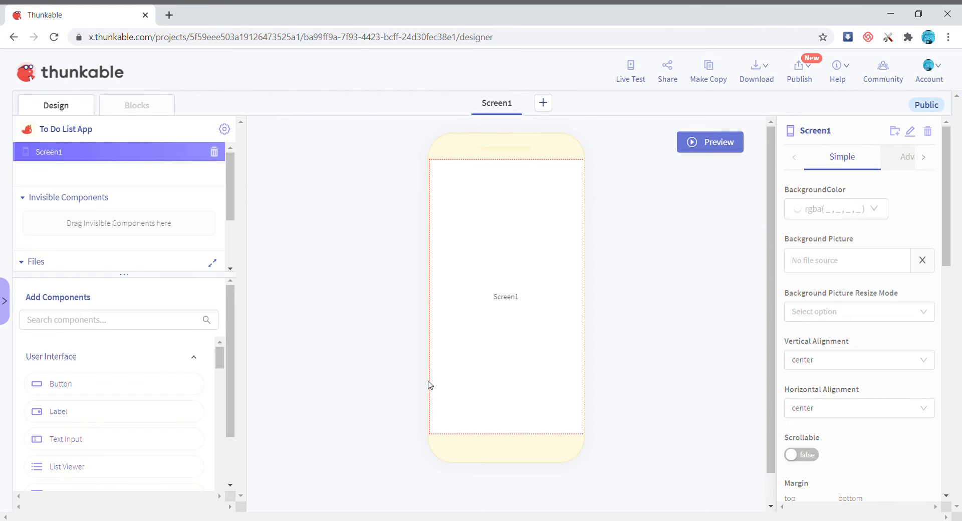
mouse_move(723, 252)
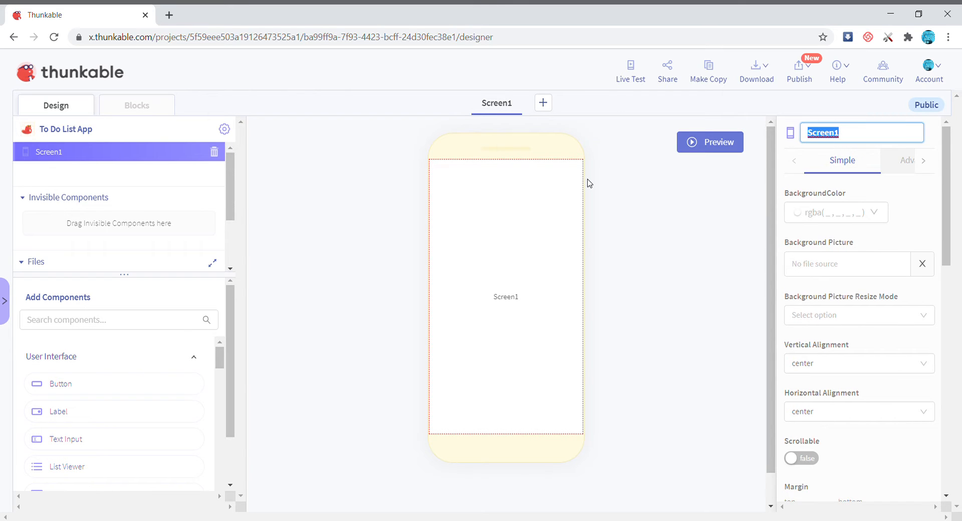
Step: Rename Screen1 to Items and add a new blank screen named Edit/modify
text(Items)
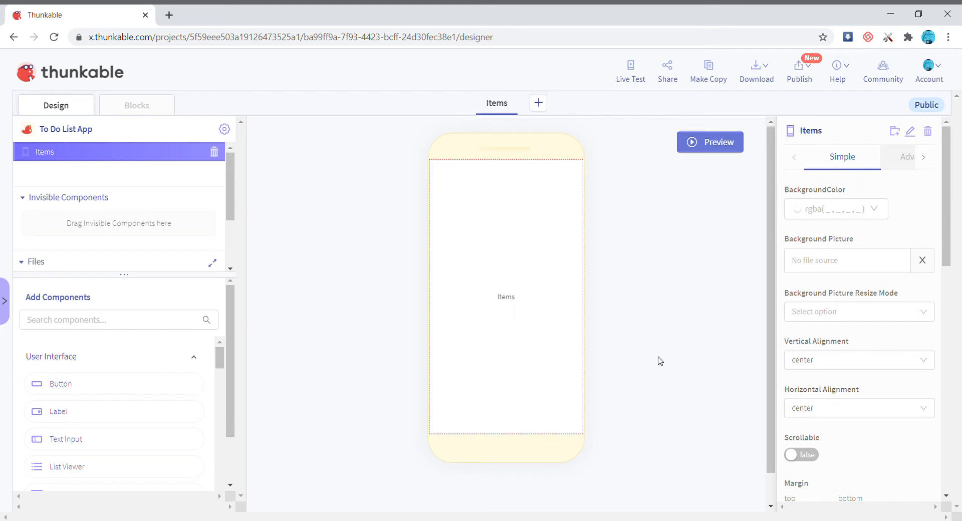
click(538, 103)
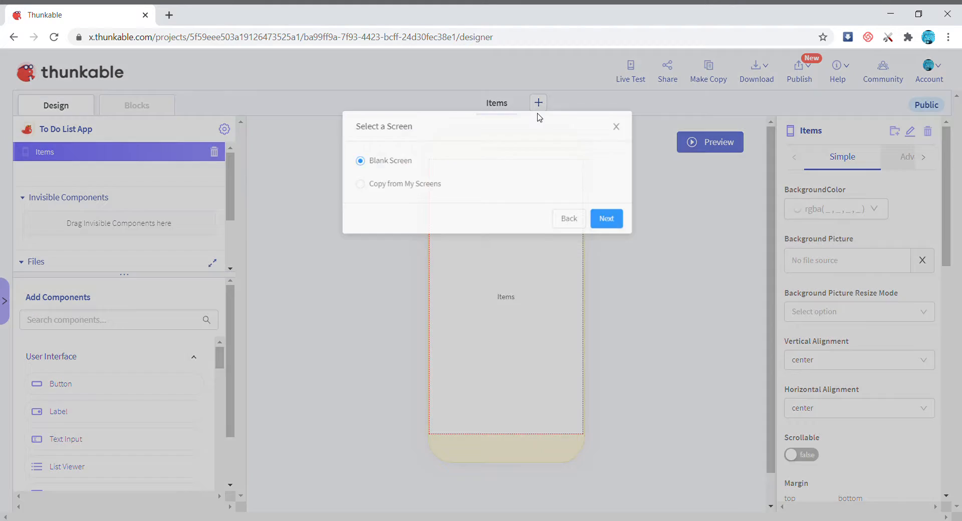
click(606, 218)
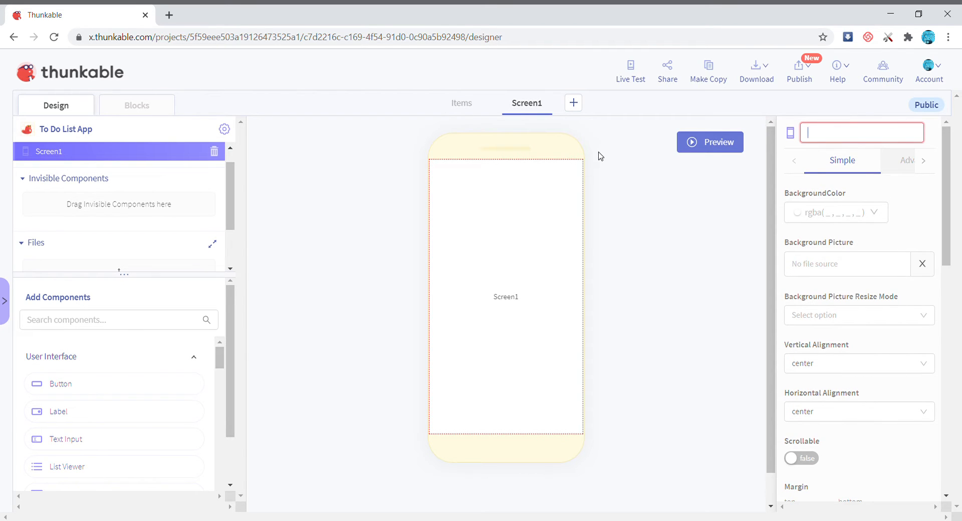
text(Edit)
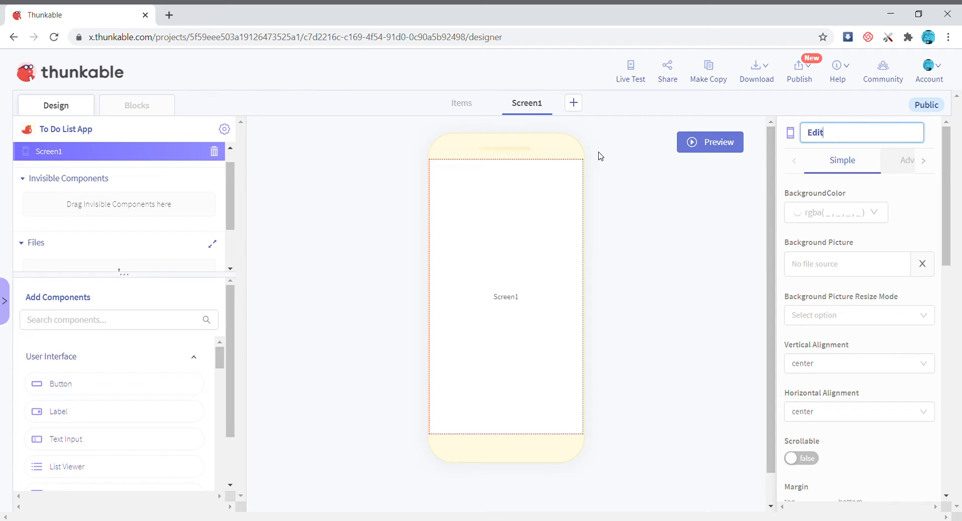
text(/)
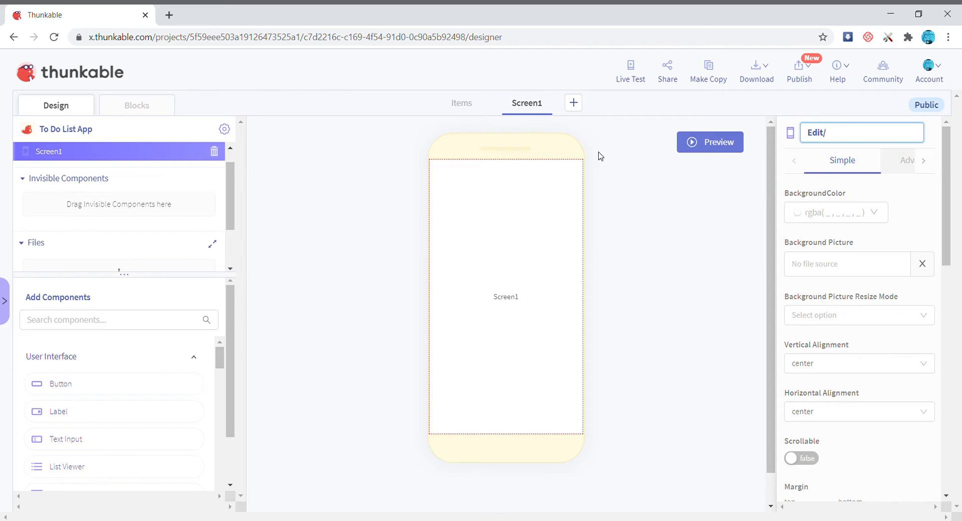
text(modif)
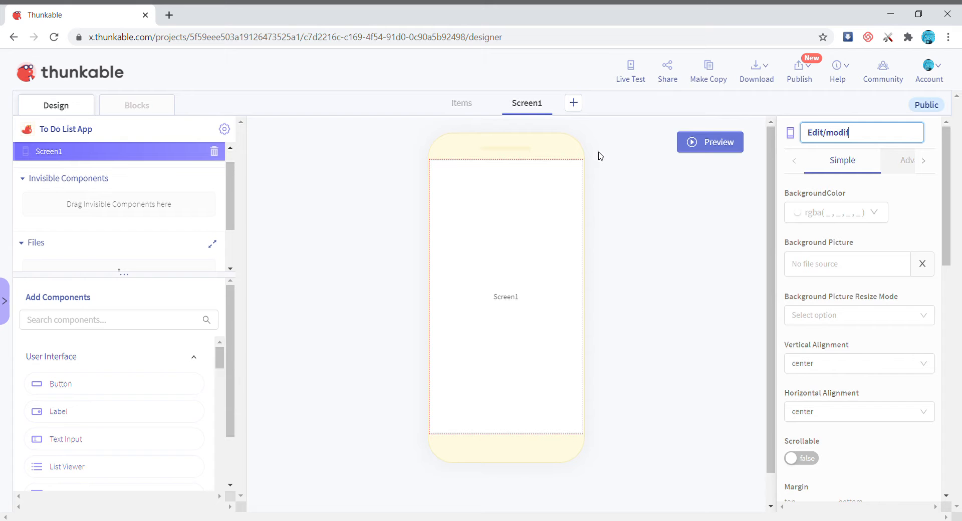
key(Enter)
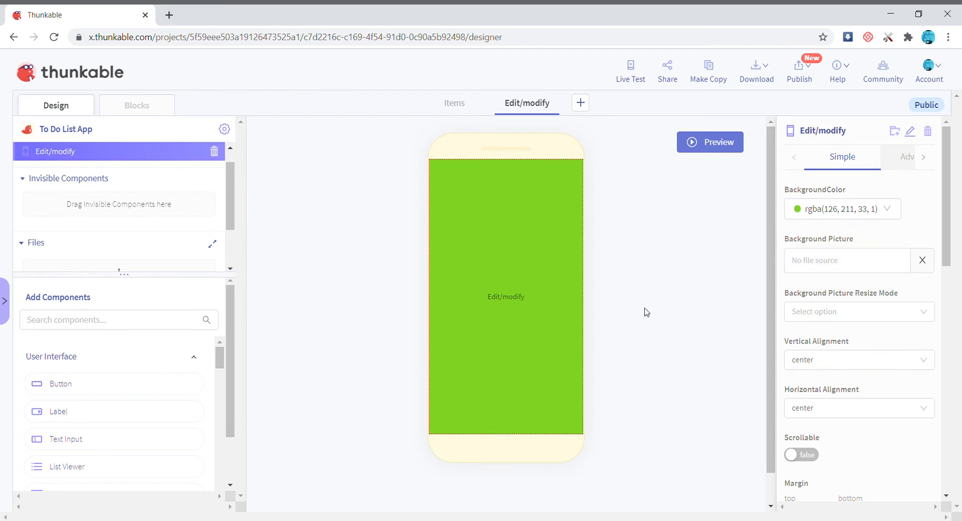
Step: Set the Items screen's BackgroundColor to the mint-green swatch
click(454, 103)
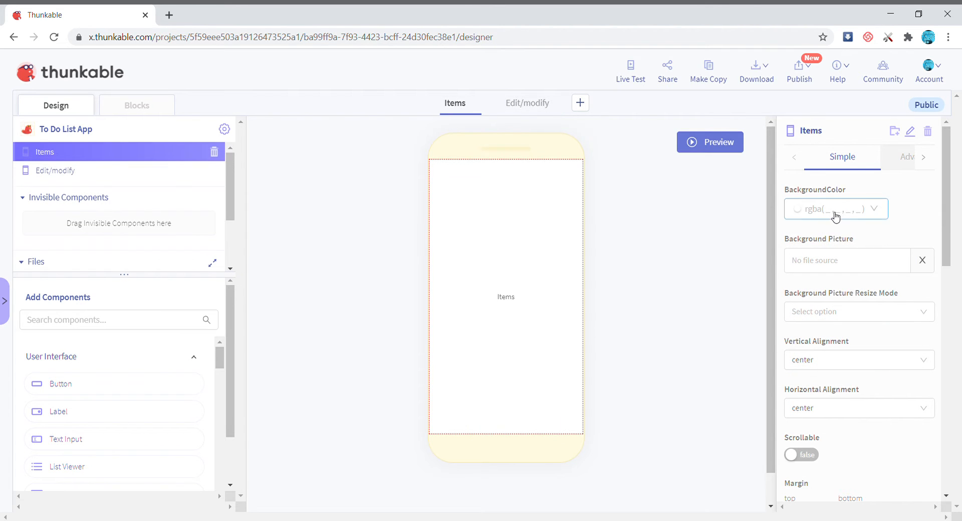
click(835, 209)
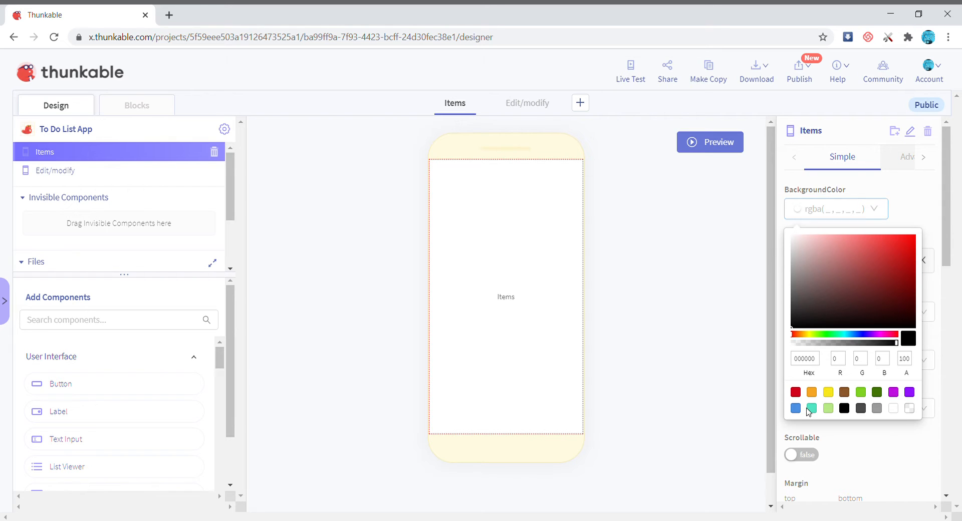
click(811, 408)
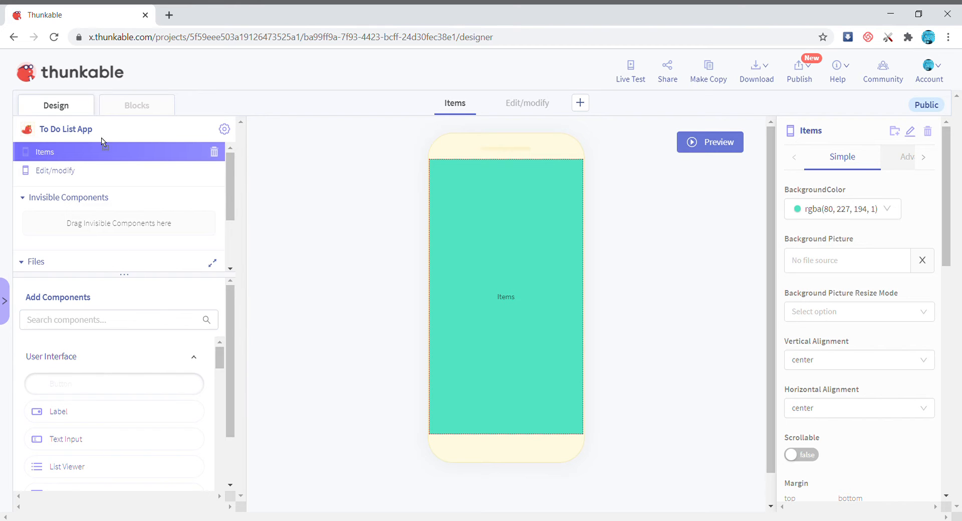
Step: Add a button to Items with text New Item, renamed add new item button
drag(61, 384, 505, 297)
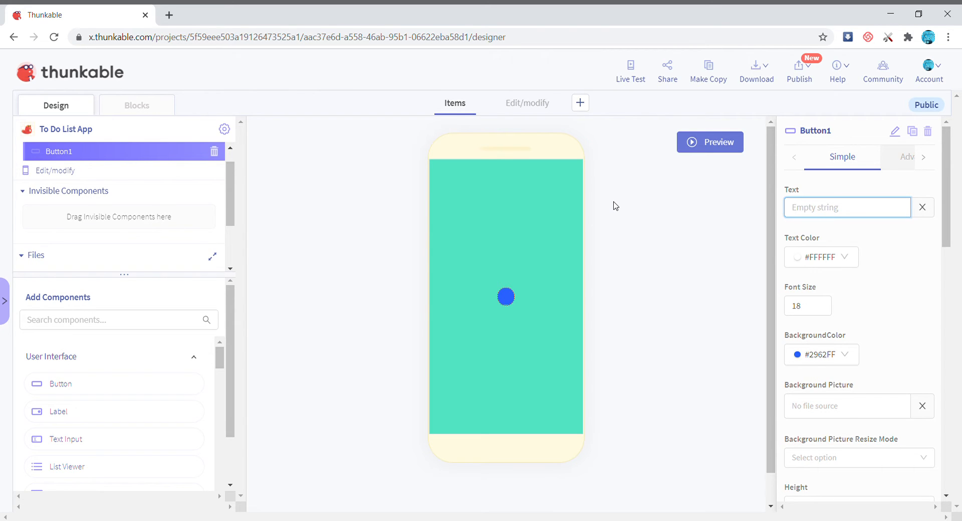
text(New Item)
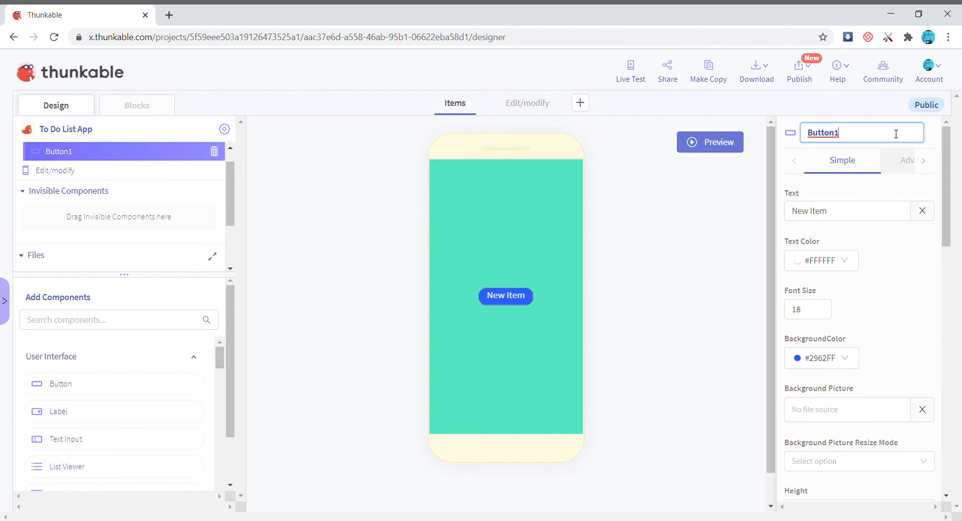
double_click(821, 132)
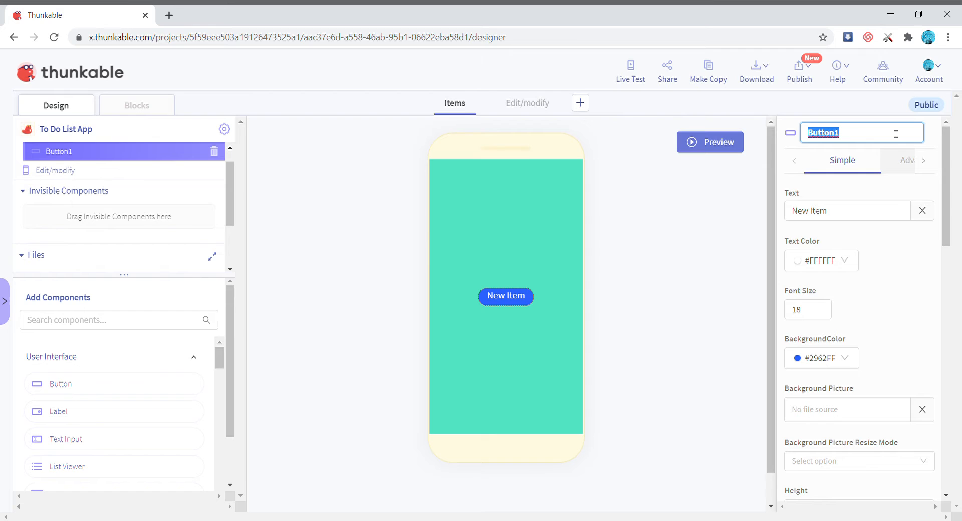
text(add new item but)
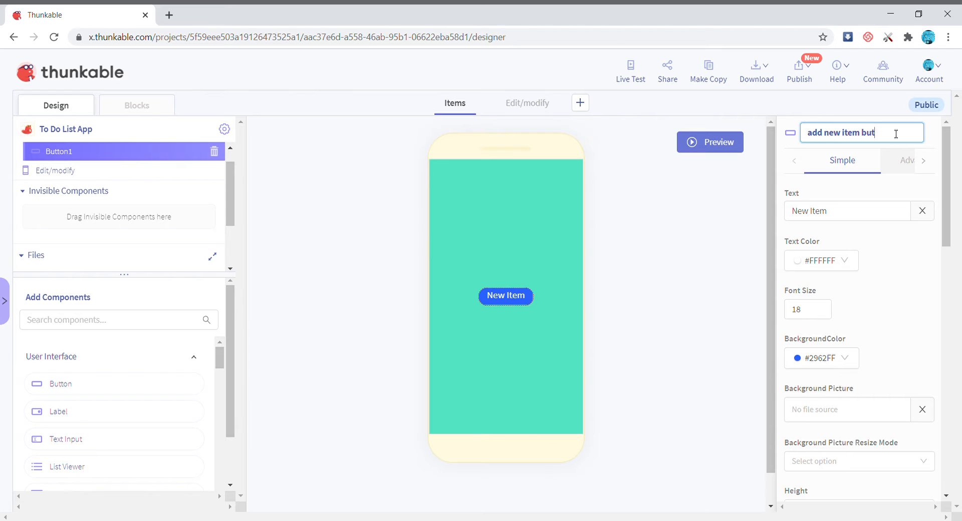
key(Enter)
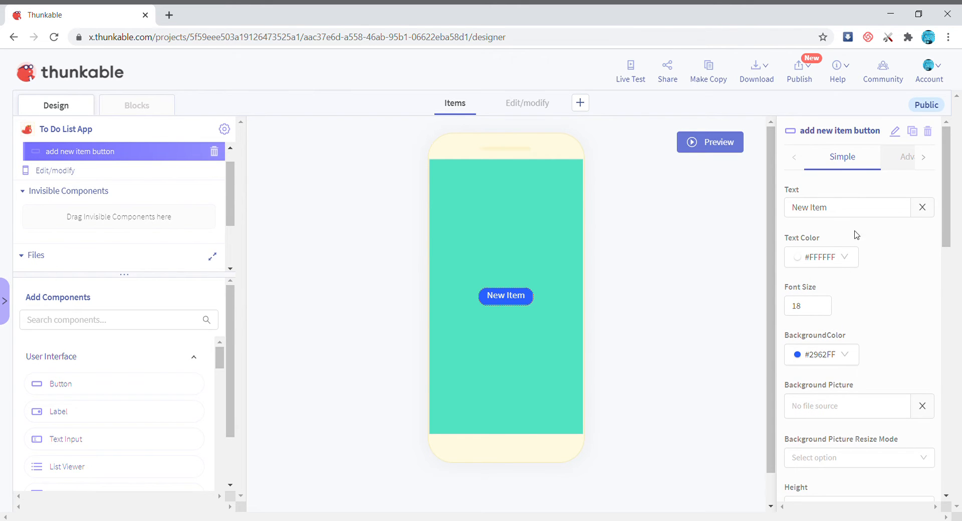
Step: Style the button red, font size 20, width Fill container, height Absolute 40
click(821, 354)
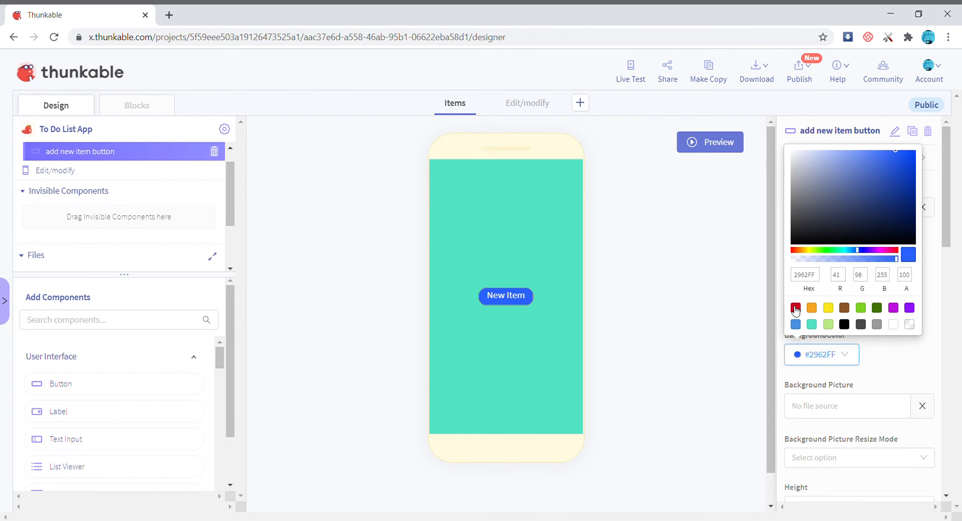
click(795, 307)
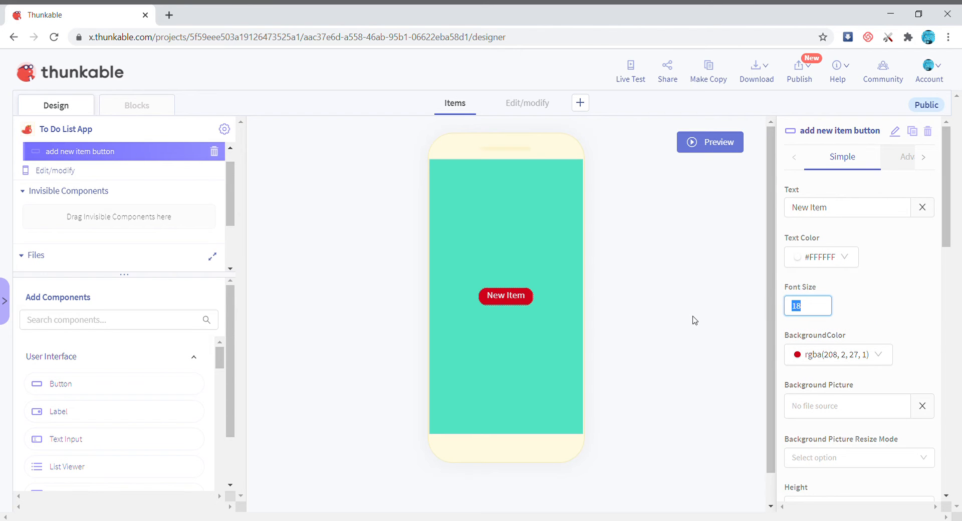
text(20)
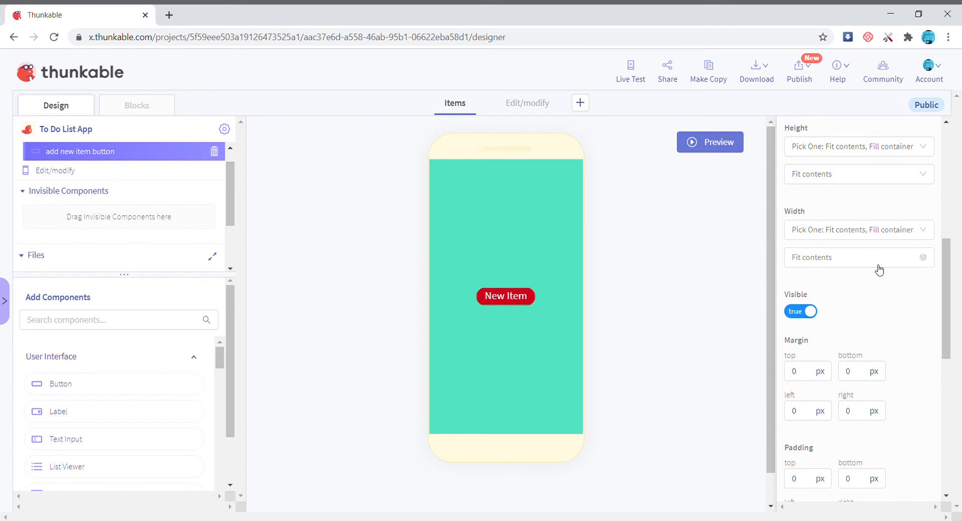
click(858, 257)
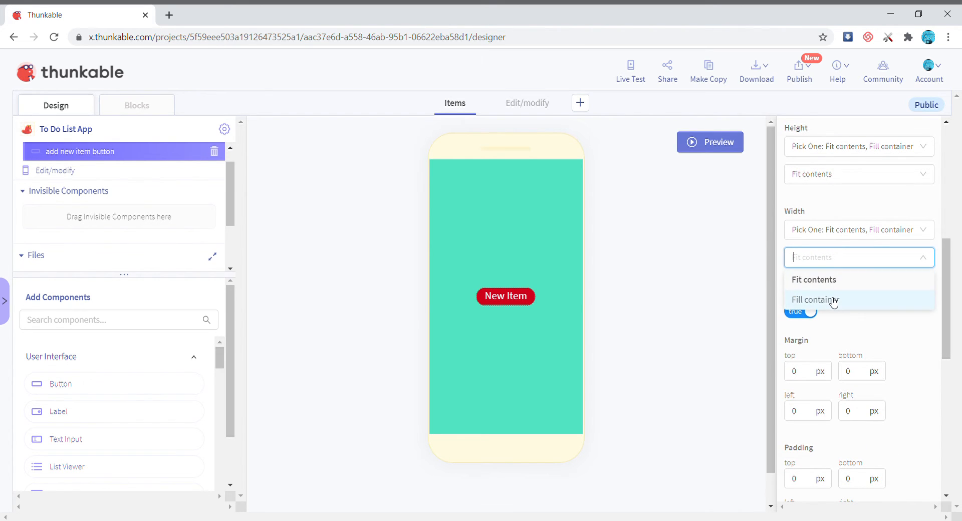
click(815, 299)
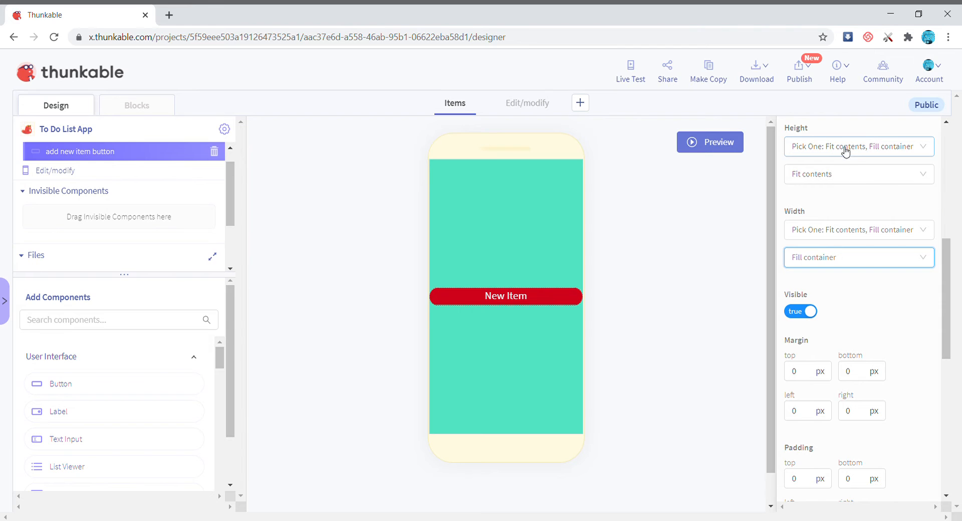
mouse_move(873, 156)
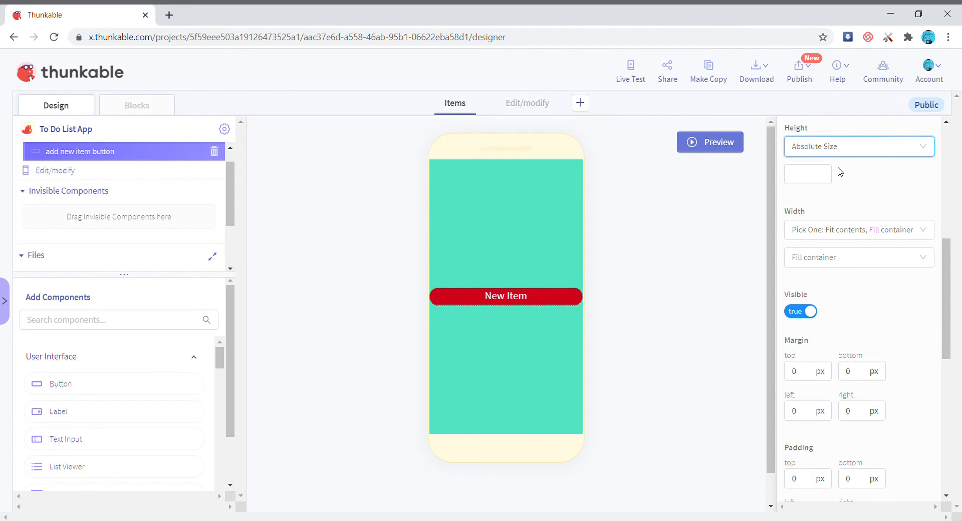
text(40)
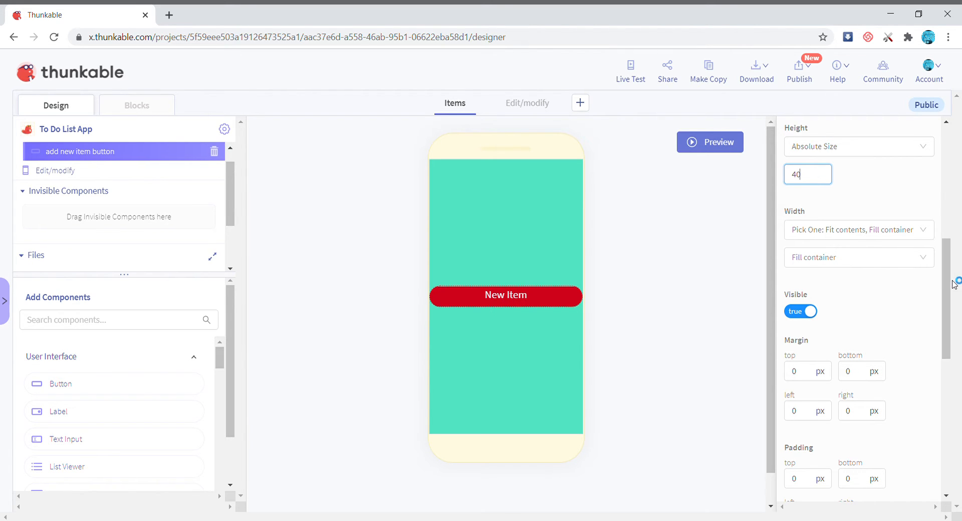
scroll(down, 3)
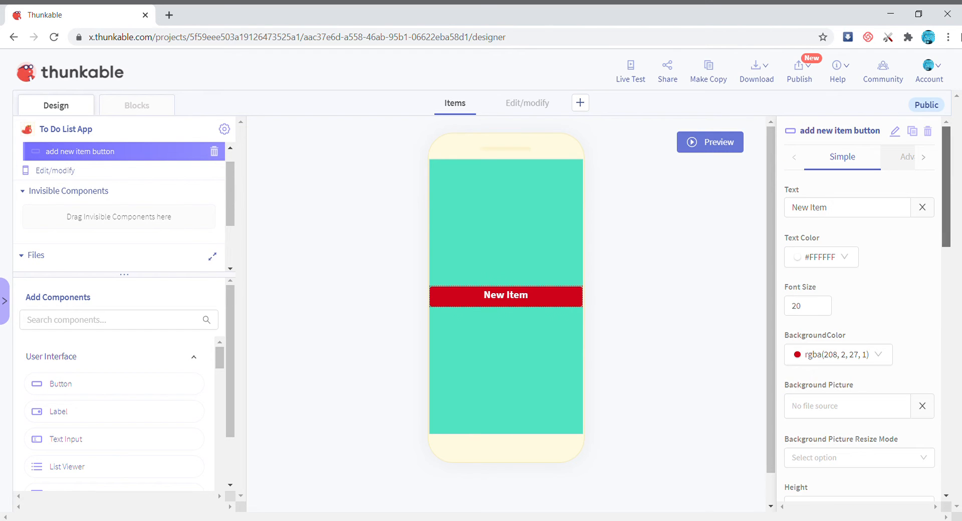
Step: Add a column and a List Viewer filling the space above the New Item button
text(col)
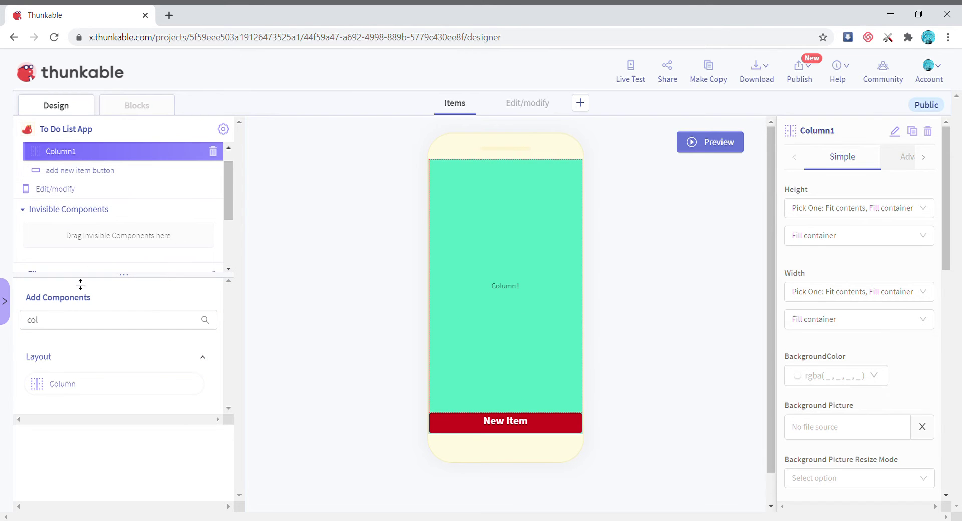
text(li)
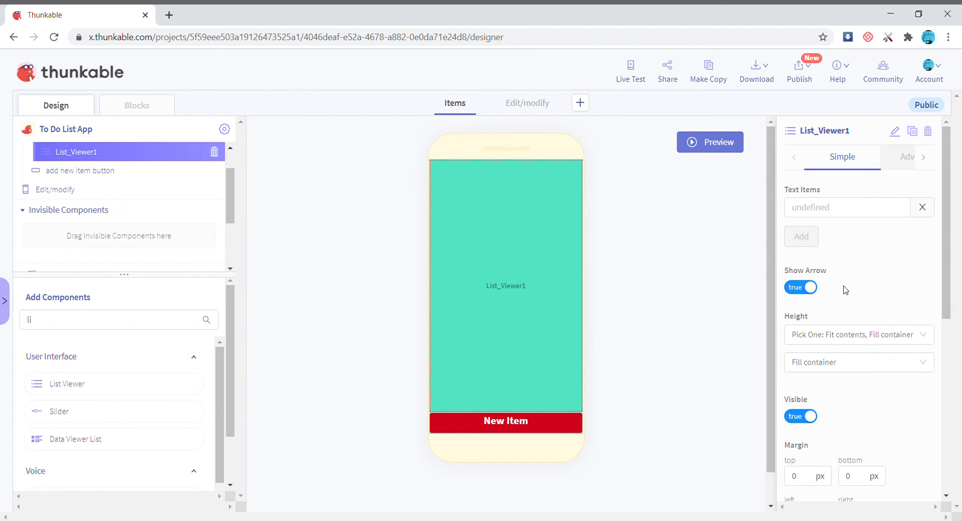
mouse_move(829, 353)
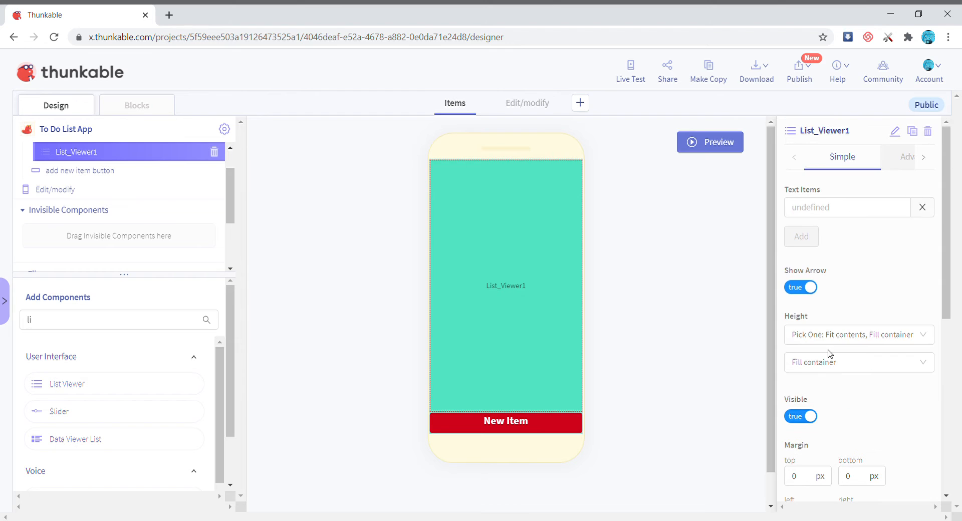
mouse_move(727, 256)
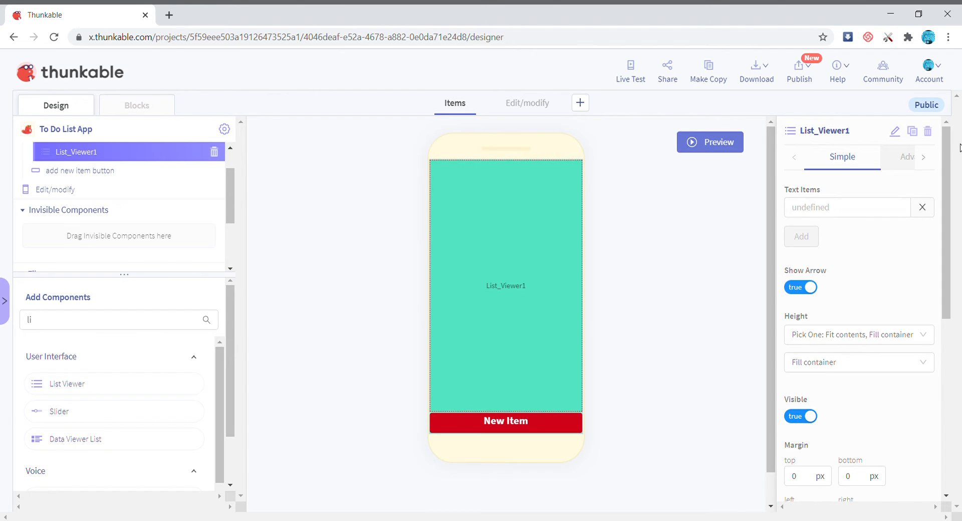
mouse_move(239, 190)
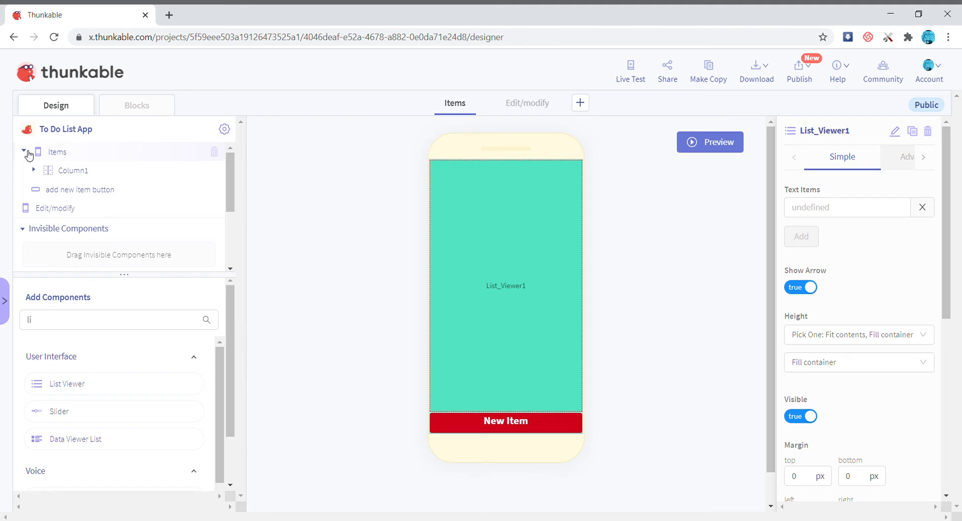
Step: On Edit/modify, add a Column with a bottom Row set to fit contents, holding a Button
click(527, 102)
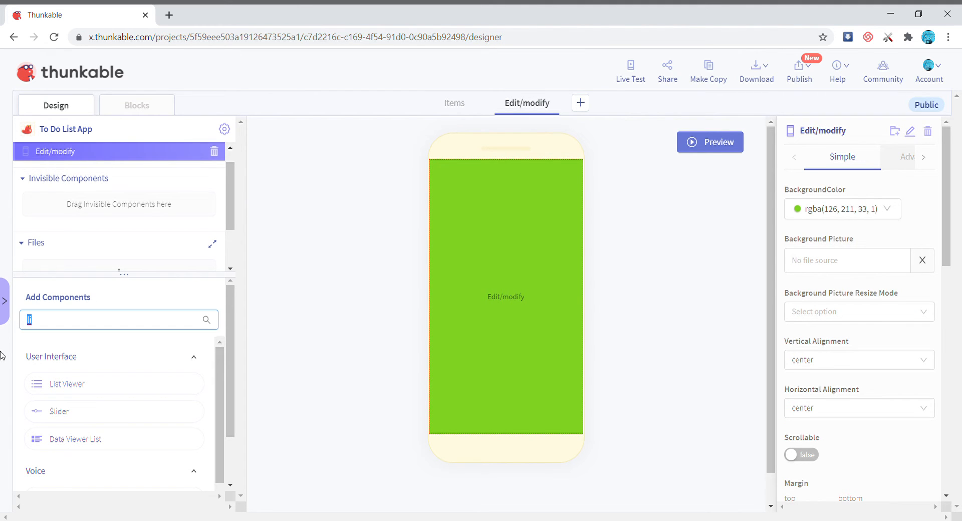
text(col)
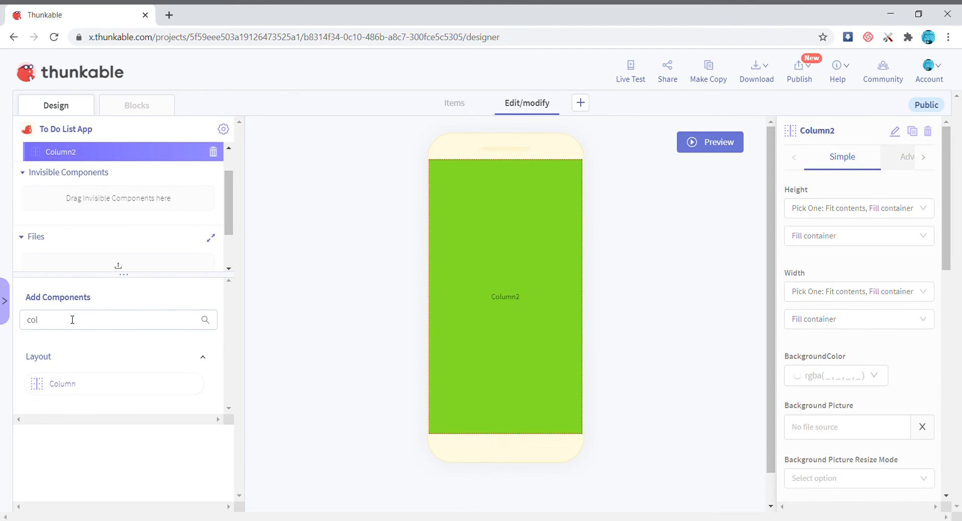
text(ro)
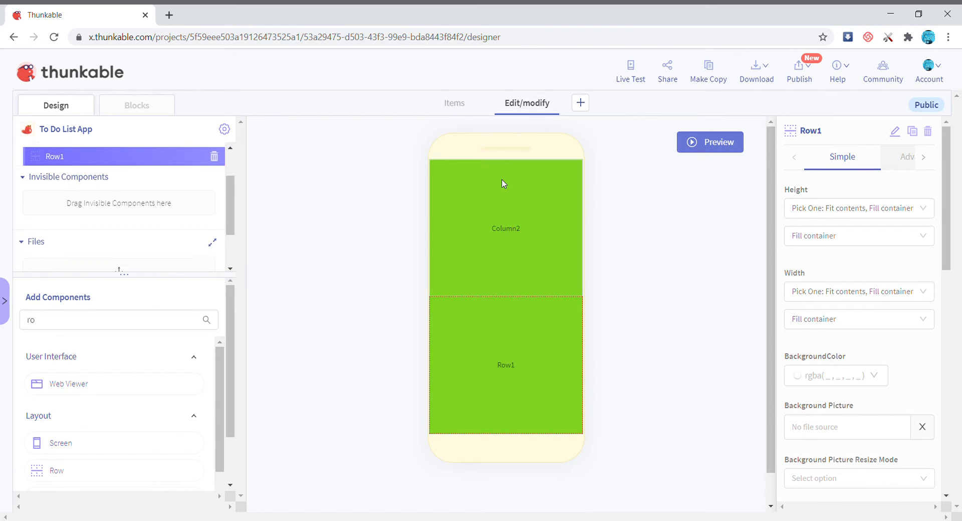
click(858, 236)
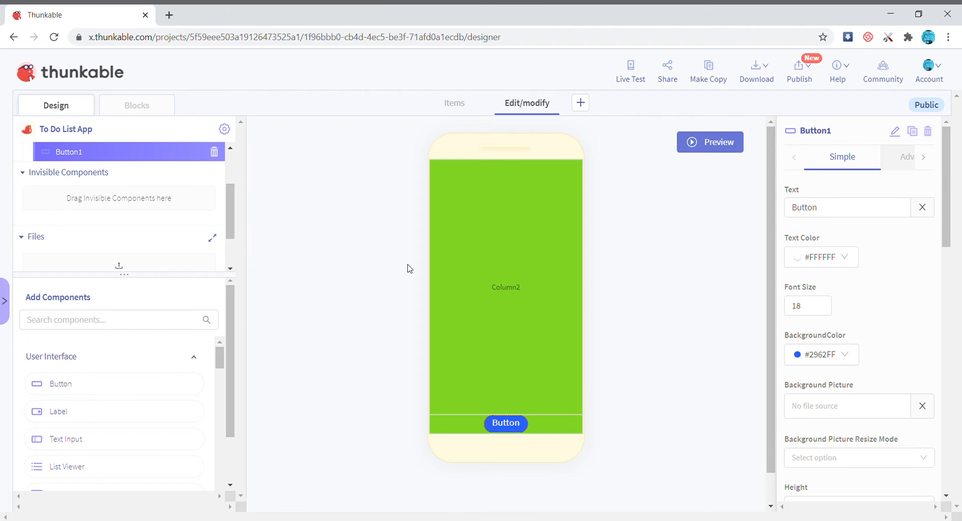
Step: Make Button1 a red Delete button, font size 20, Relative 35% width, no border radius
click(922, 207)
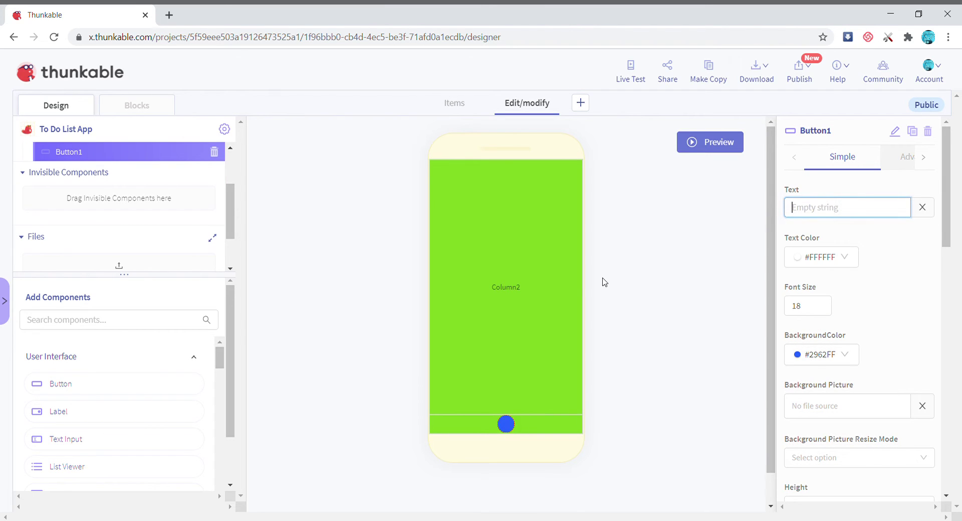
text(Delete)
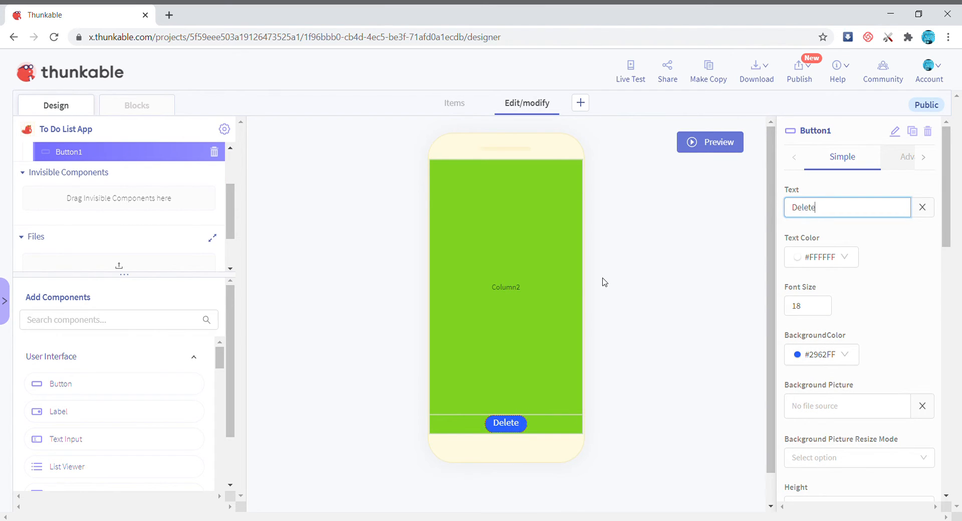
click(821, 355)
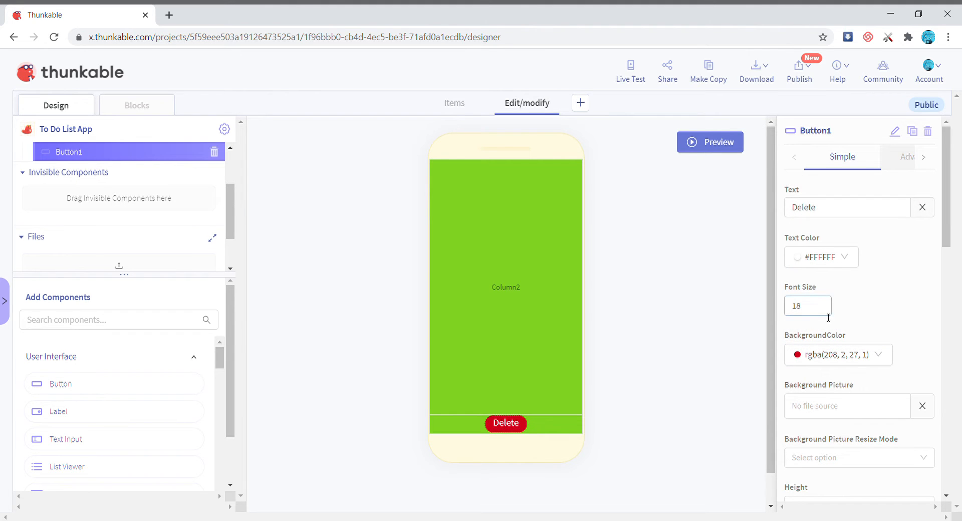
text(20)
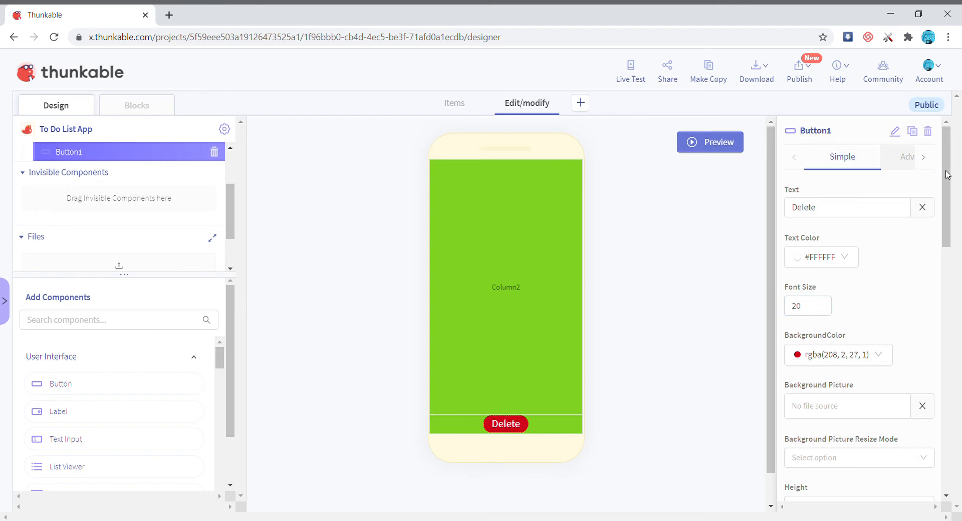
scroll(down, 3)
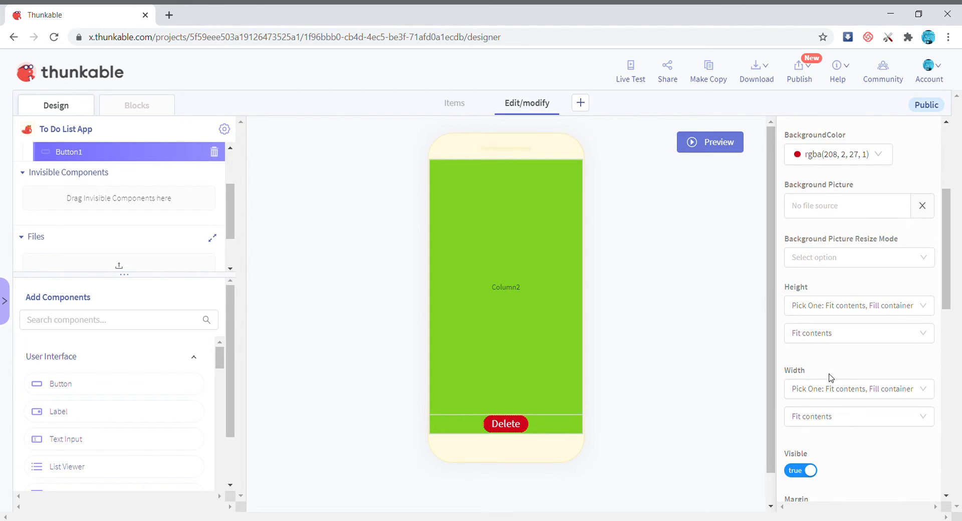
click(859, 389)
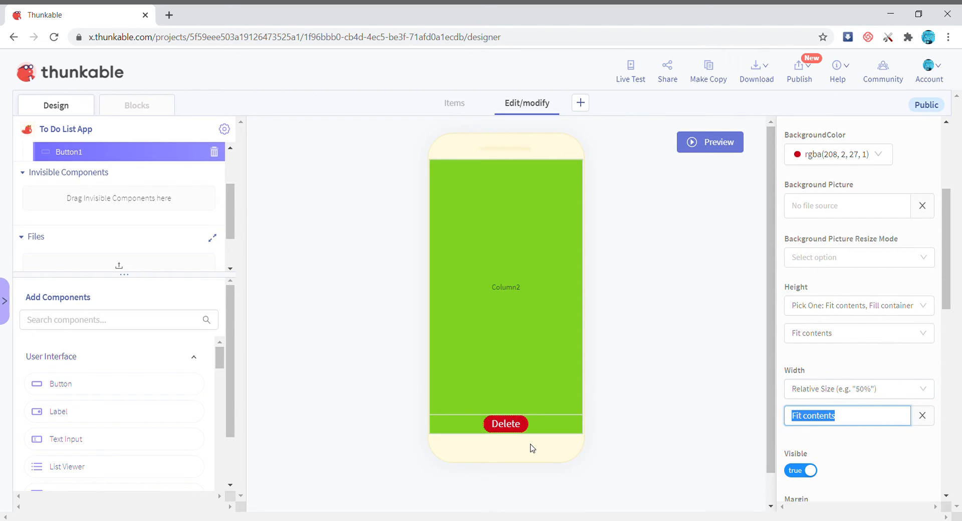
text(35%)
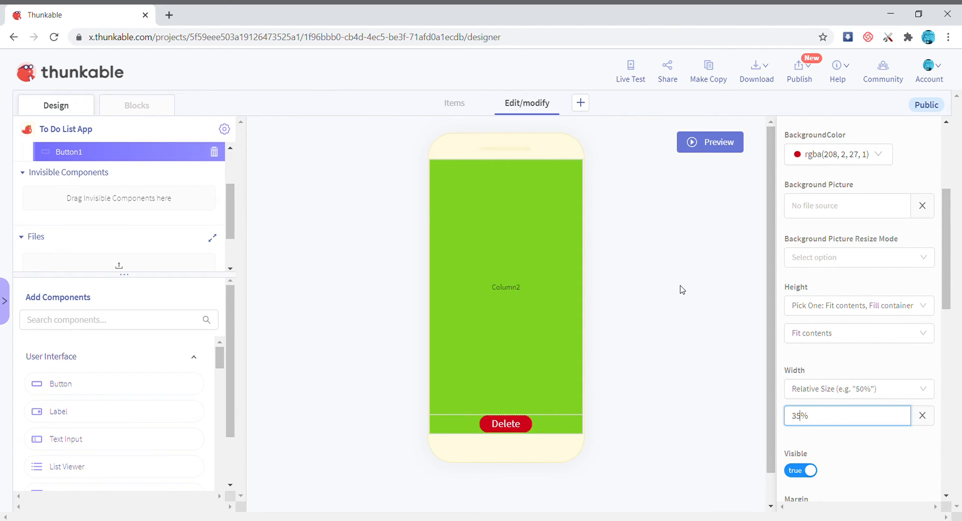
scroll(down, 3)
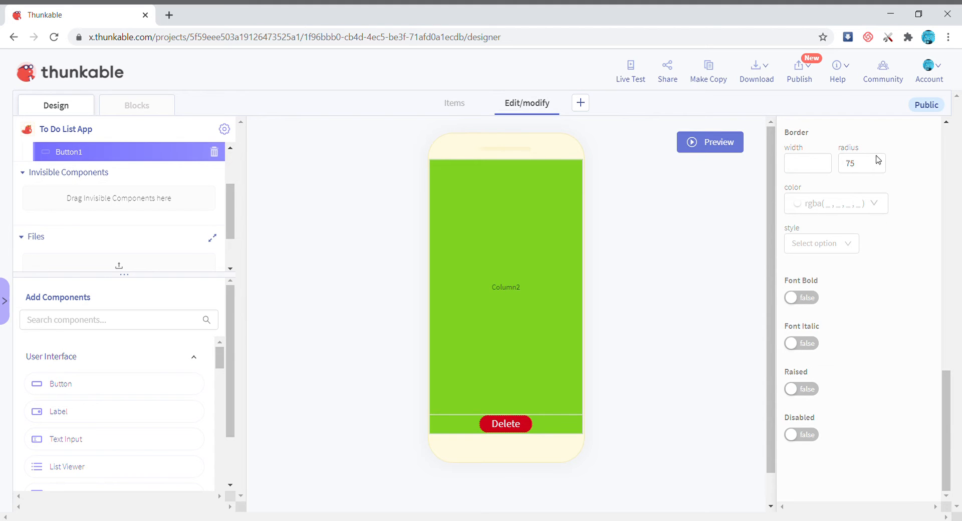
click(862, 163)
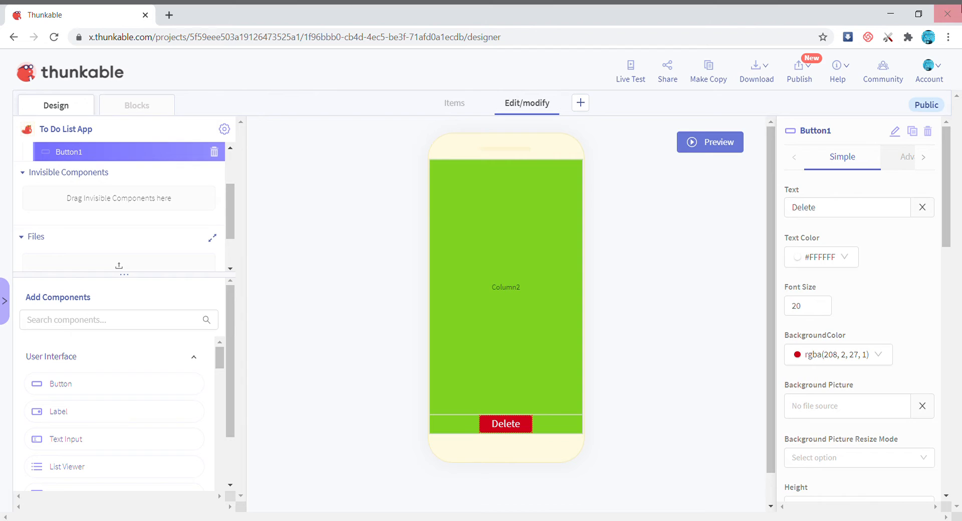
Step: Duplicate Delete into Button_add, a square-cornered blue button reading Save
click(894, 131)
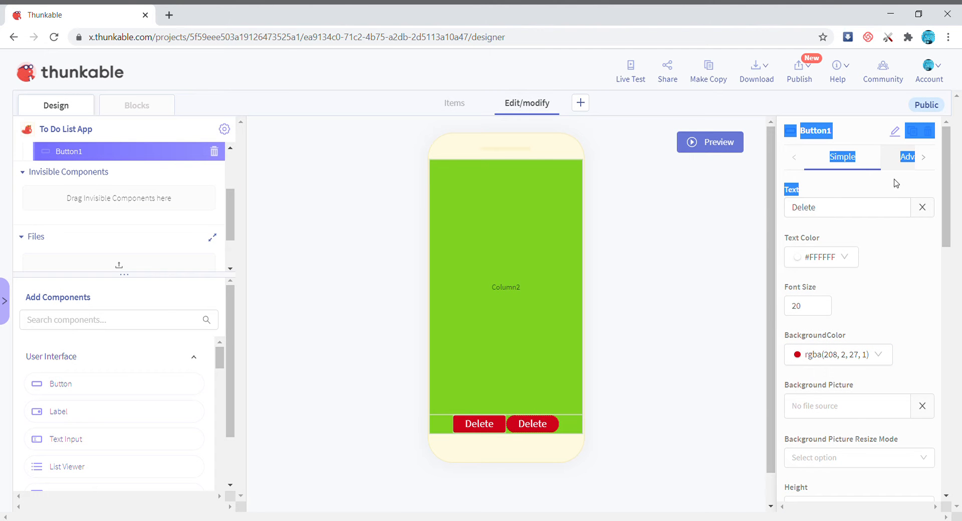
mouse_move(895, 132)
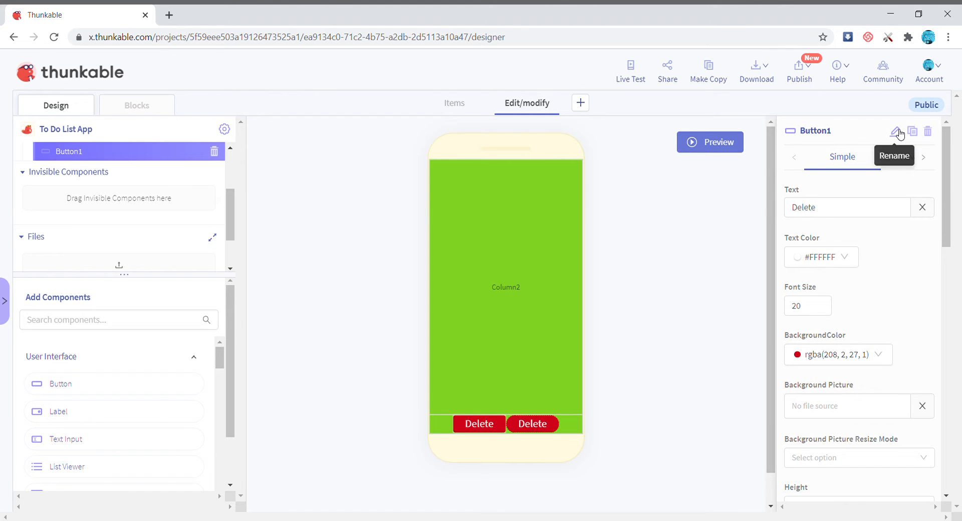
text(Button_add)
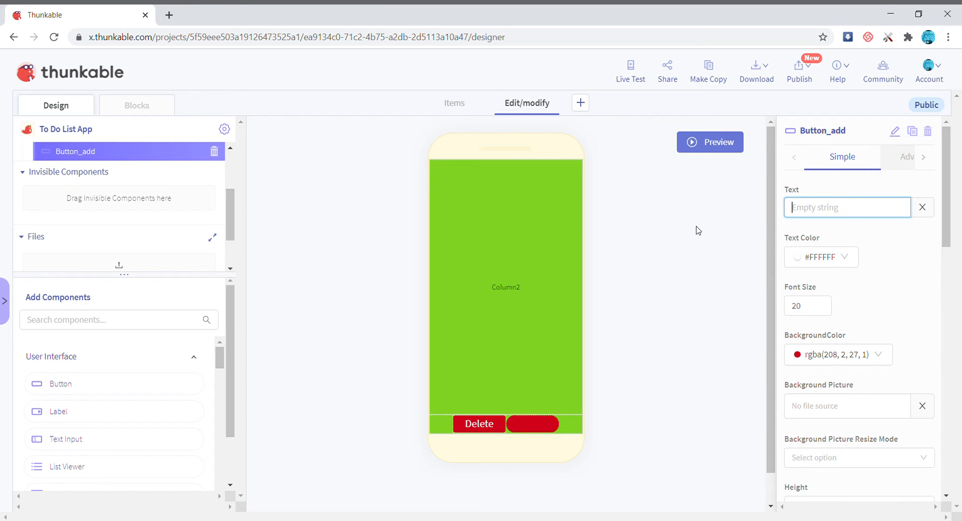
text(Save)
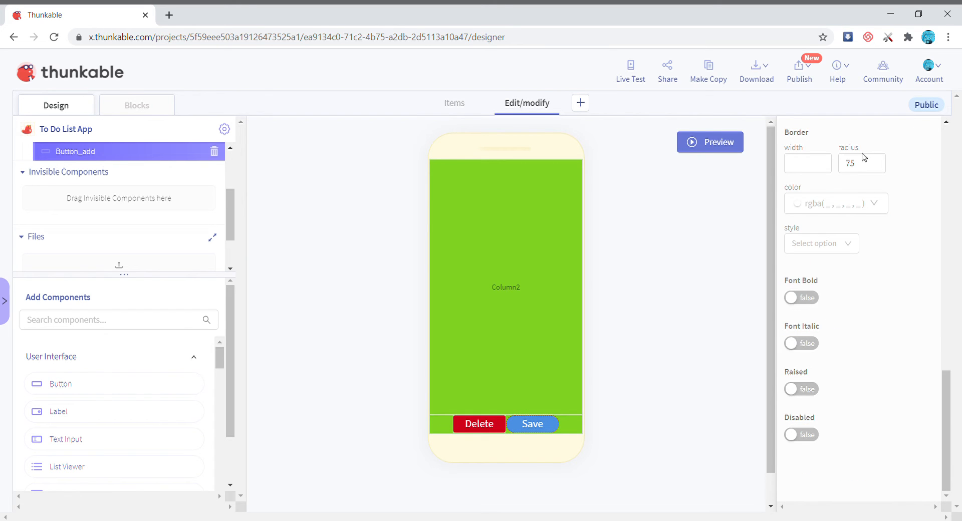
click(861, 163)
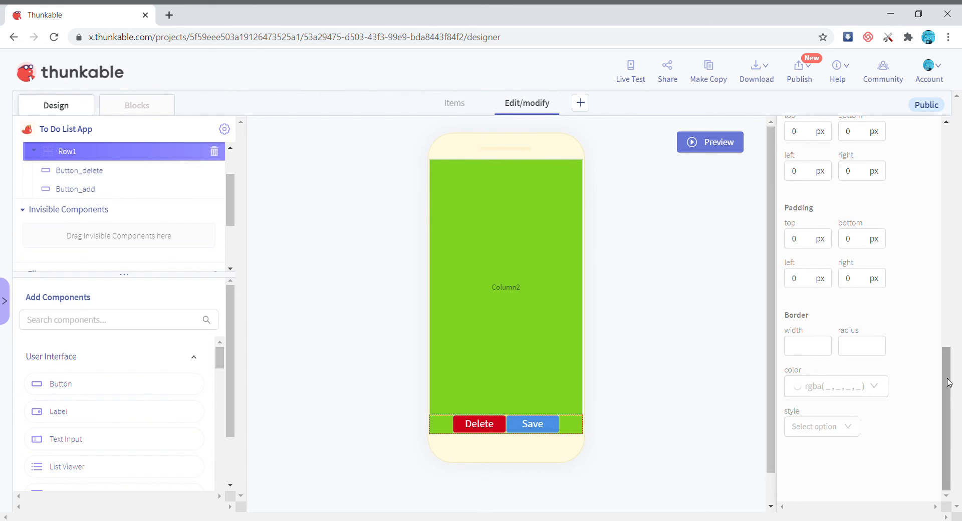
Step: Set Row1's Horizontal Alignment to space-around so the two buttons spread evenly
click(859, 233)
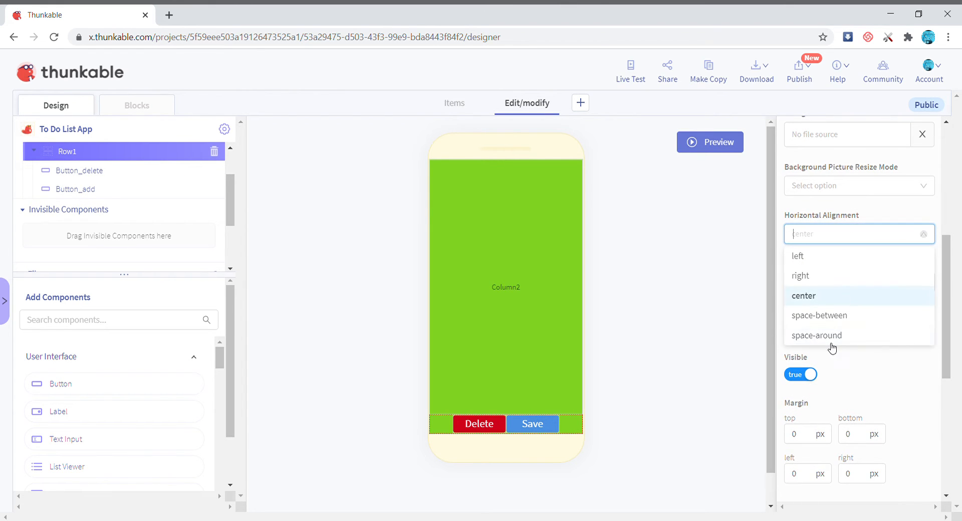
click(816, 335)
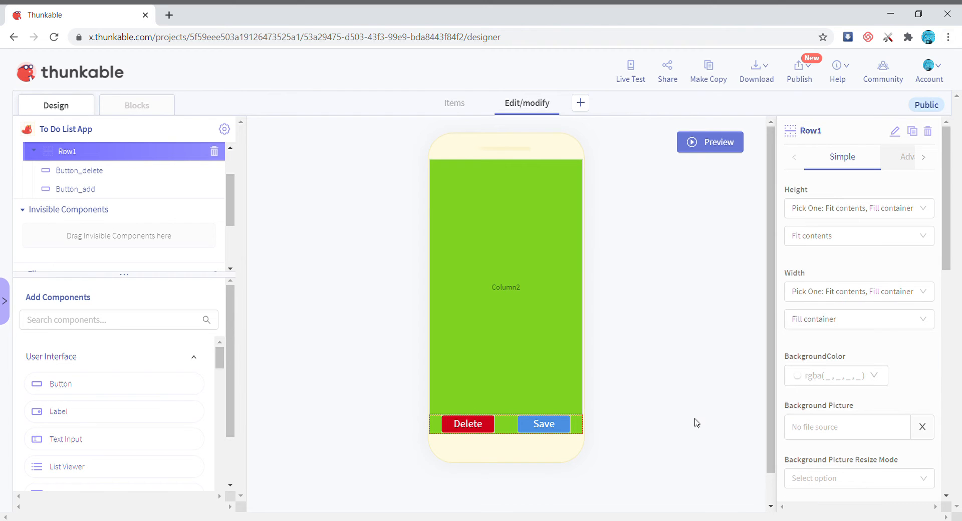
mouse_move(789, 220)
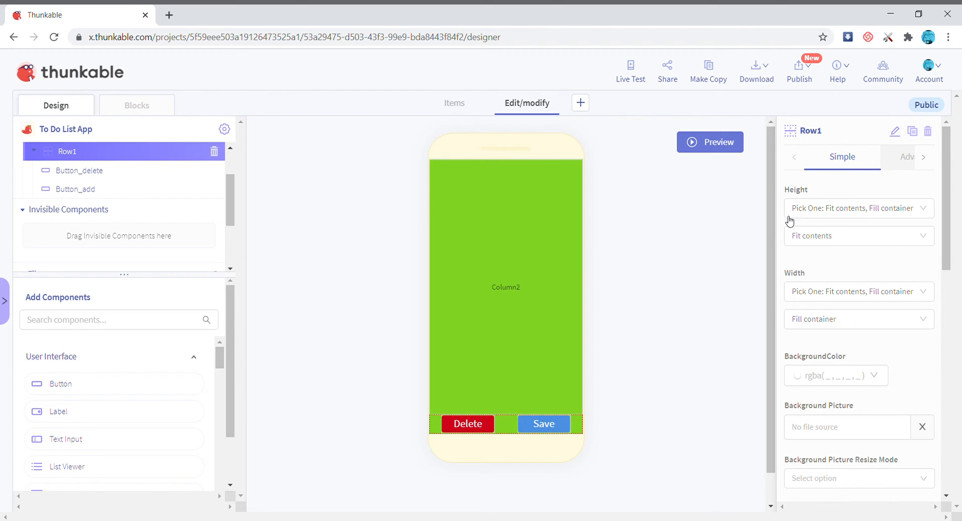
mouse_move(505, 316)
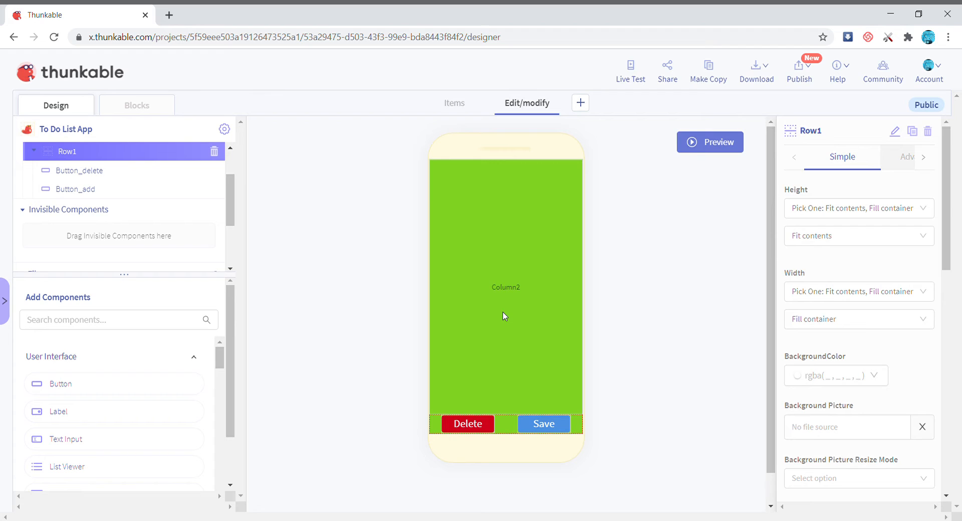
click(119, 320)
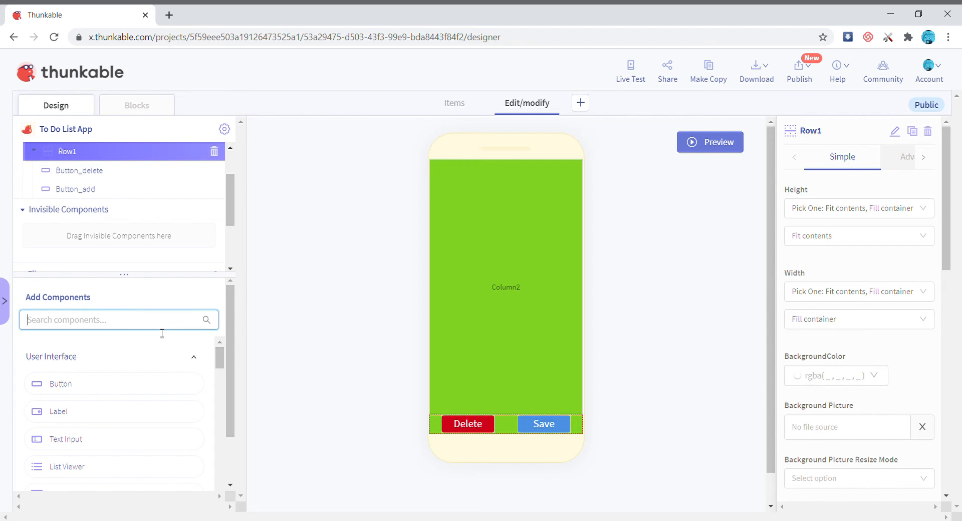
Step: Add Text_Input_items with Height and Width set to Fill container above the buttons
scroll(down, 3)
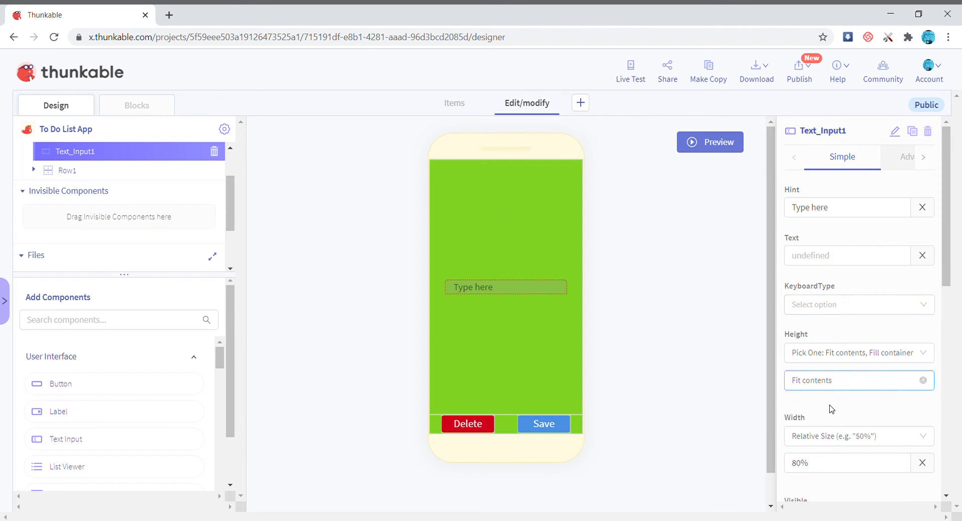
click(859, 435)
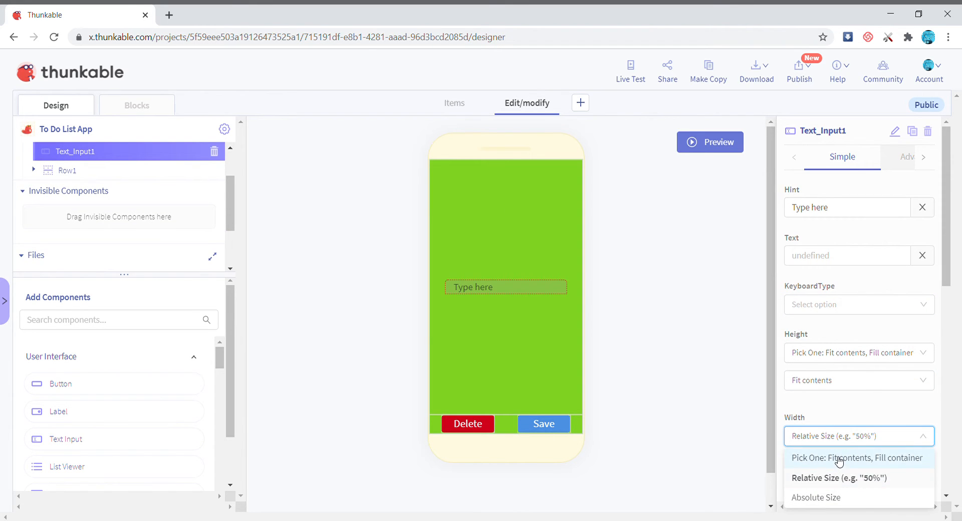
click(856, 458)
text(_items)
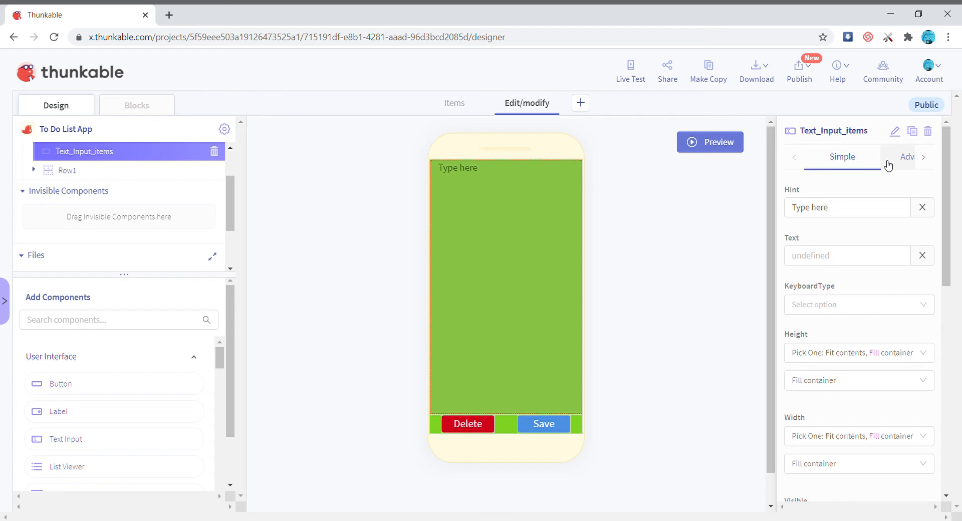
click(906, 157)
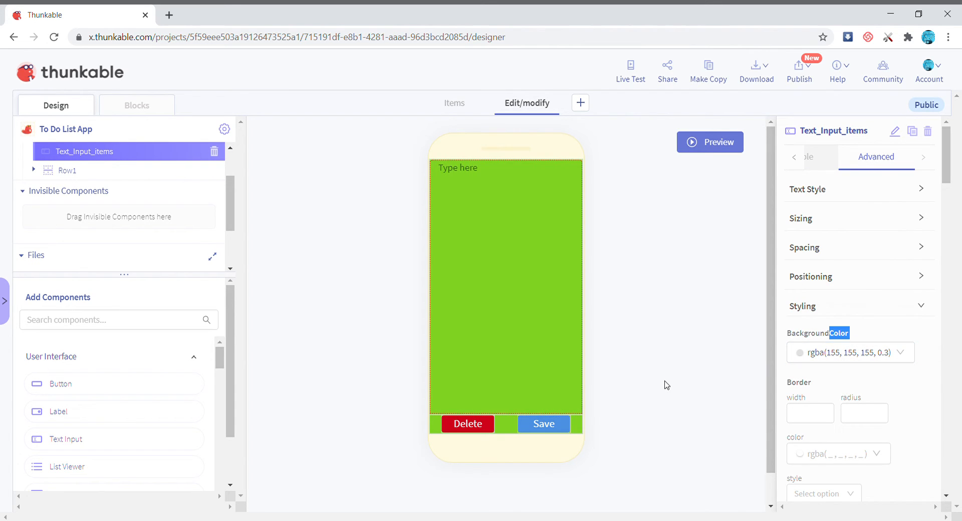
Step: Enable EnablesReturnKeyAutomatically and Multiline on Text_Input_items, then return to Items
scroll(down, 3)
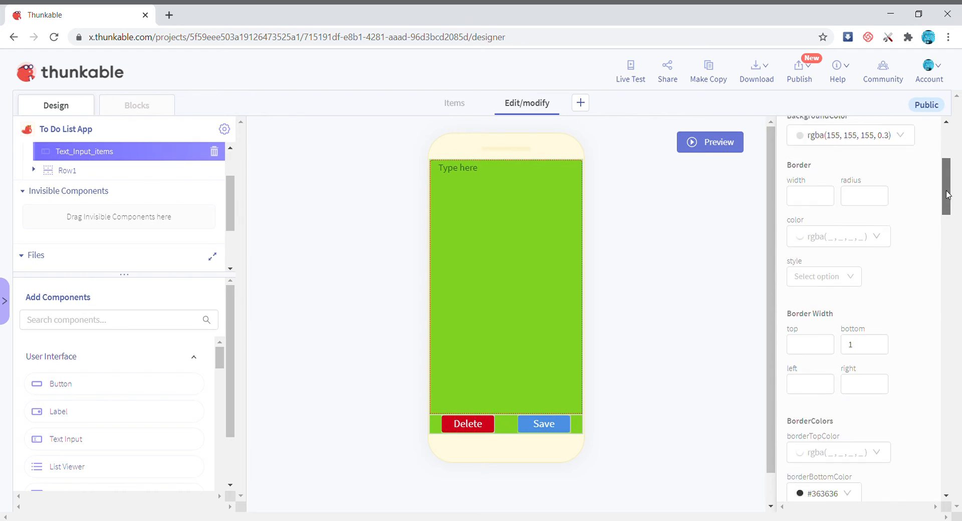
scroll(down, 3)
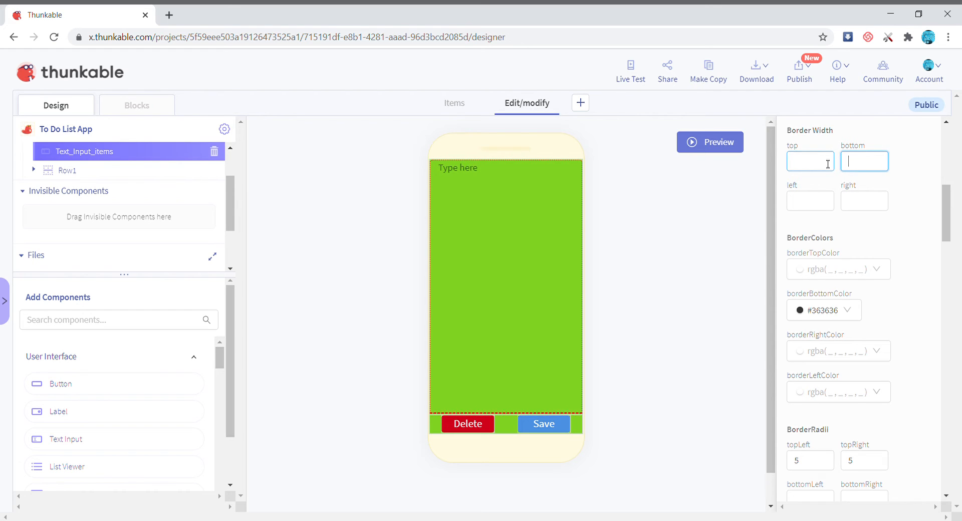
scroll(down, 3)
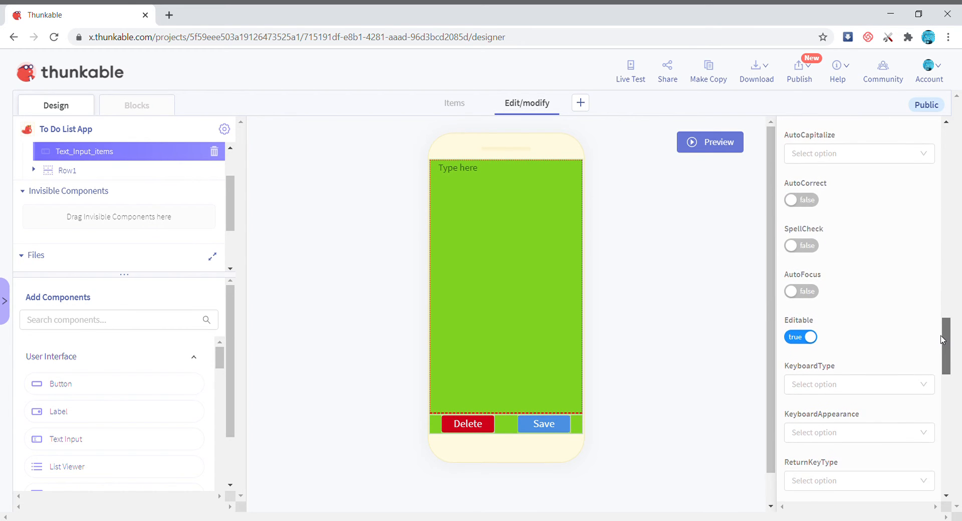
scroll(down, 3)
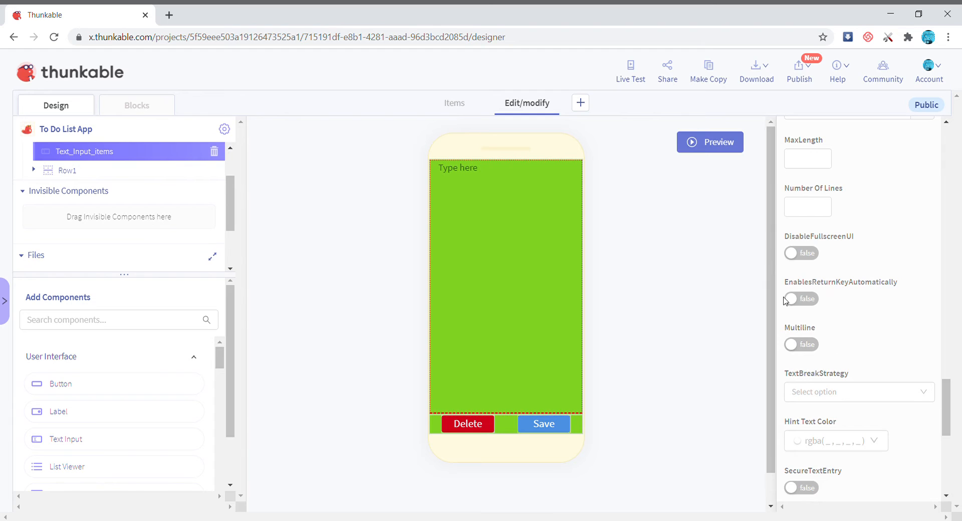
mouse_move(796, 288)
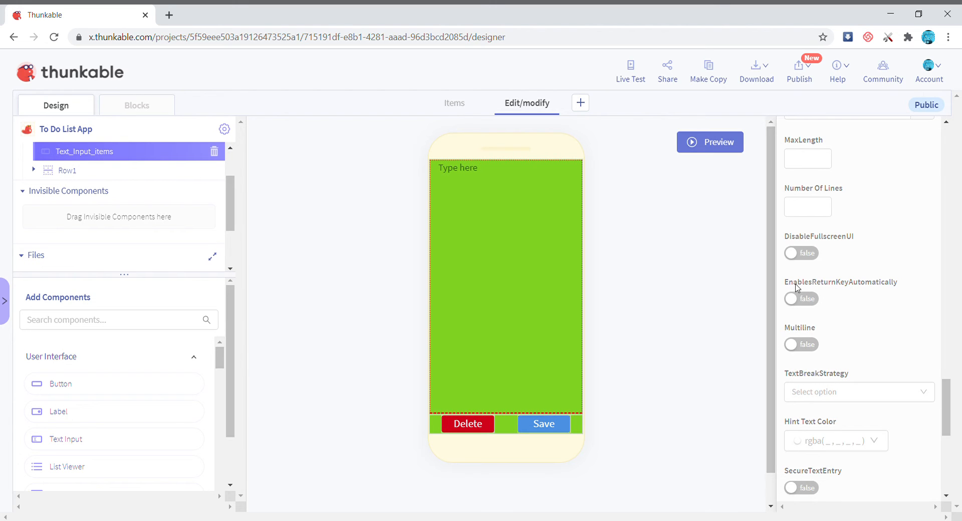
click(801, 298)
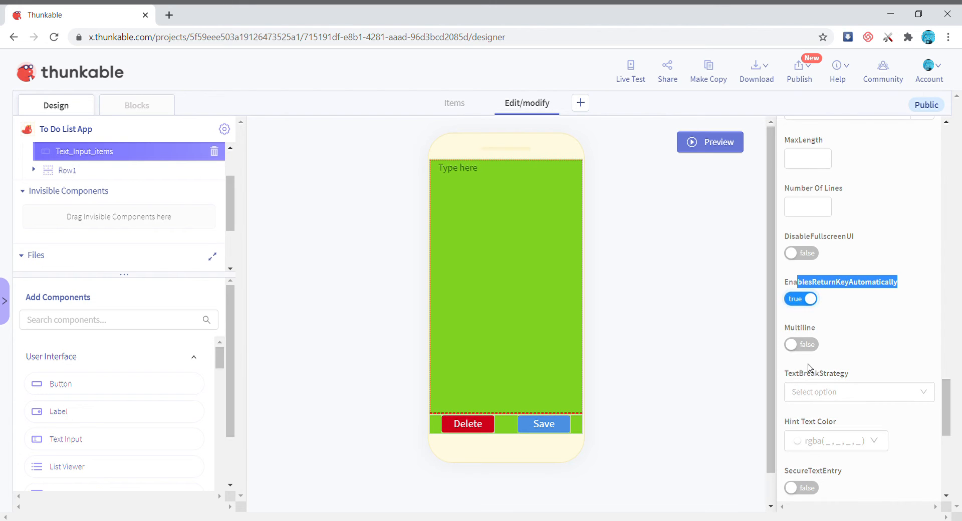
click(801, 344)
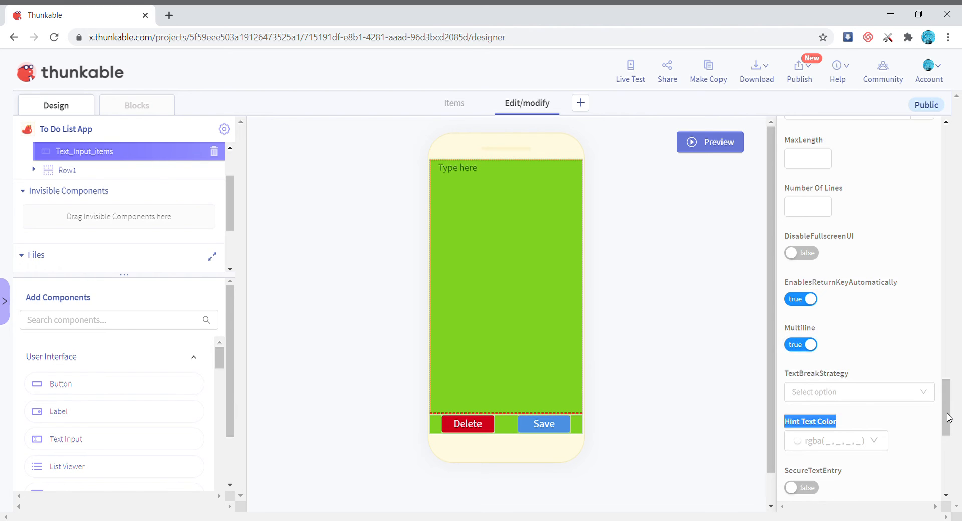
click(875, 157)
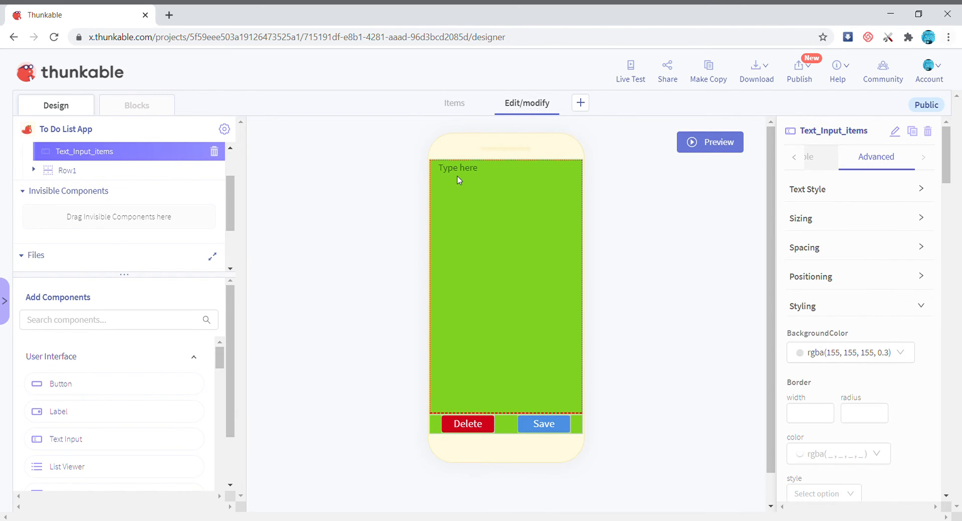
mouse_move(360, 190)
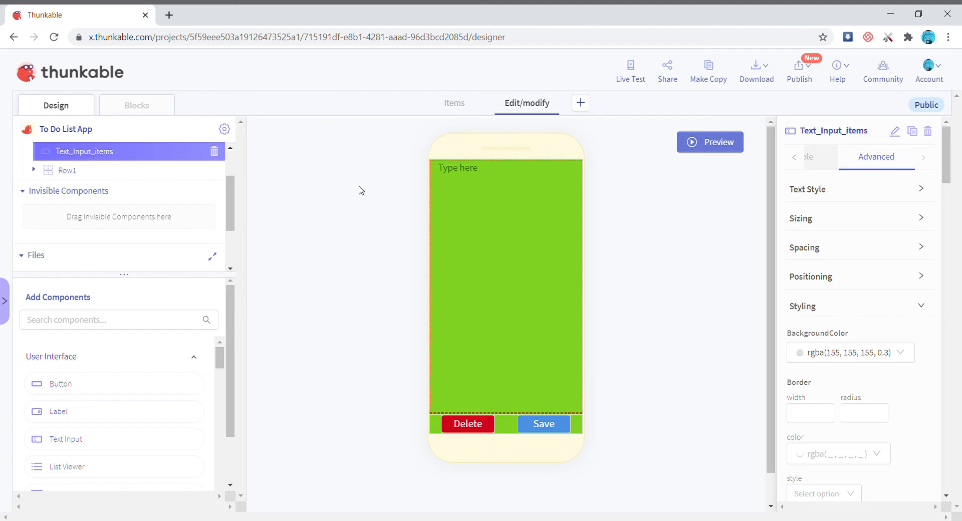
click(454, 103)
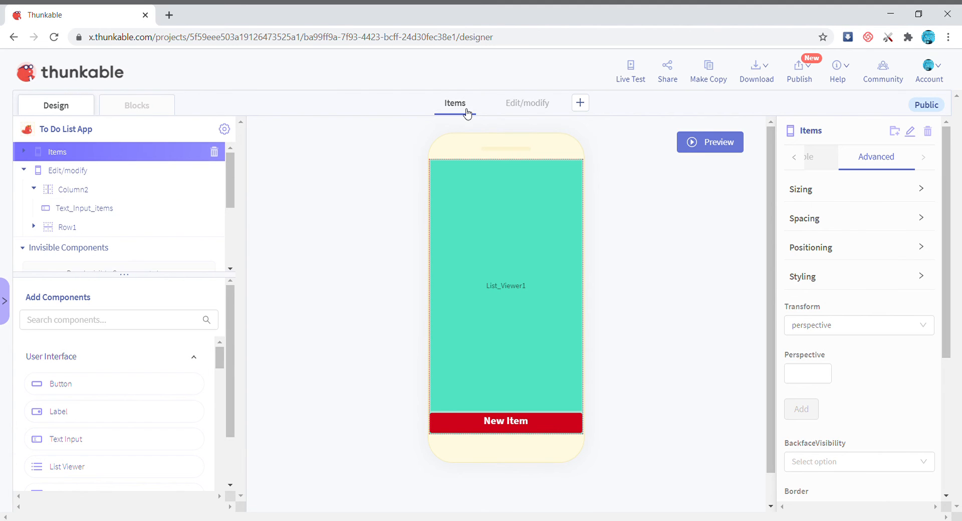
mouse_move(504, 107)
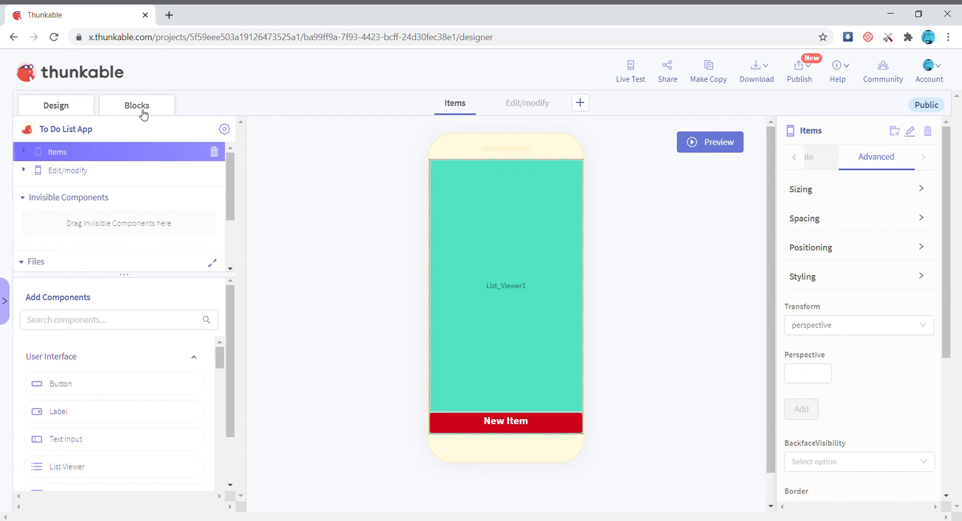
Step: Open Items' Blocks editor and place a 'when Items Opens' event block
click(137, 105)
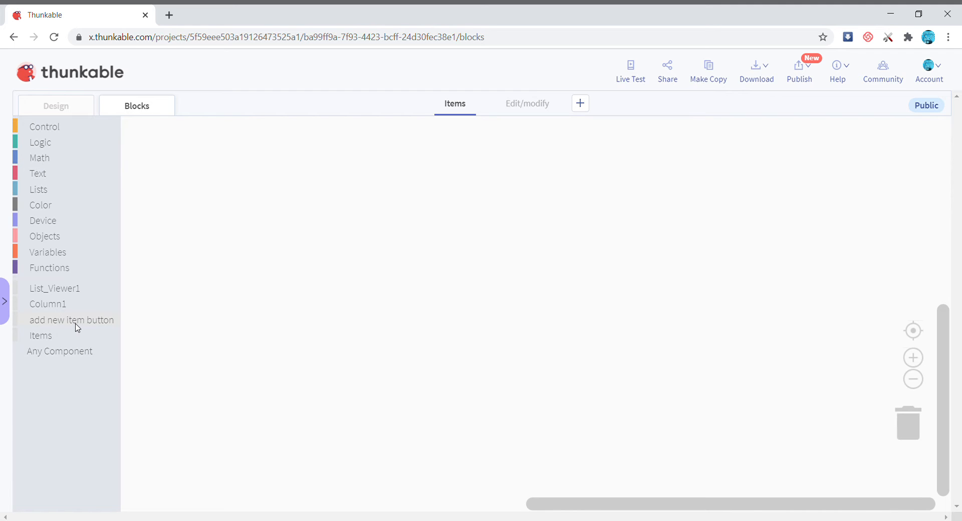
click(41, 335)
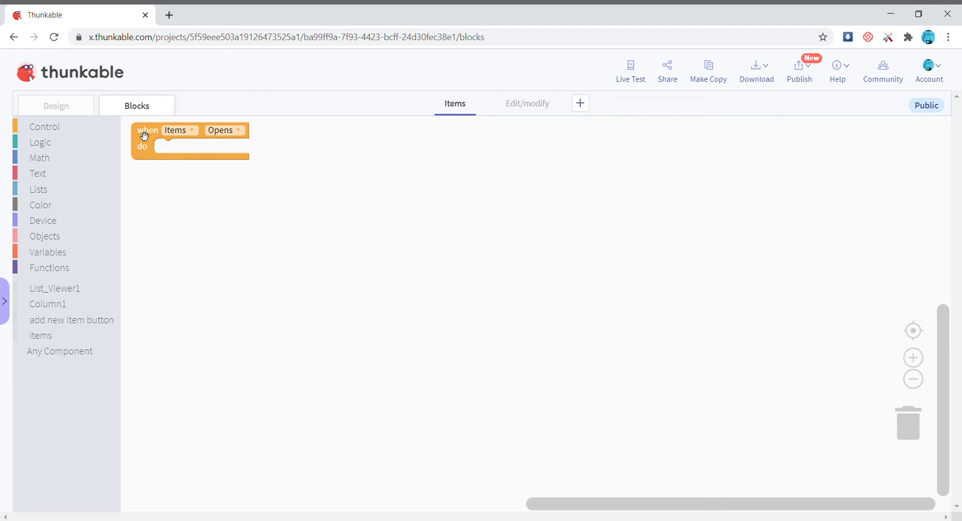
Step: Place an if/else block in the Items Opens handler and make the Items variable stored
click(44, 126)
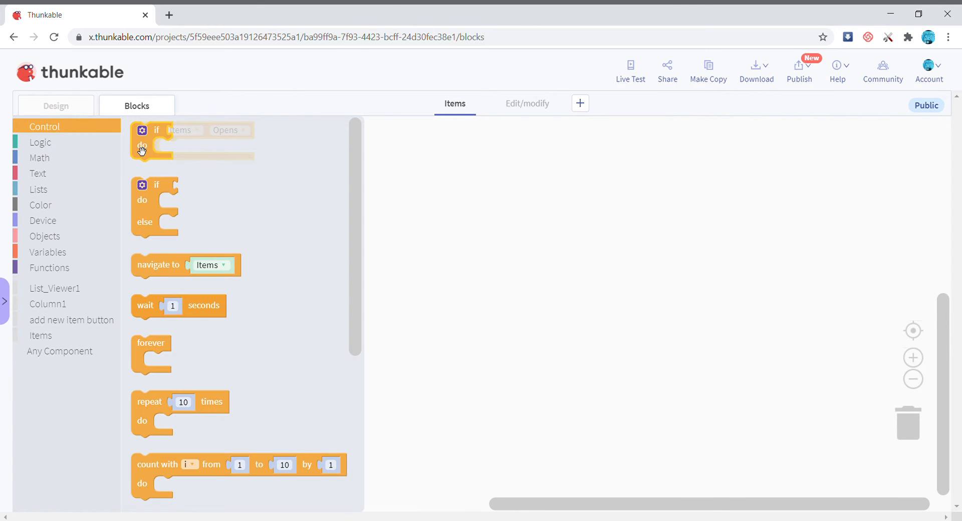
drag(156, 147, 184, 161)
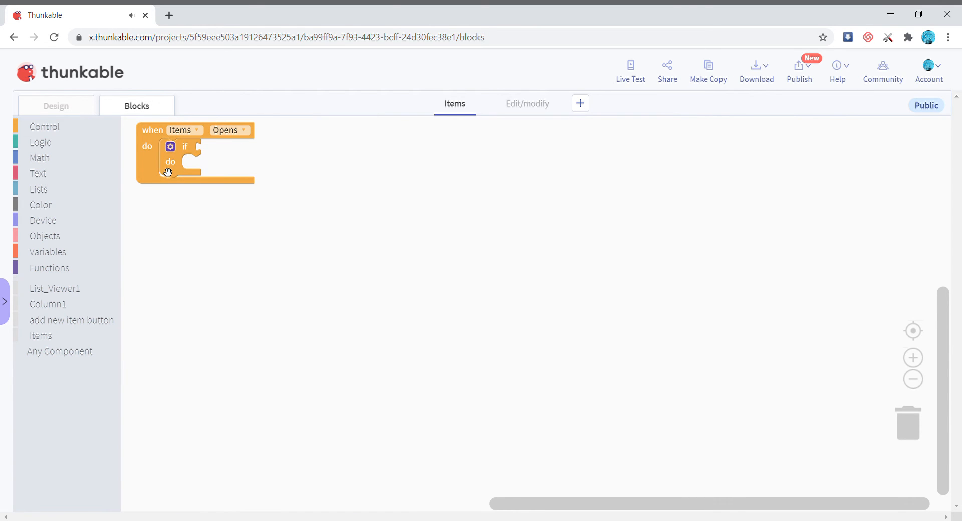
click(169, 146)
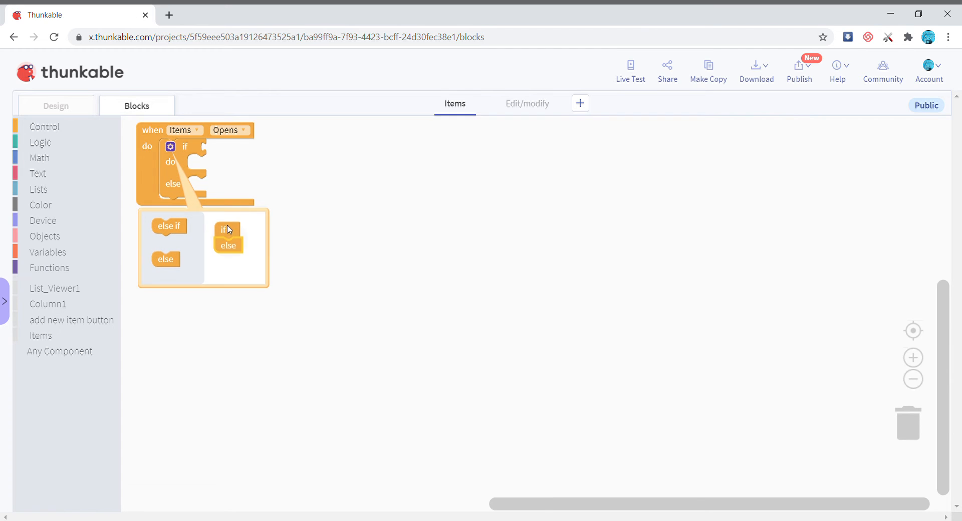
click(169, 146)
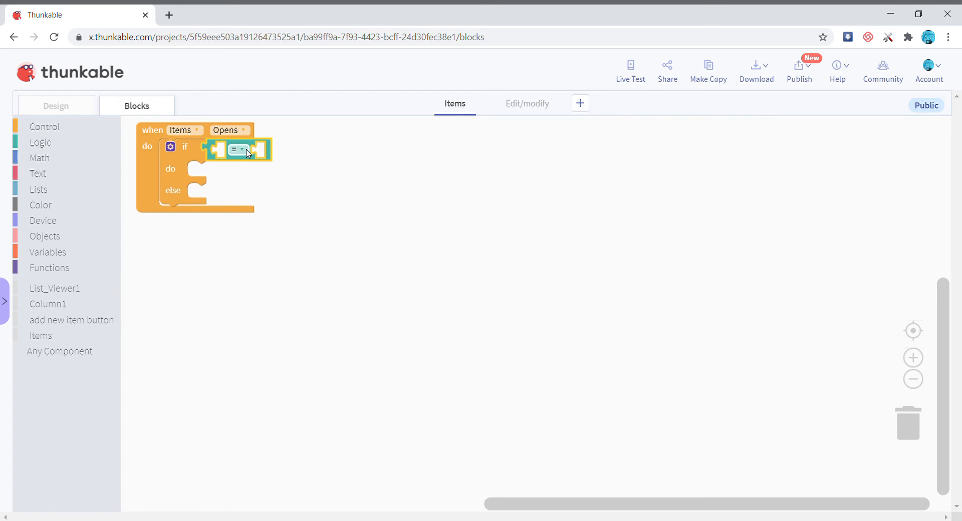
click(47, 252)
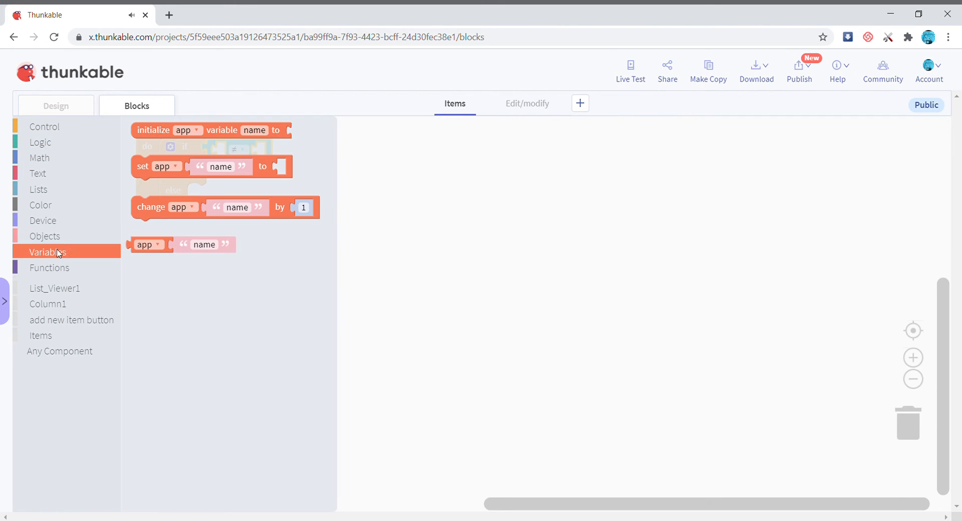
click(428, 140)
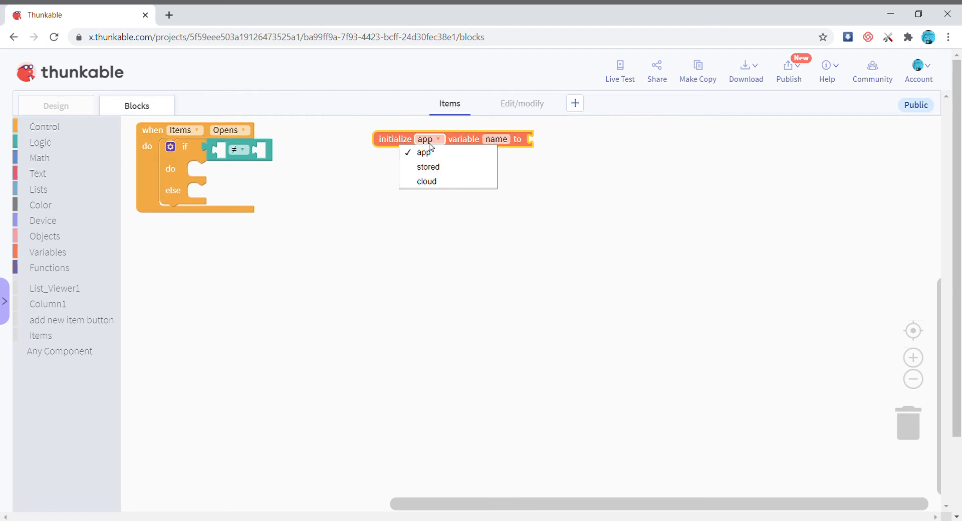
click(428, 167)
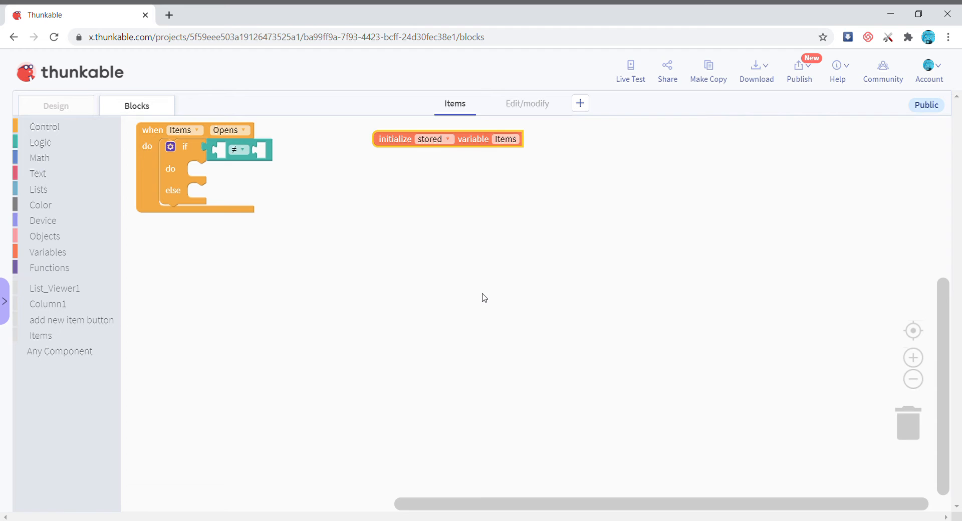
Step: Condition on stored Items ≠ null and set List_Viewer1 text items to stored Items in the do branch
click(47, 252)
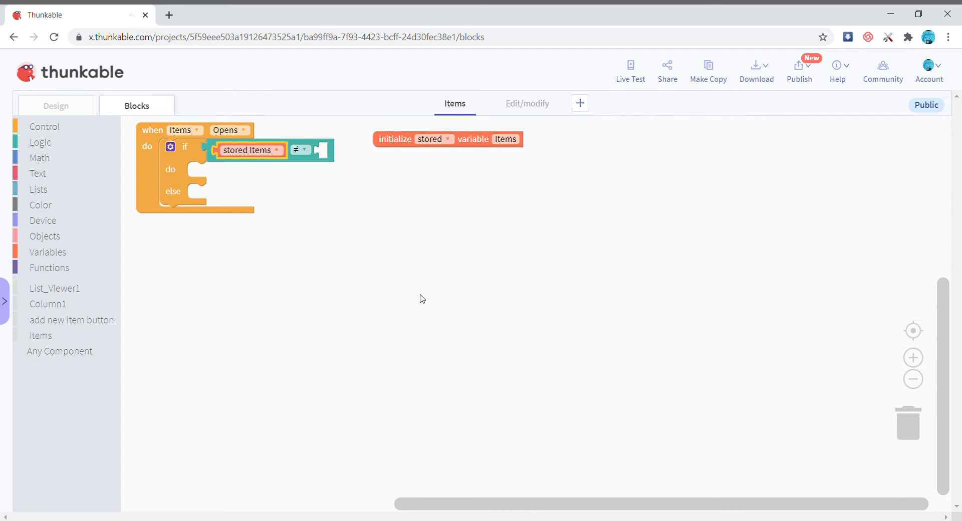
click(40, 142)
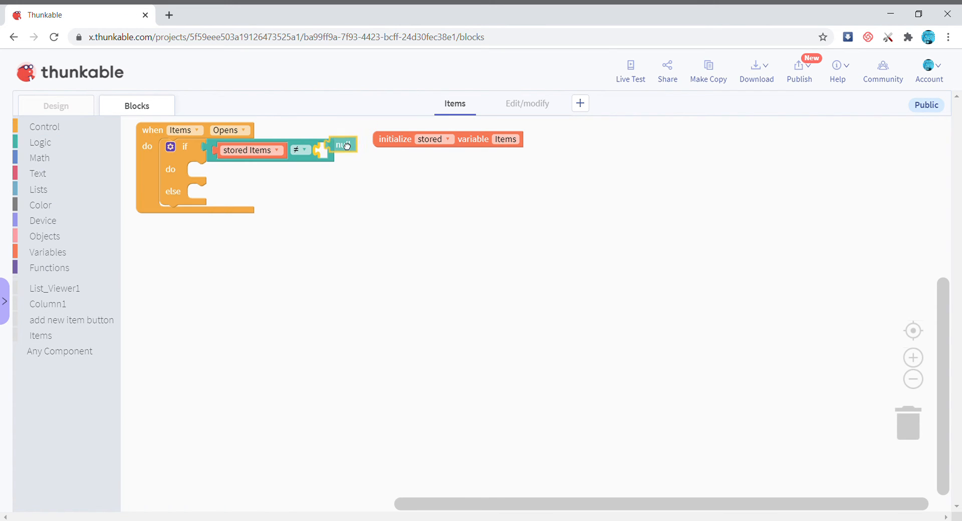
click(71, 320)
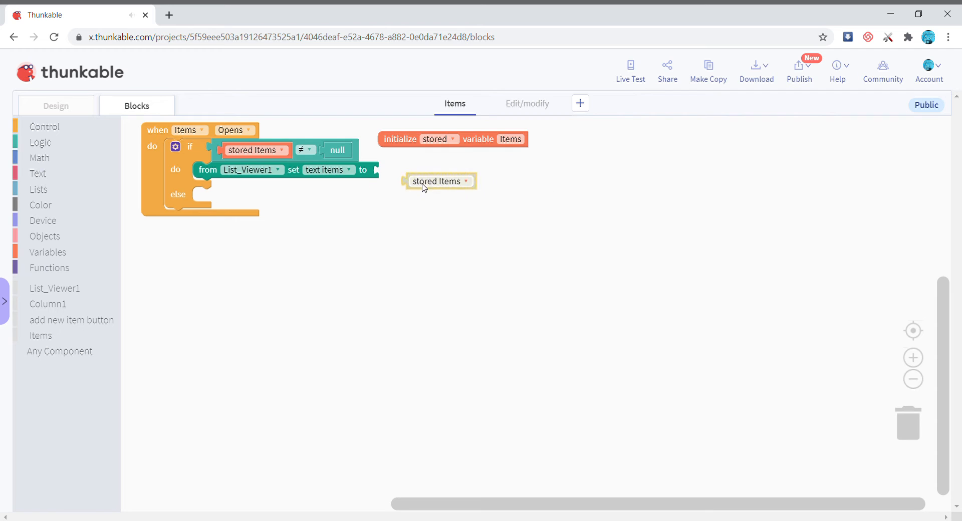
drag(437, 180, 412, 169)
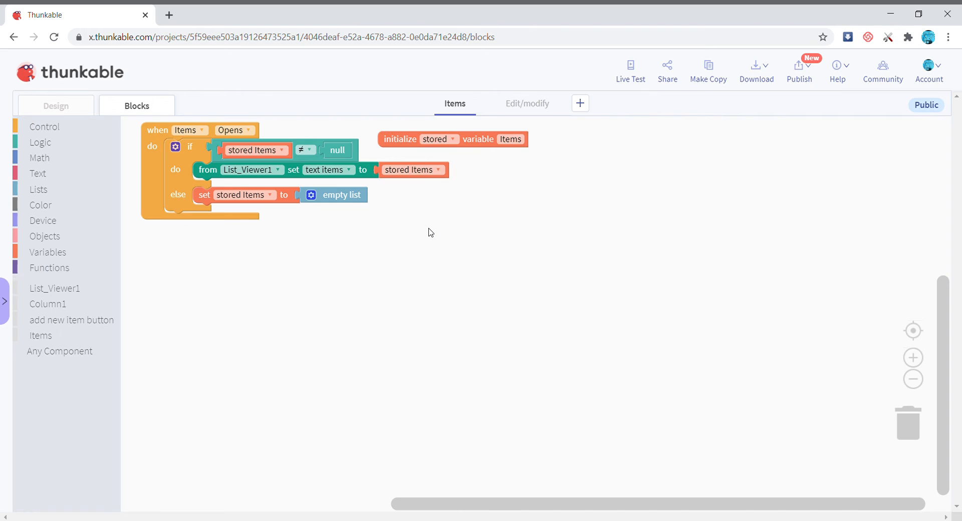
mouse_move(383, 282)
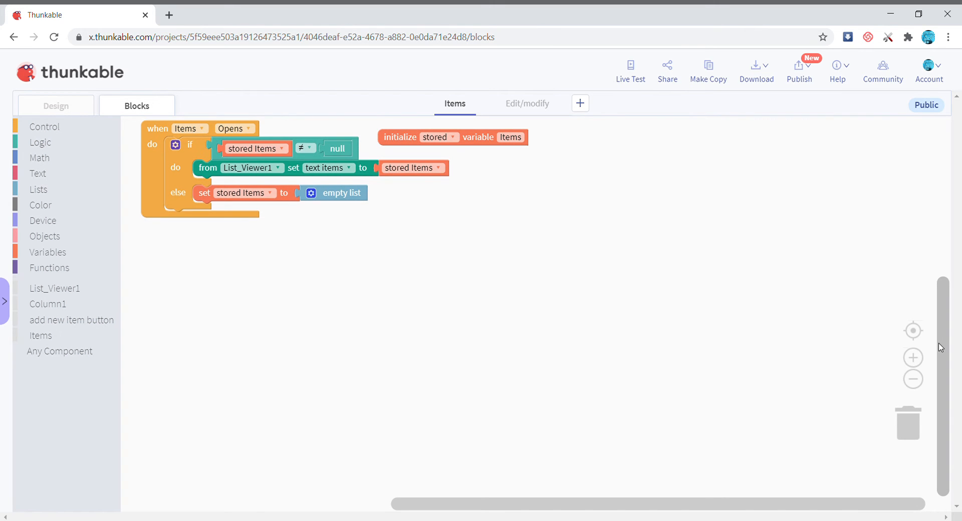
click(71, 319)
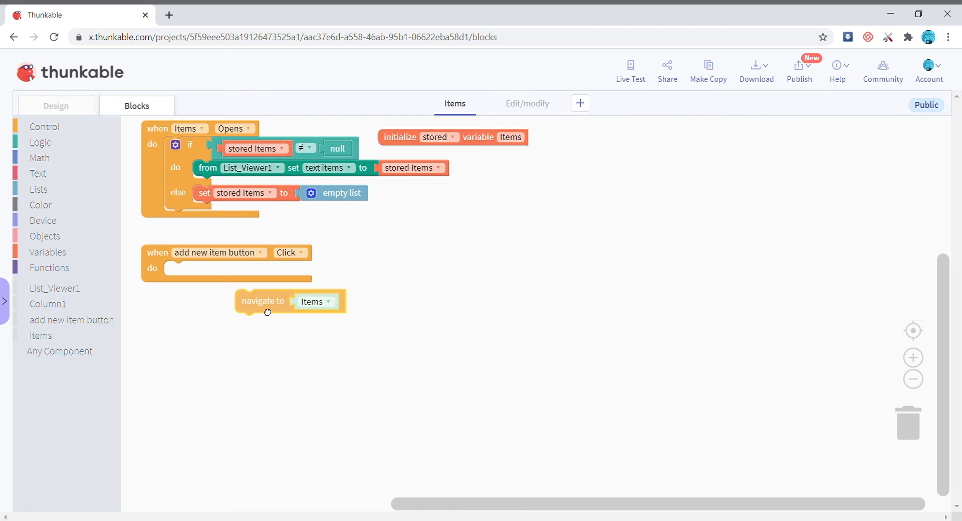
Step: Make the add new item button click navigate to Edit/modify, then show Edit/modify's blocks
drag(264, 301, 190, 272)
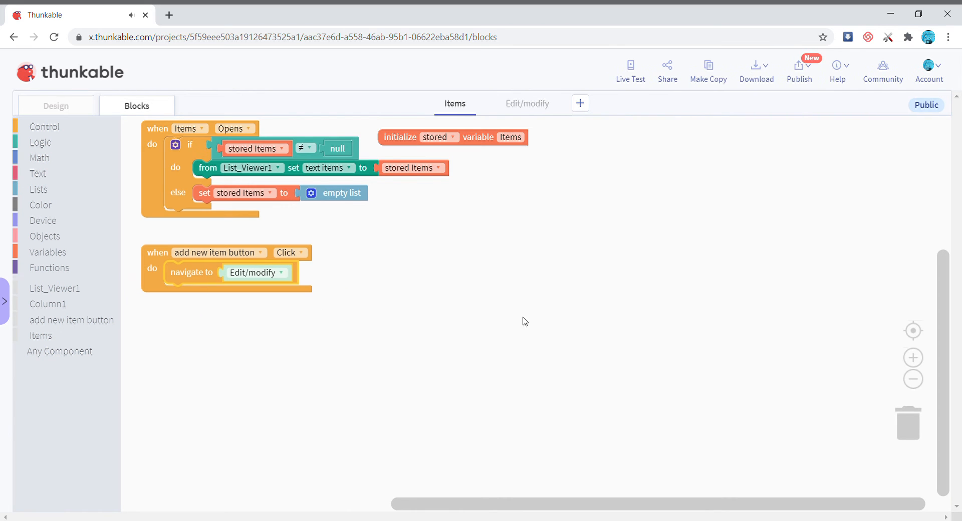
click(527, 103)
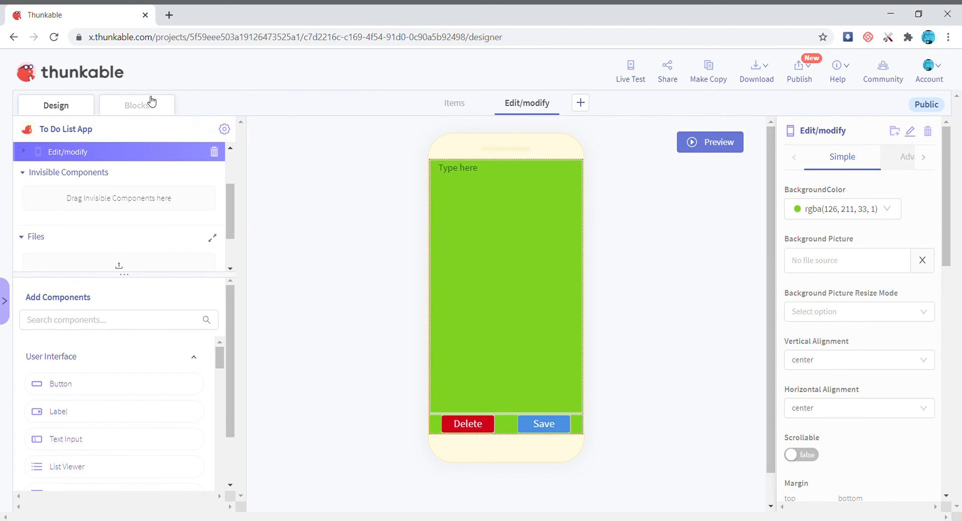
click(137, 105)
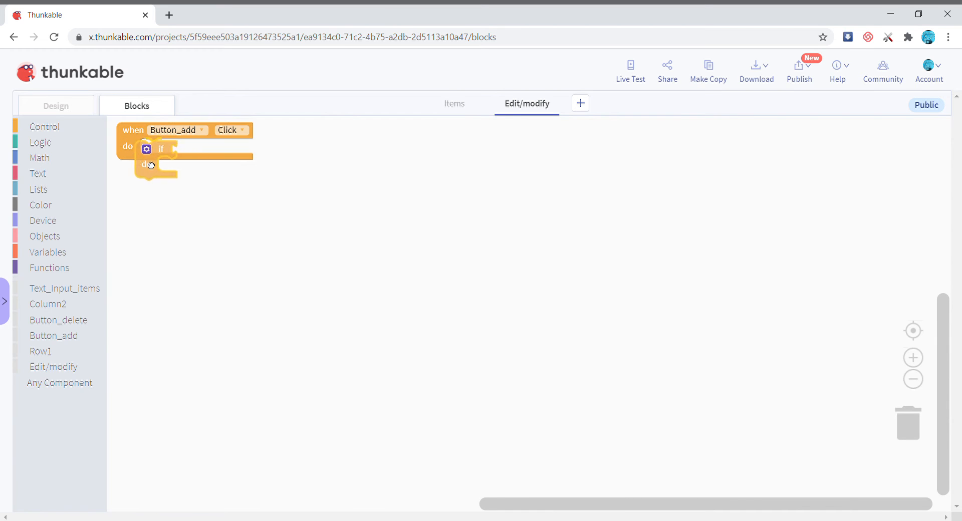
Step: Condition Button_add's if on not (Text_Input_items Text is empty)
click(40, 142)
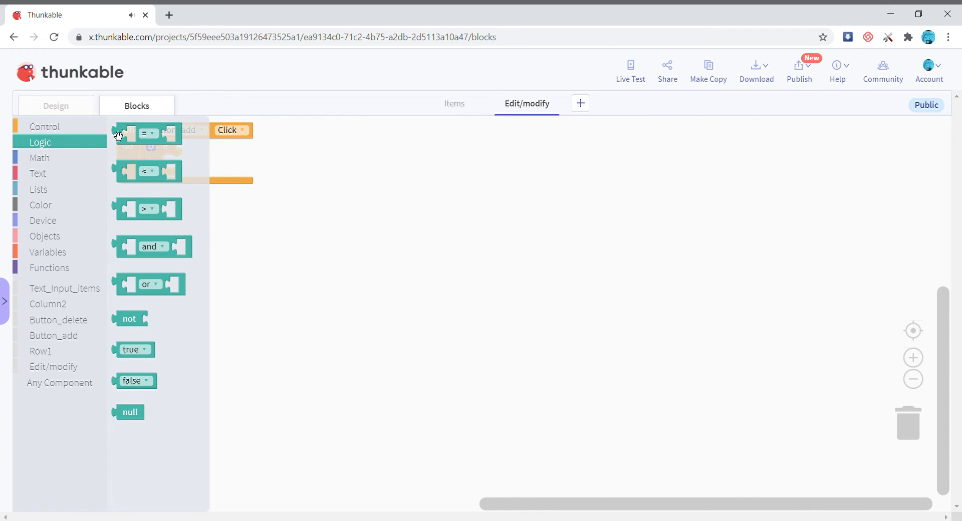
drag(128, 318, 196, 154)
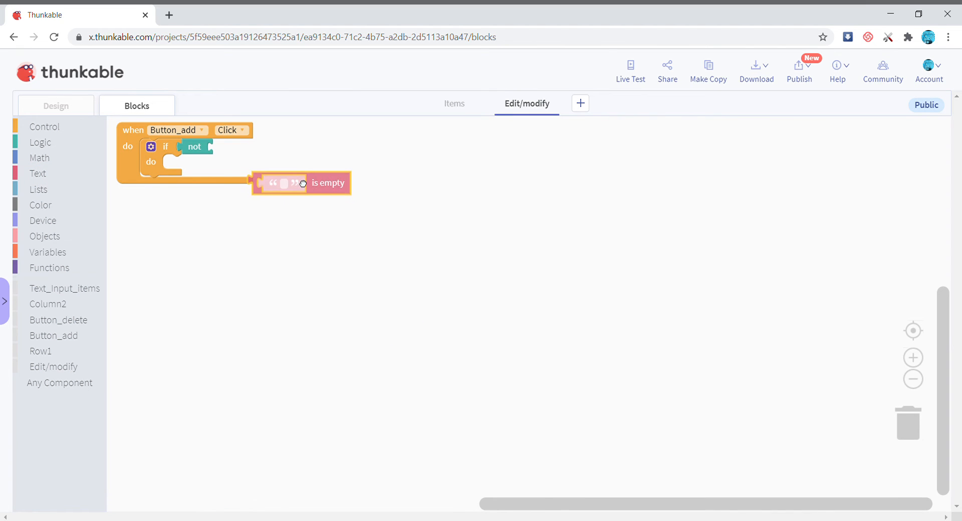
drag(301, 183, 246, 150)
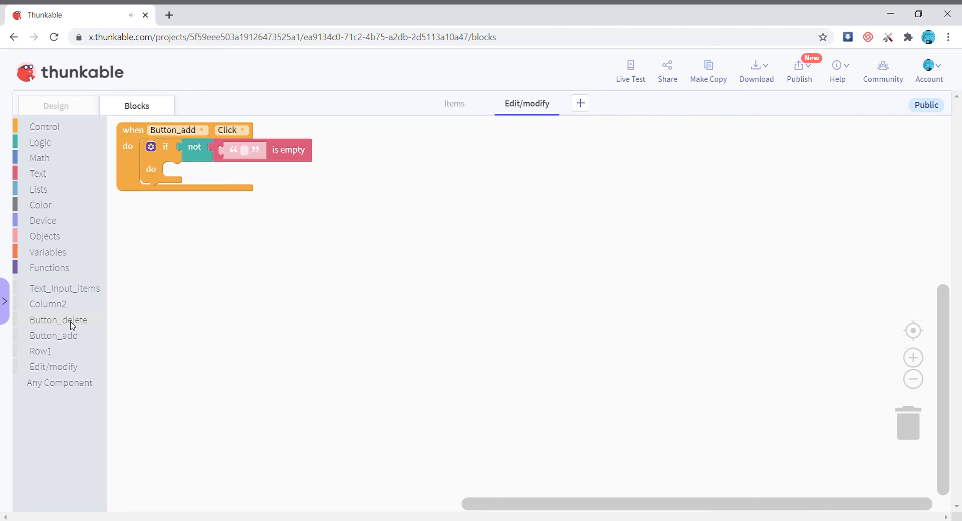
mouse_move(68, 176)
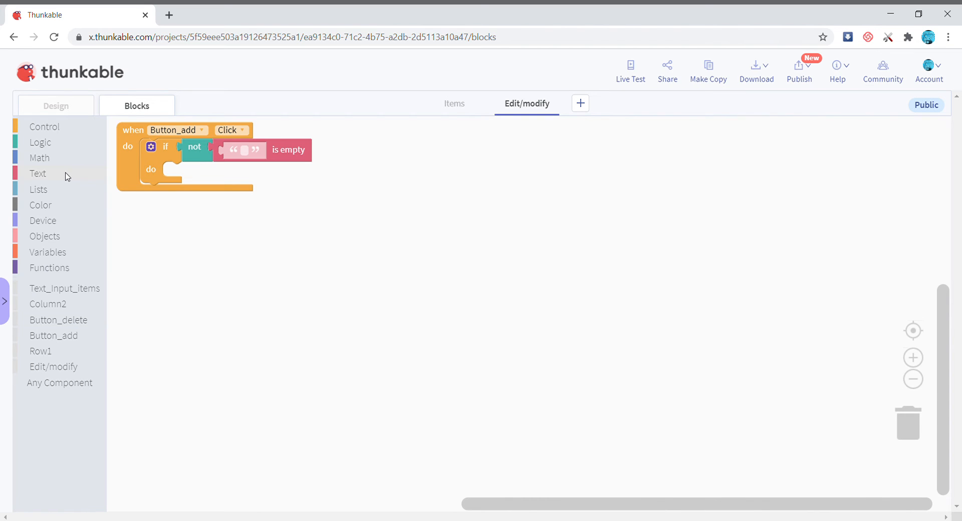
mouse_move(69, 317)
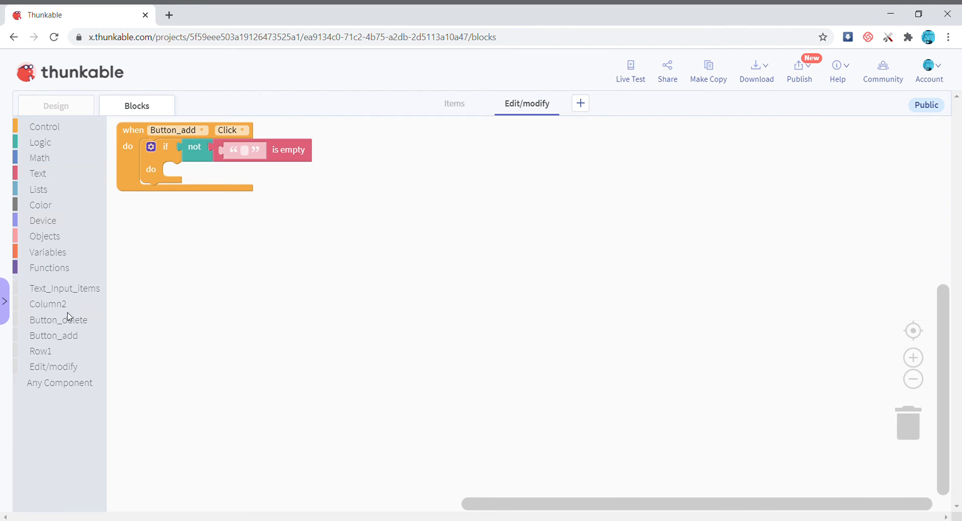
click(64, 287)
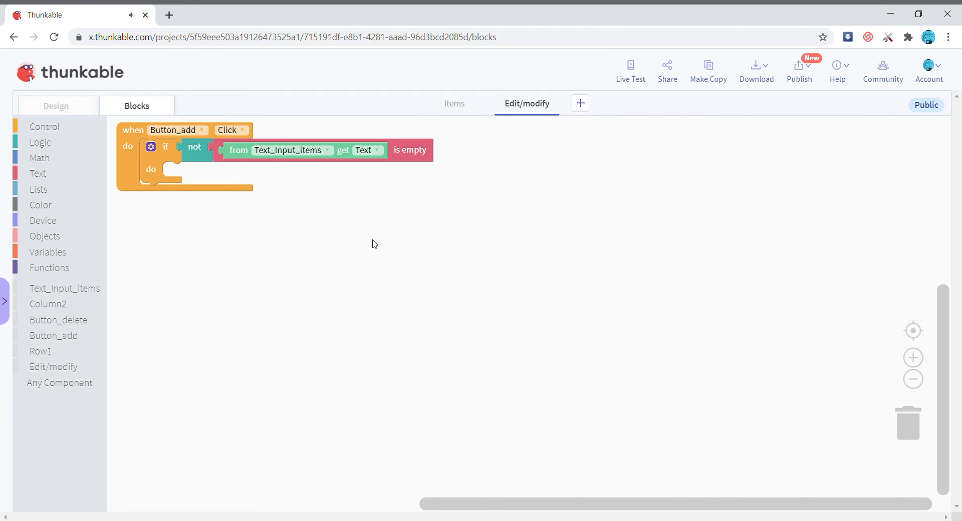
mouse_move(73, 292)
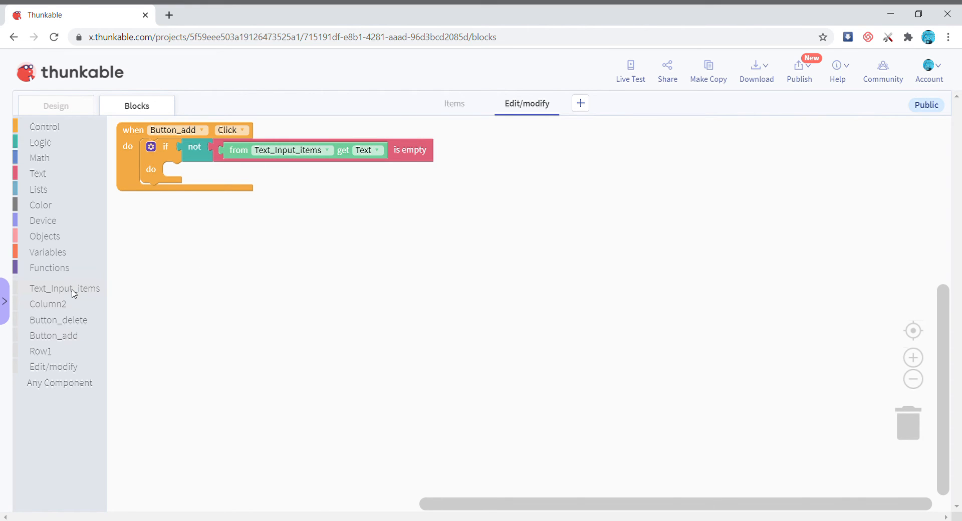
mouse_move(72, 272)
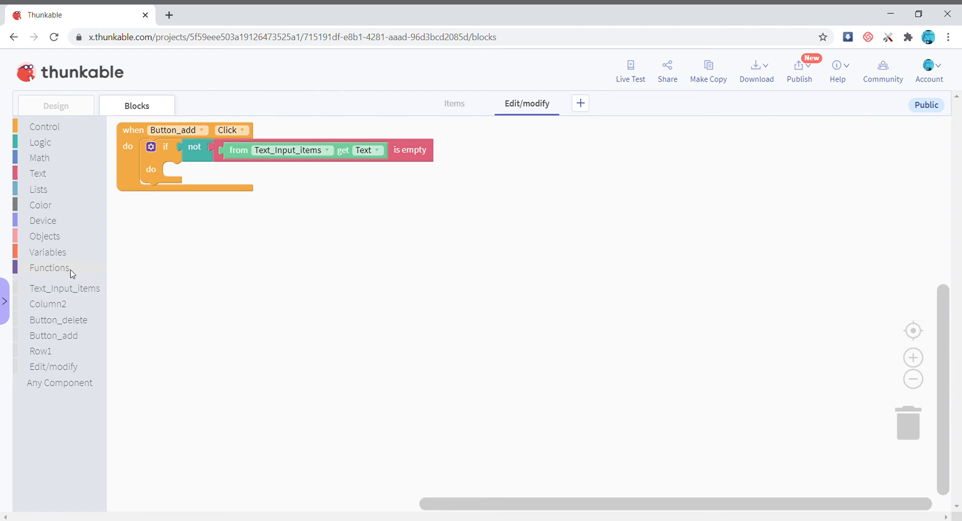
click(48, 252)
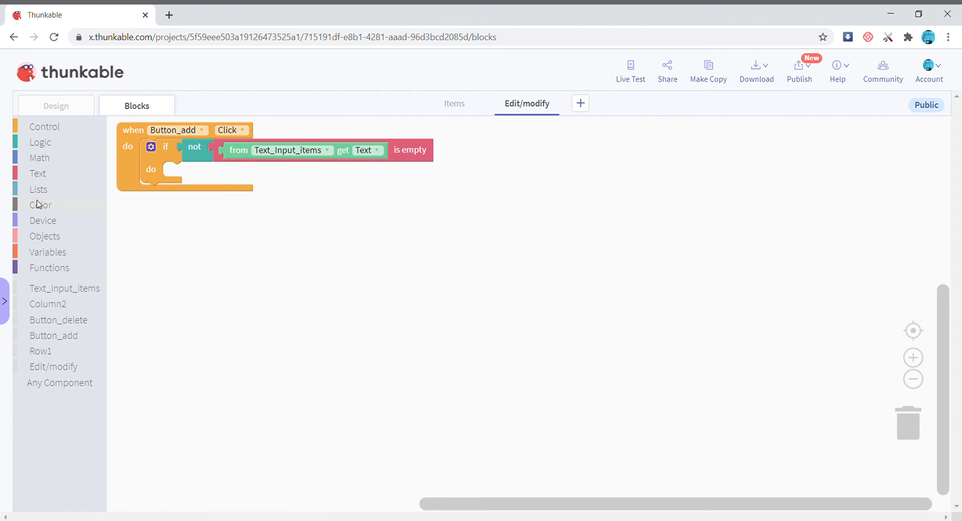
Step: Insert the input text at first in stored Items, then navigate to the Items screen
click(39, 189)
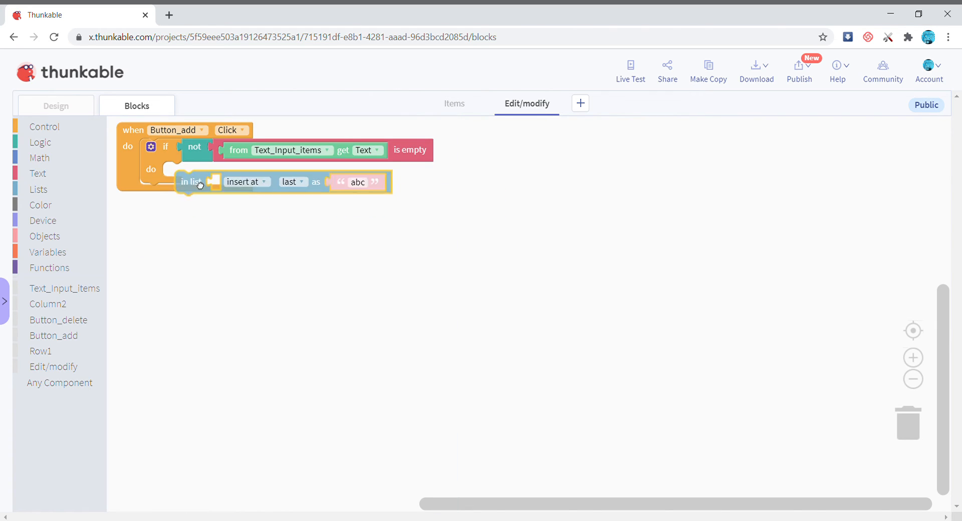
drag(196, 182, 183, 173)
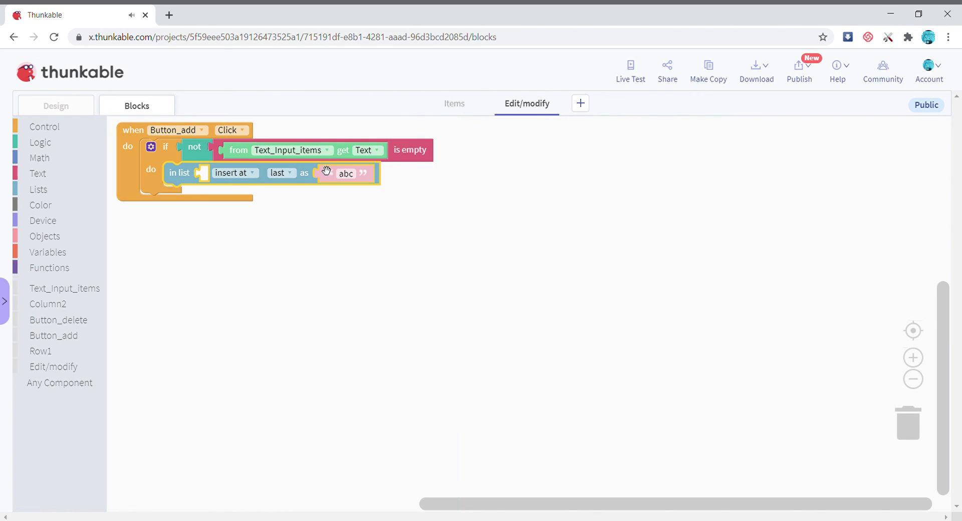
click(292, 173)
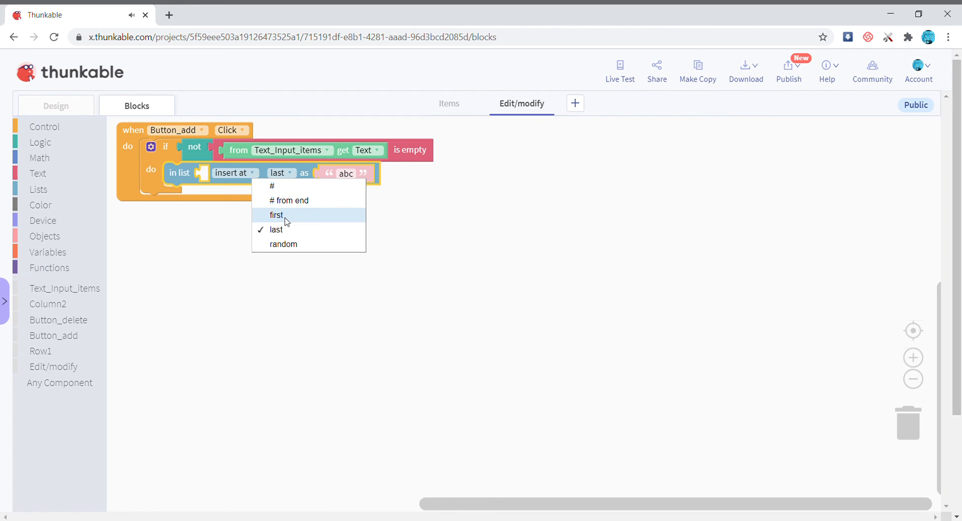
click(276, 215)
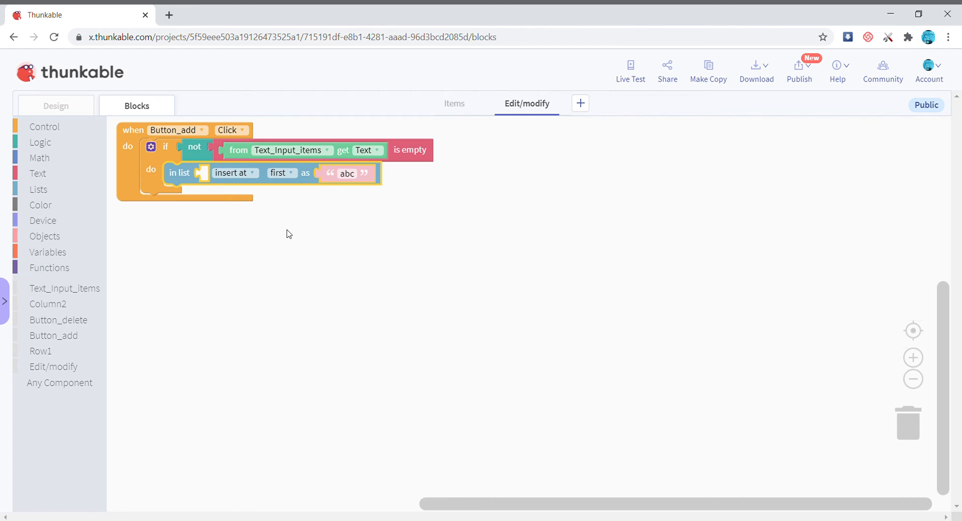
mouse_move(247, 156)
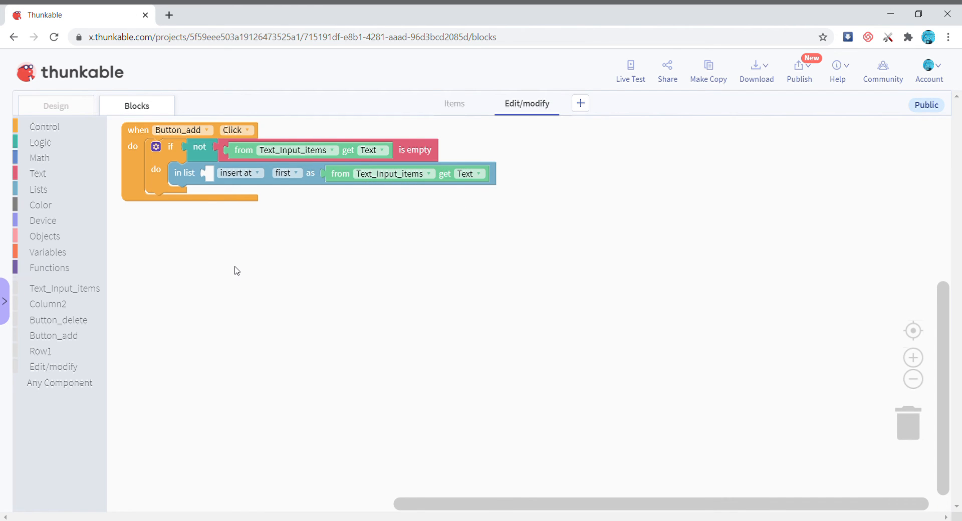
mouse_move(68, 253)
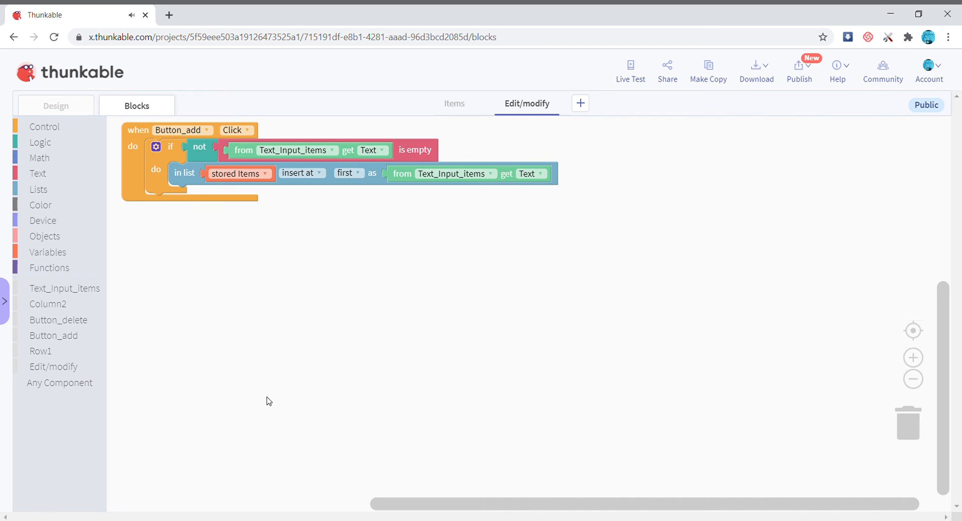
mouse_move(207, 290)
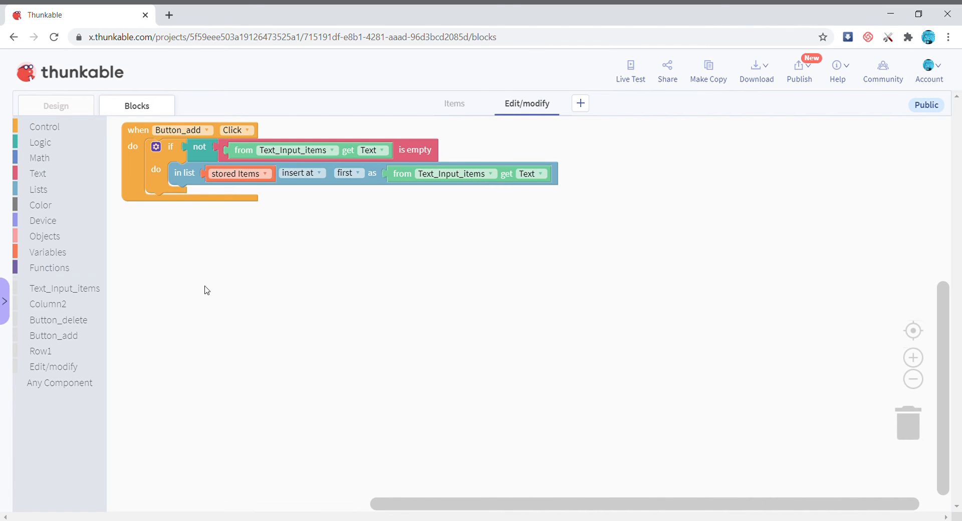
click(44, 126)
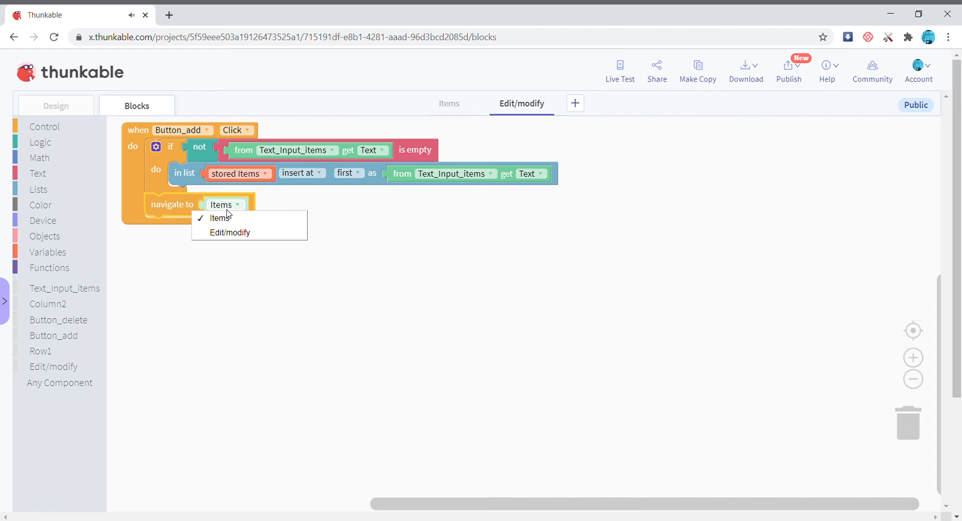
click(54, 105)
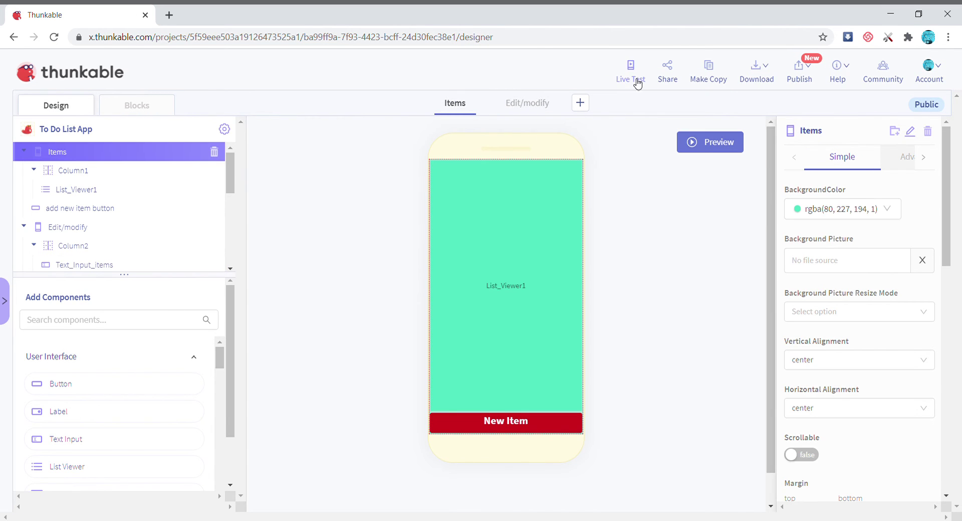
click(630, 65)
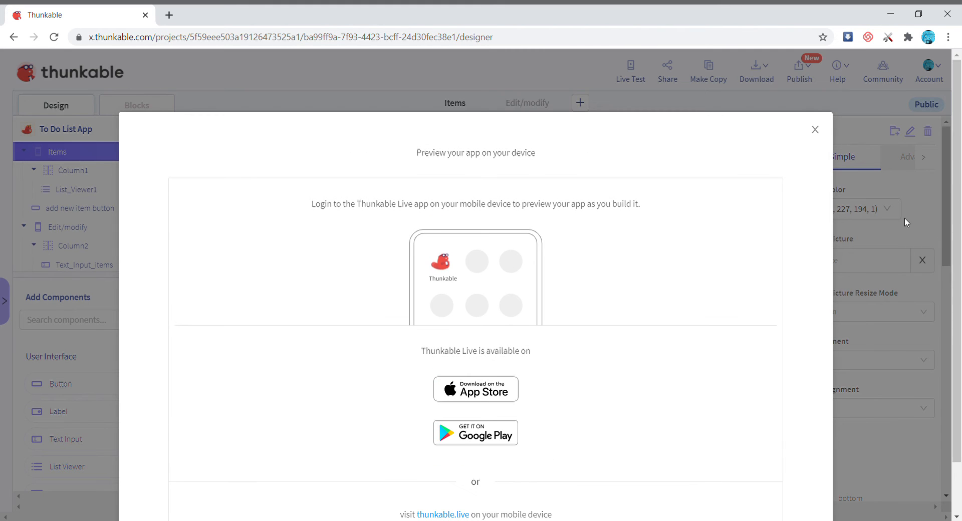
click(815, 129)
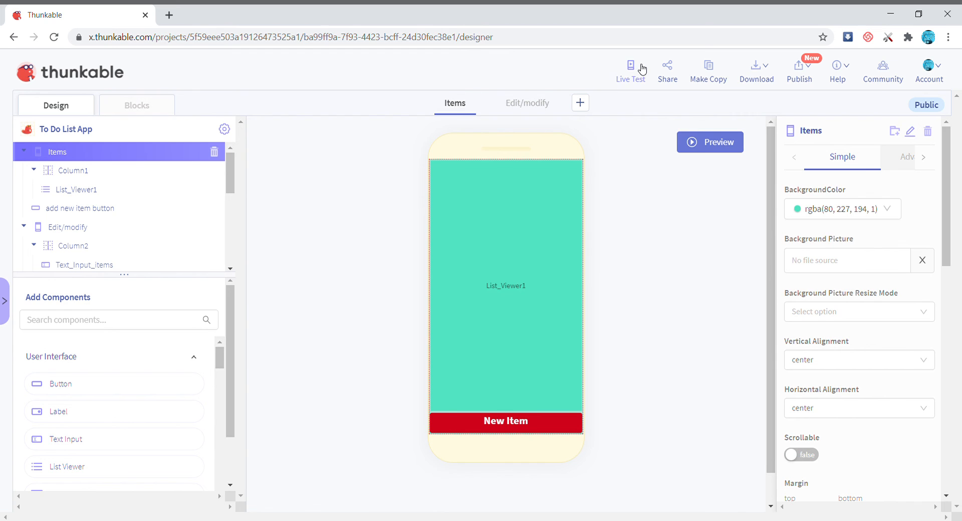
click(631, 65)
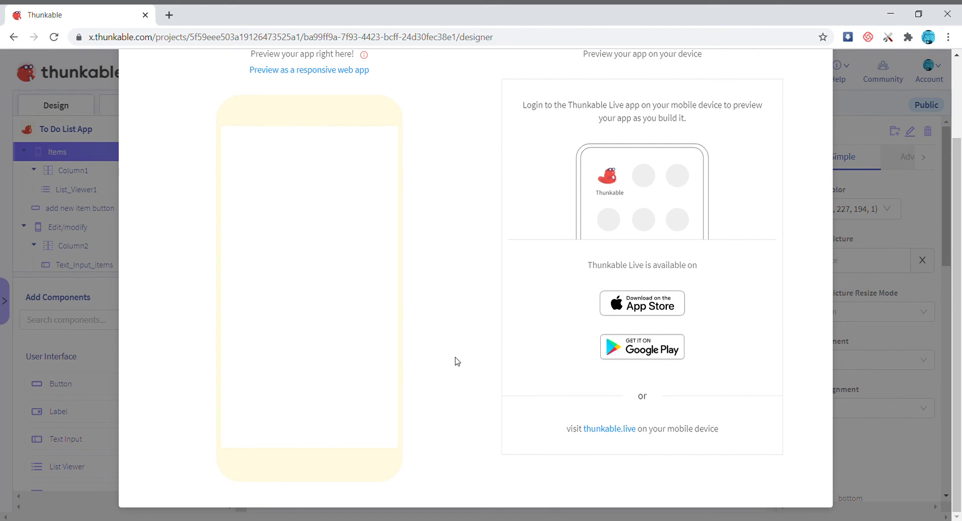
mouse_move(392, 226)
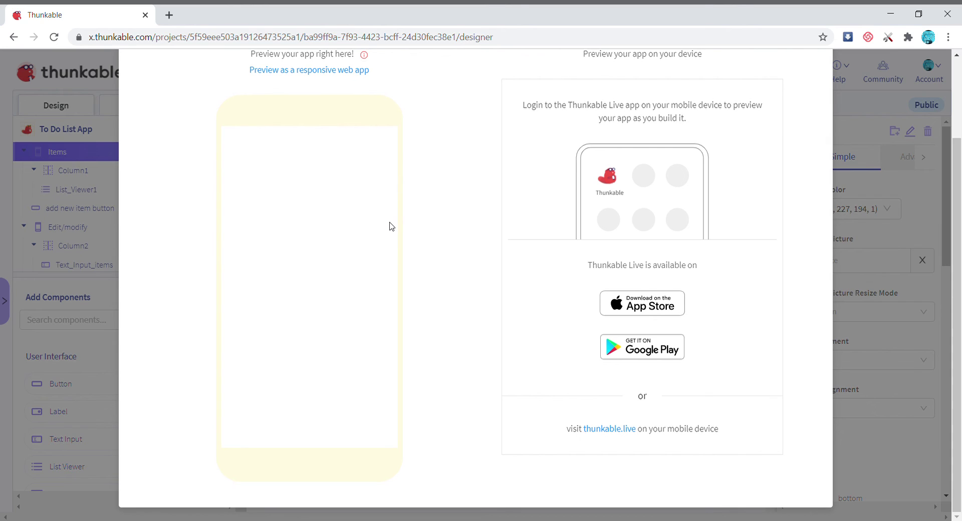
mouse_move(392, 225)
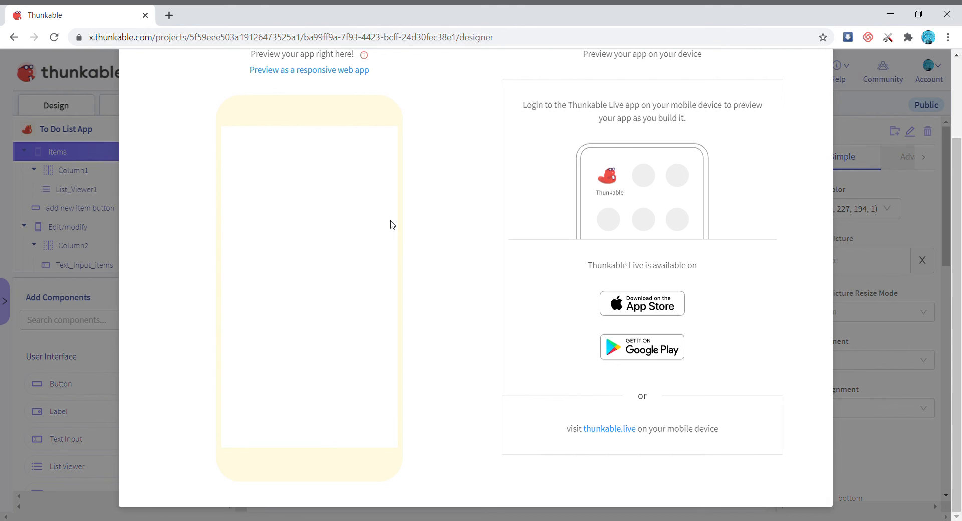
mouse_move(779, 291)
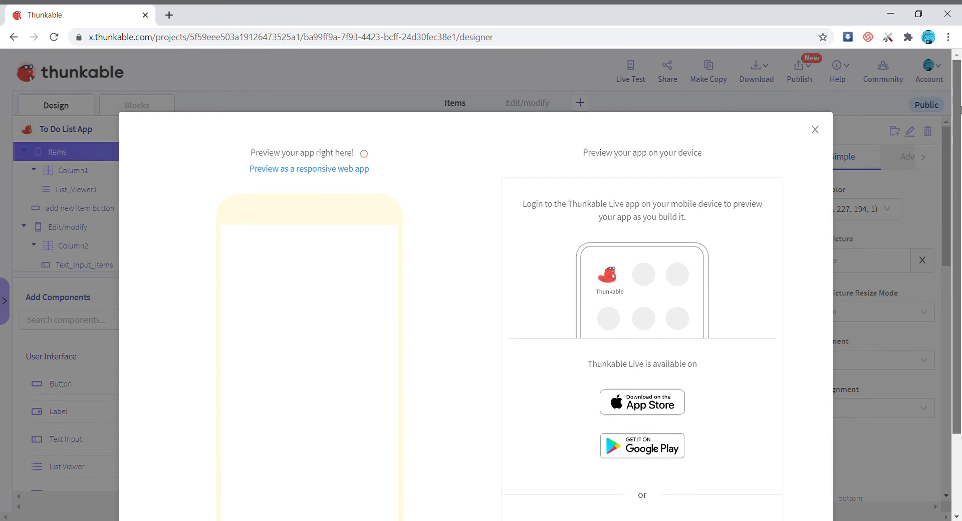
click(814, 129)
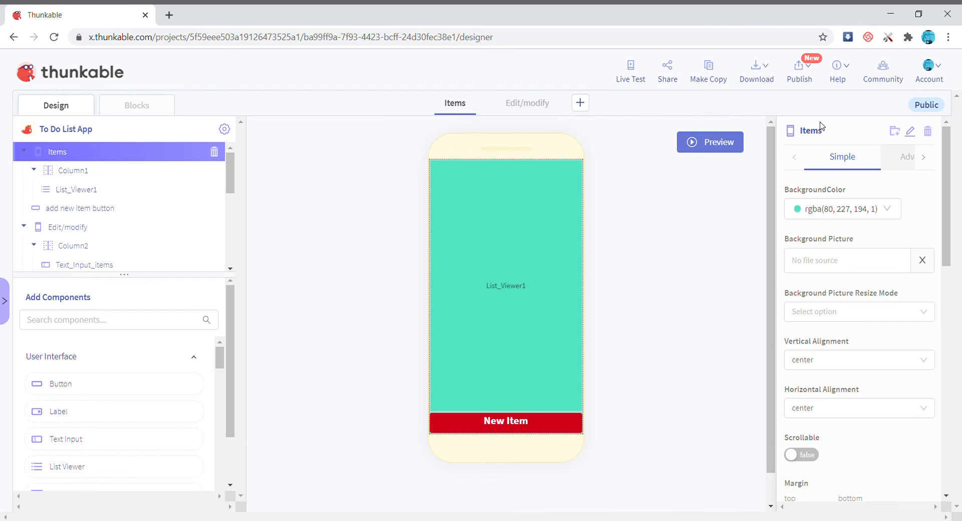
mouse_move(665, 55)
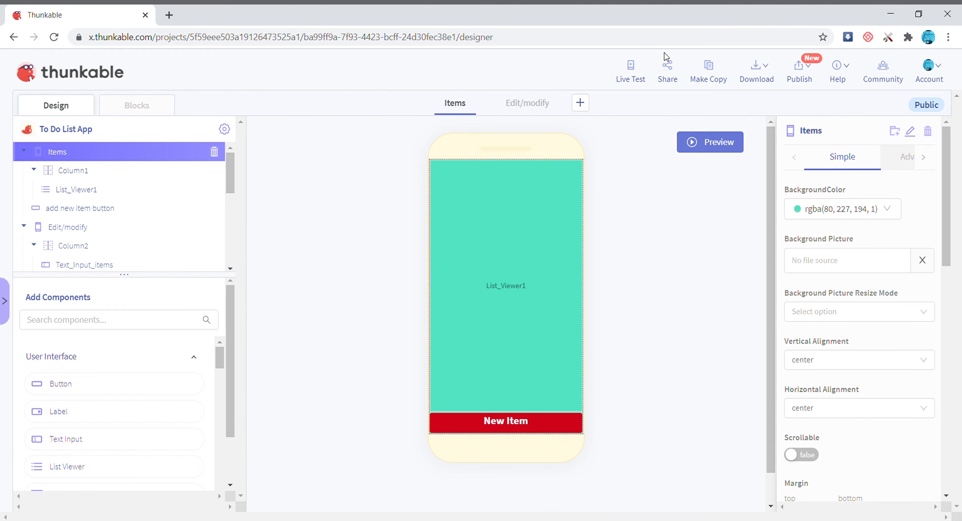
click(710, 142)
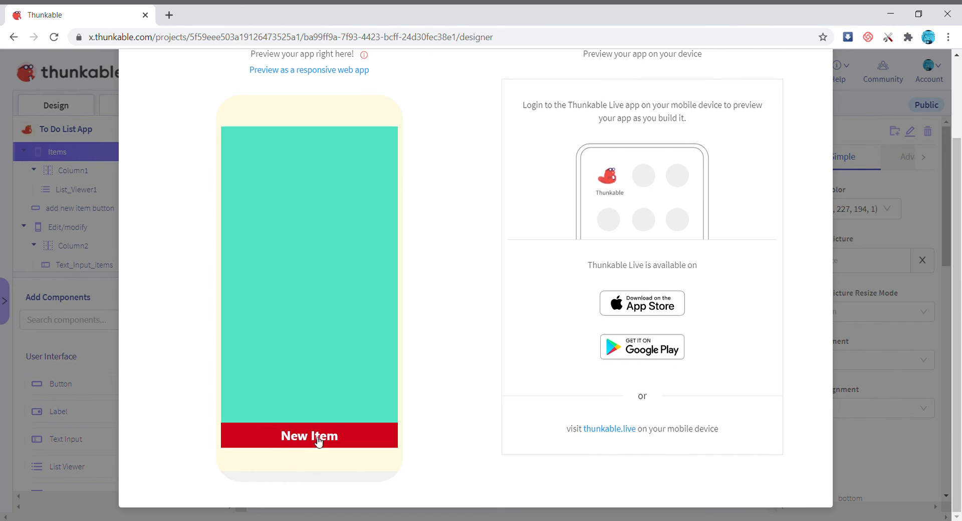
click(309, 435)
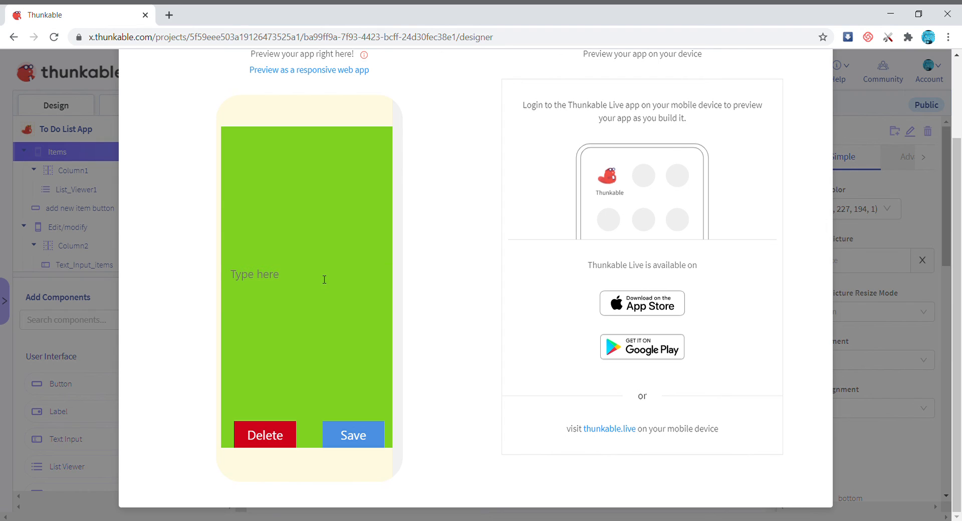
click(305, 274)
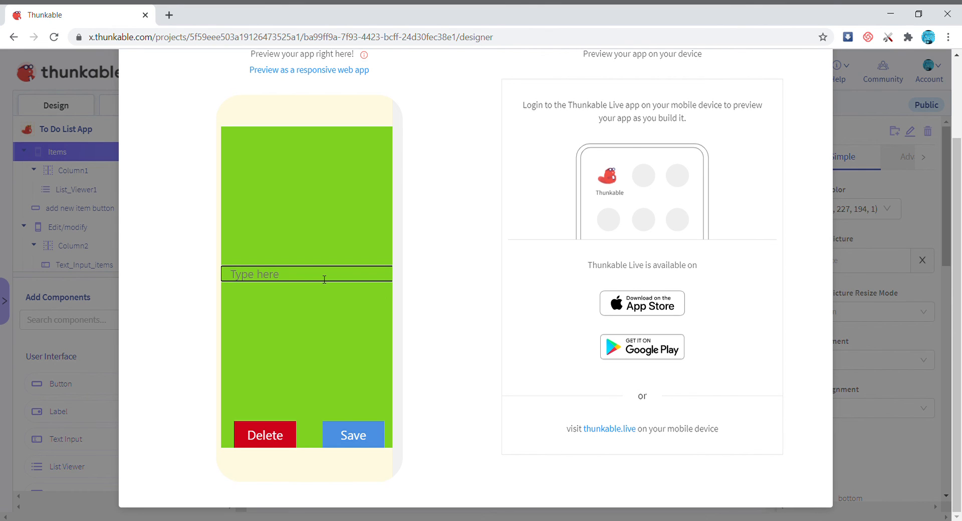
text(Hi Gi)
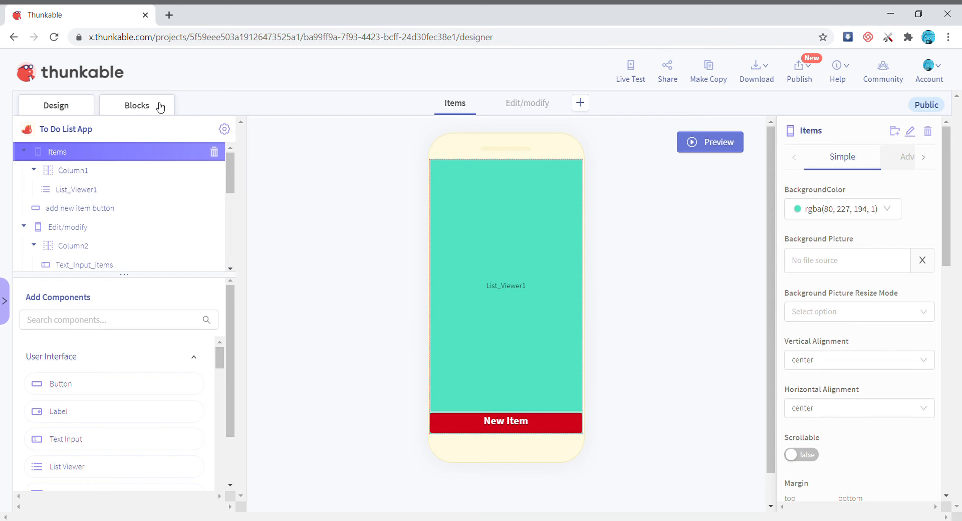
Step: Set Button_add's navigate-to destination to Items on the Edit/modify screen
click(137, 106)
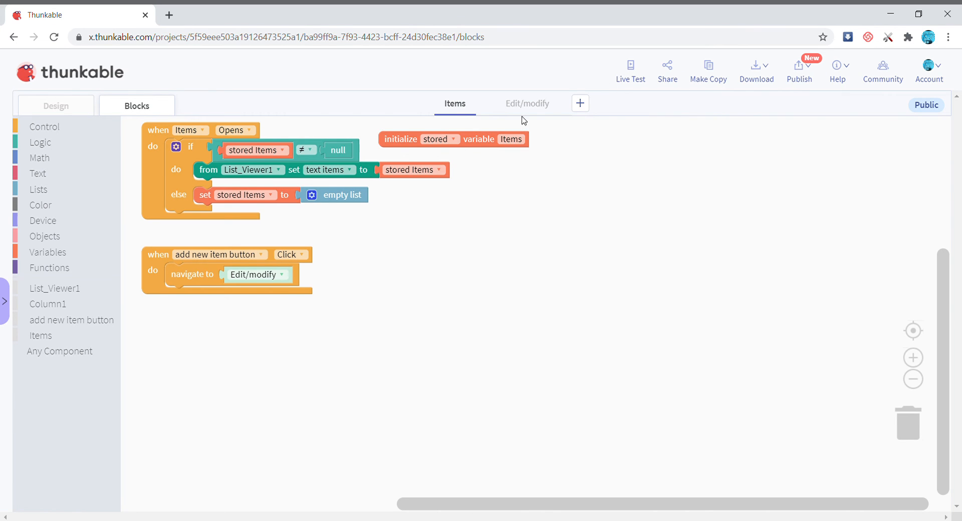
click(526, 104)
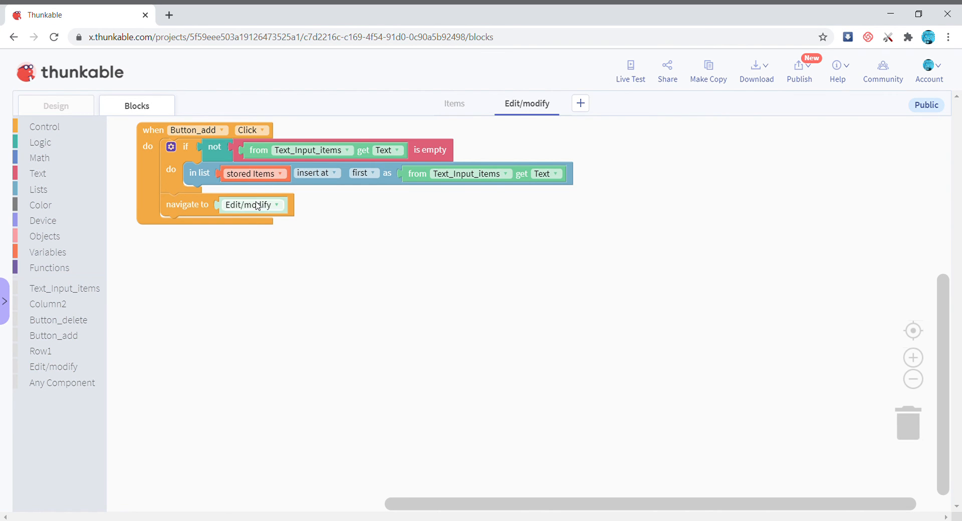
click(275, 204)
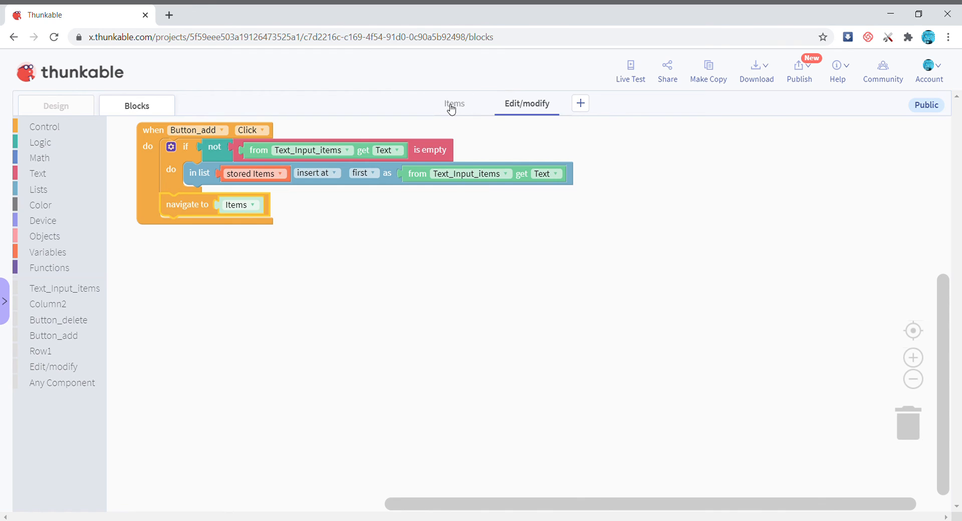
click(630, 65)
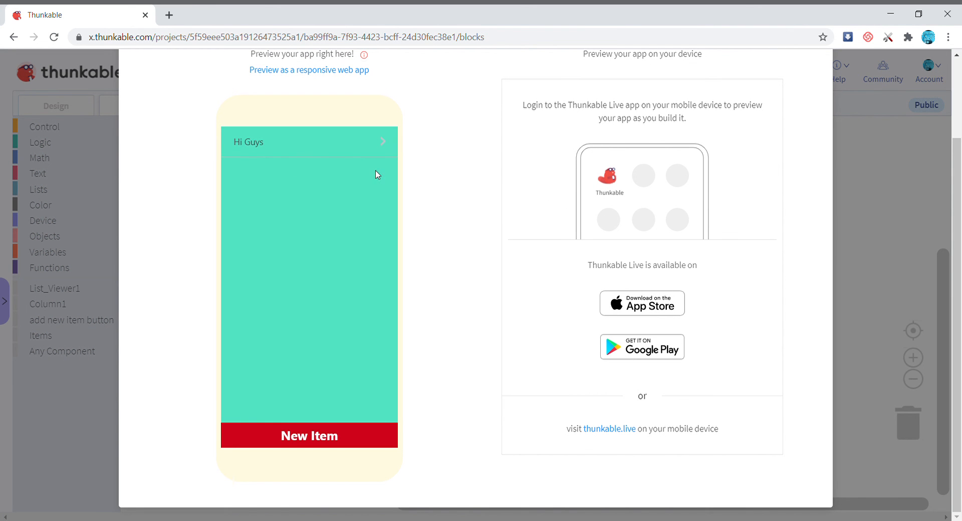
Step: In the preview, add a new item 'Heelo' and save it
click(308, 435)
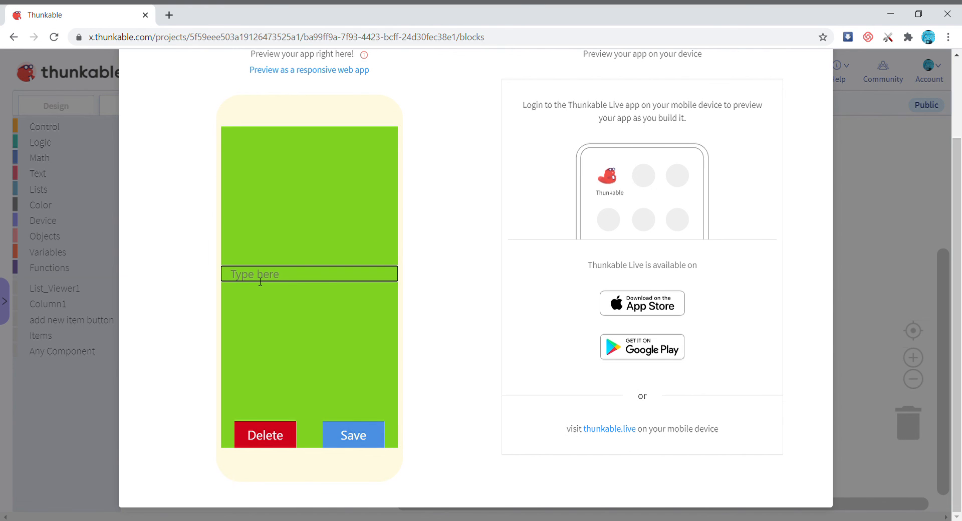
text(Heelo)
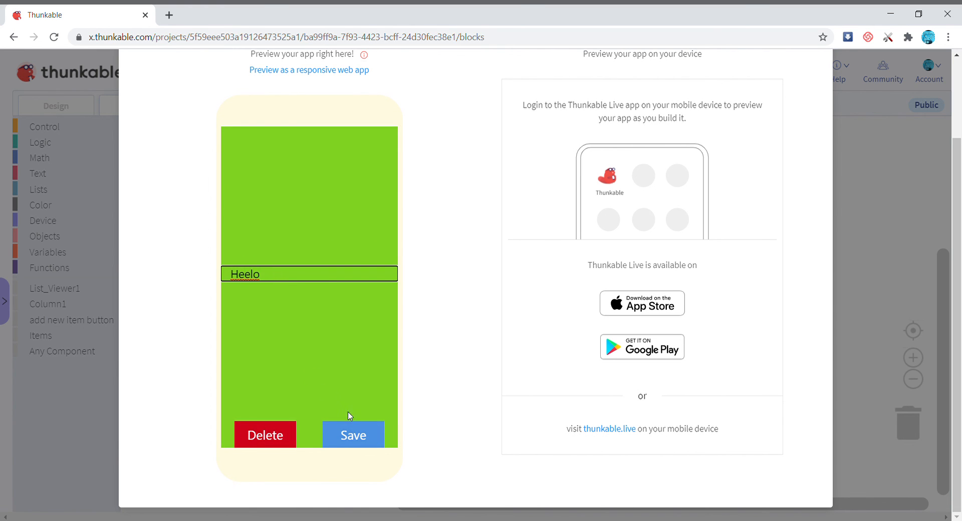
click(354, 434)
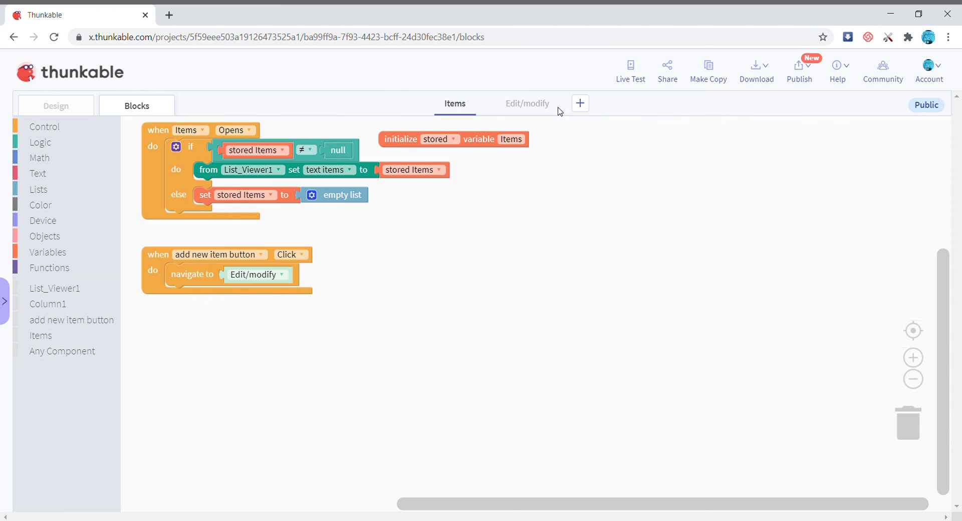
Step: Replace the insert value with a join starting with the current year
click(527, 104)
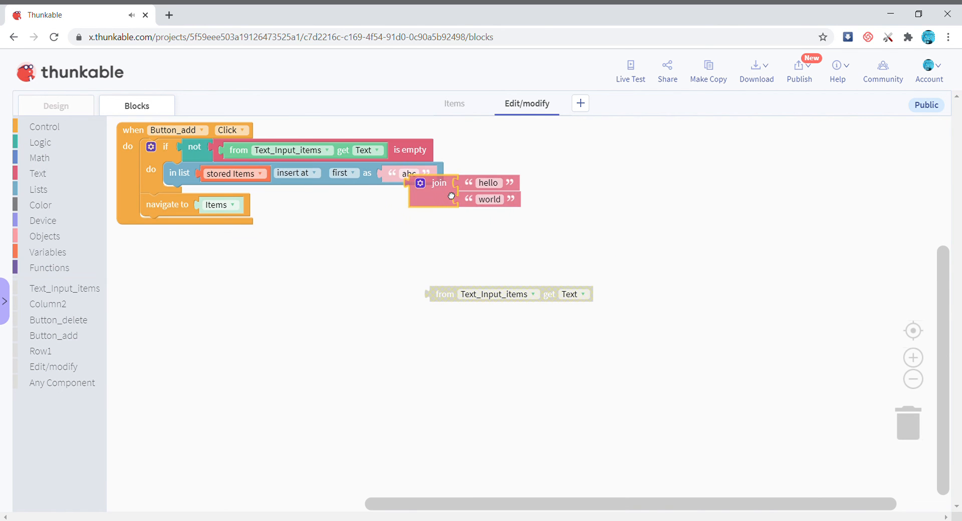
drag(490, 199, 745, 301)
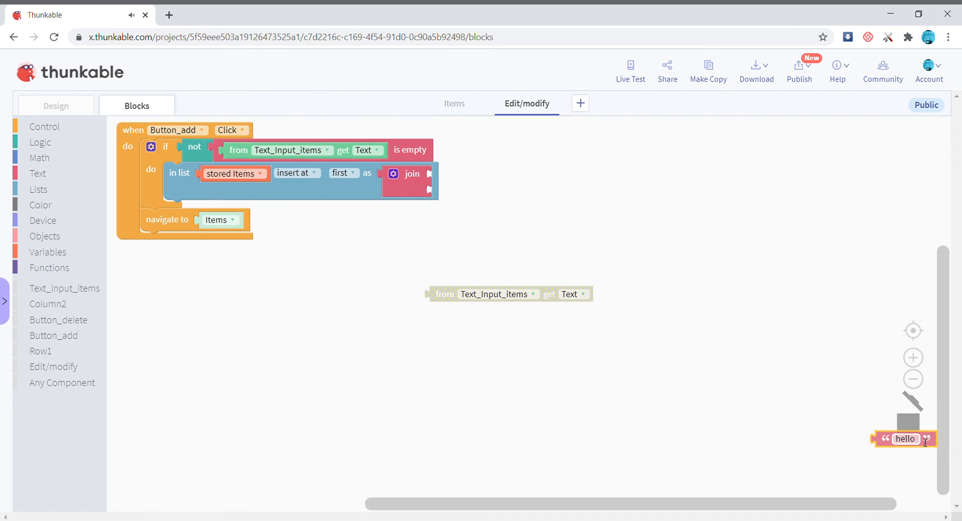
click(394, 174)
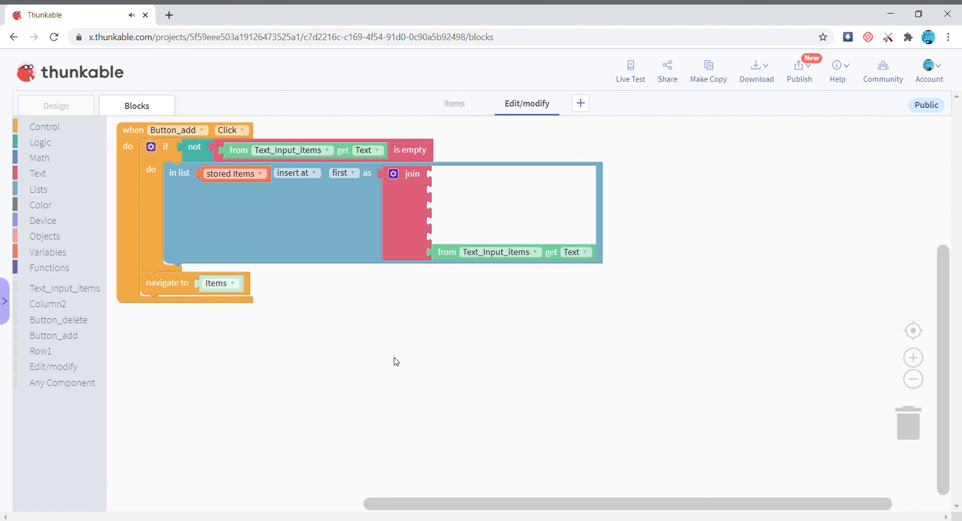
click(43, 220)
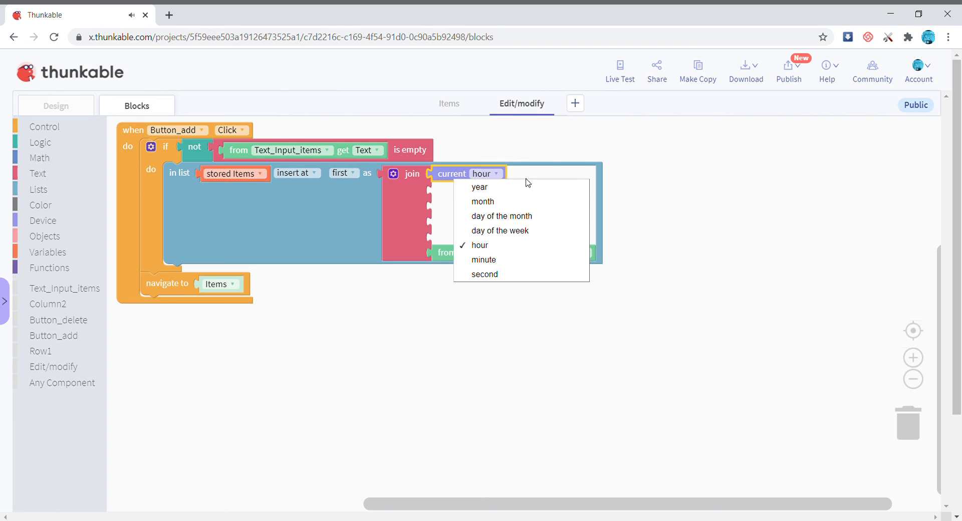
click(480, 187)
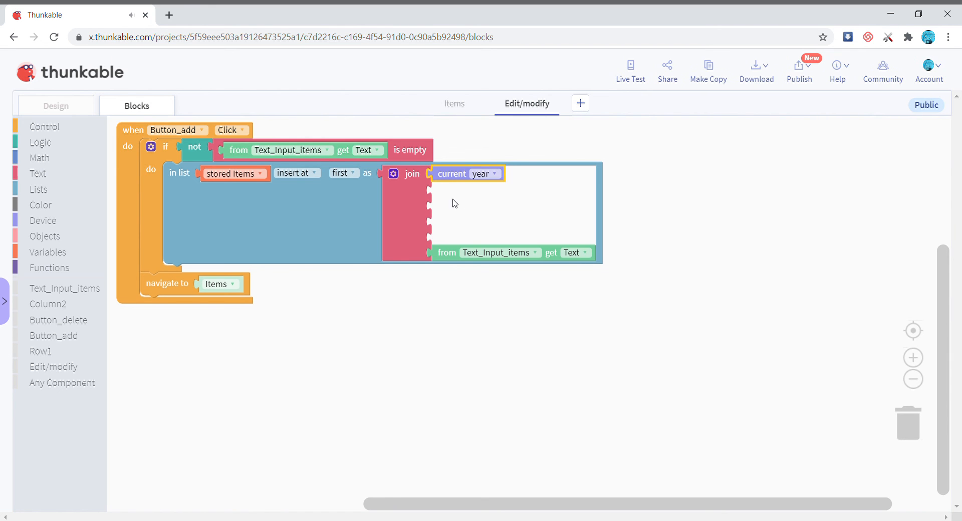
click(38, 173)
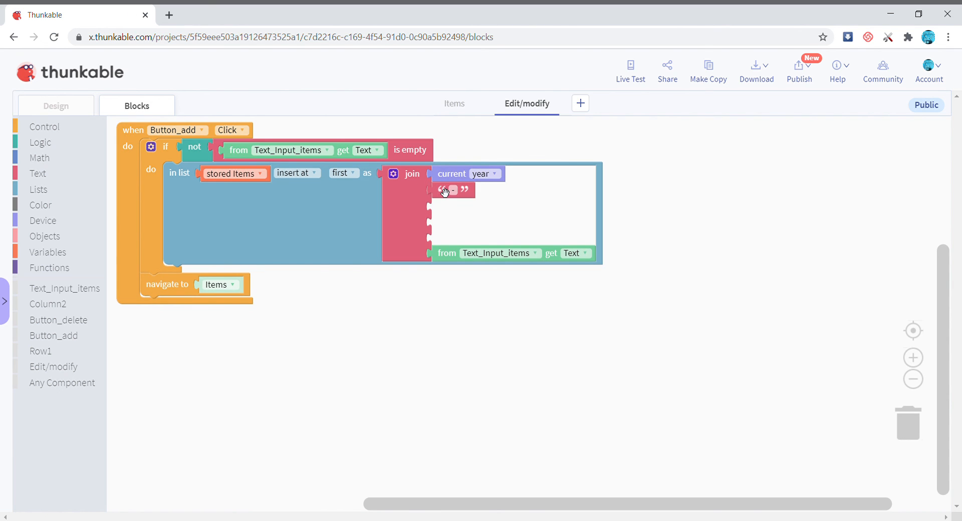
Step: Add current month, current day of the month and a '-' separator before the item text
drag(466, 173, 475, 198)
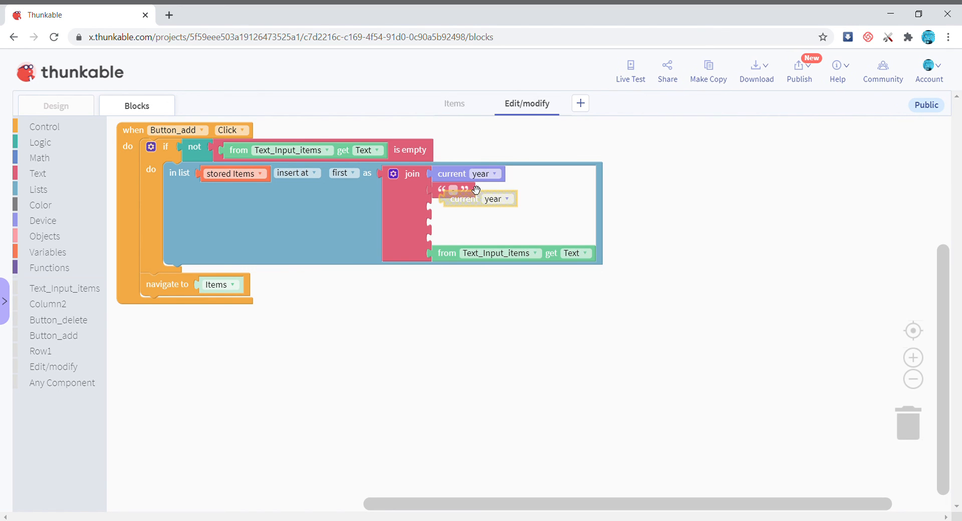
click(487, 206)
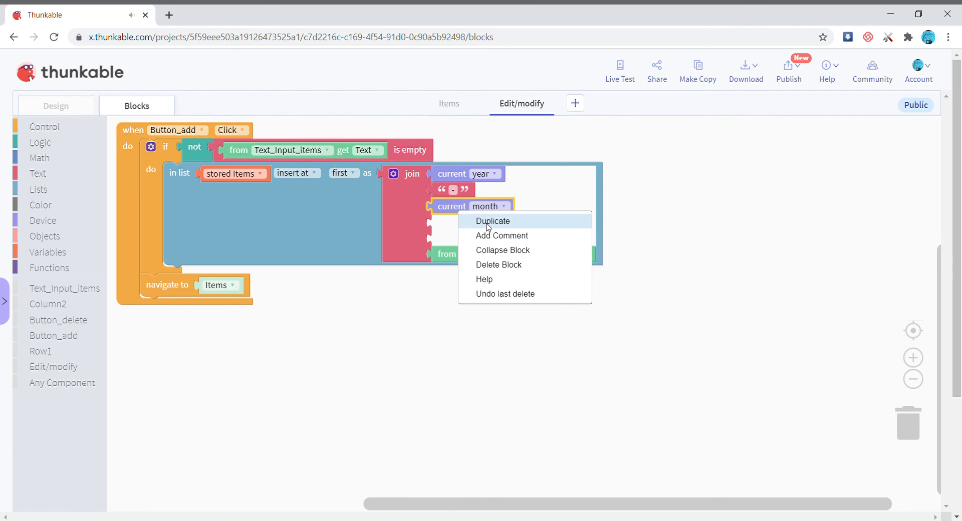
click(492, 221)
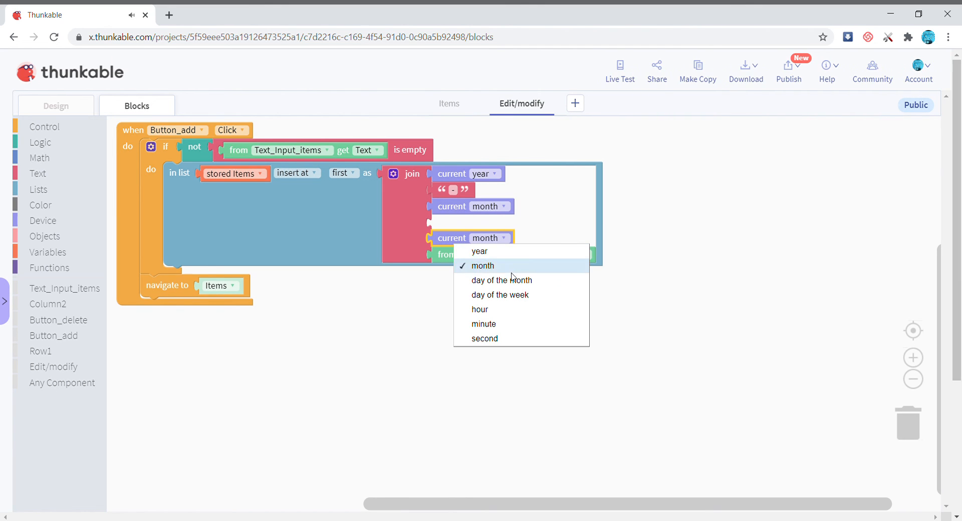
click(501, 280)
text(/)
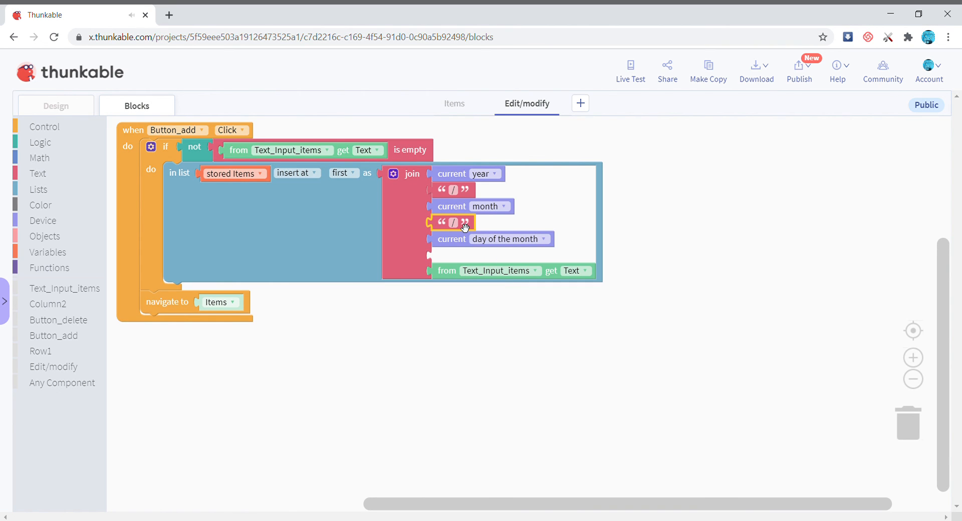
drag(452, 222, 466, 246)
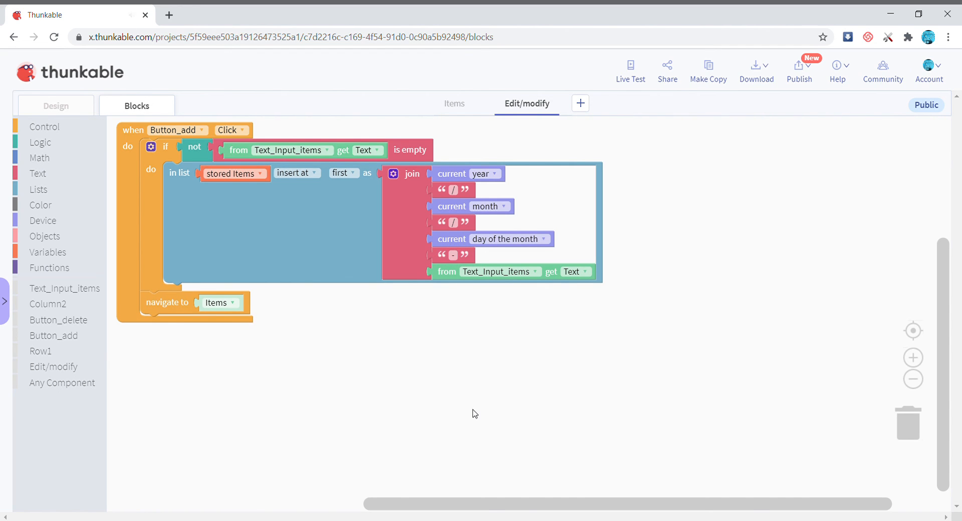
click(55, 105)
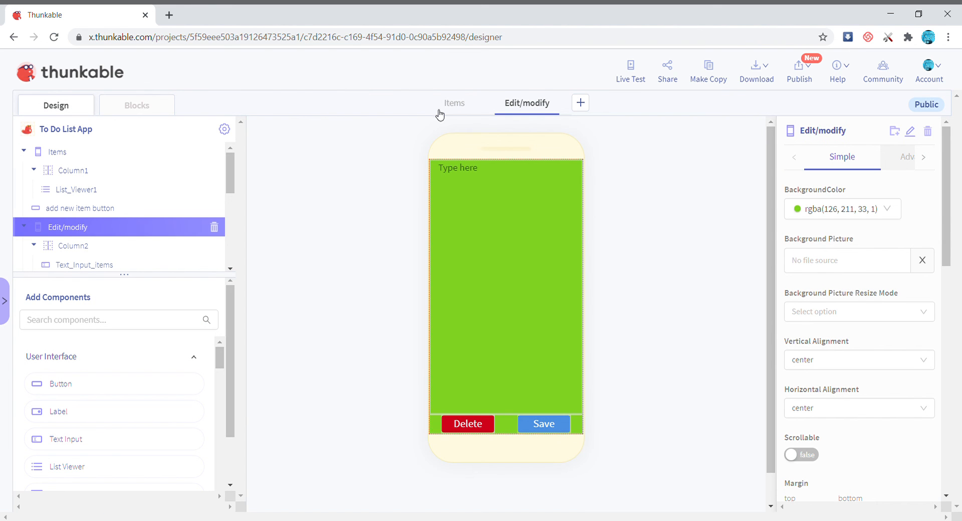
Step: In the preview, add item 'Hi', confirm it shows as 2020/9/10-Hi, then close the preview
click(630, 67)
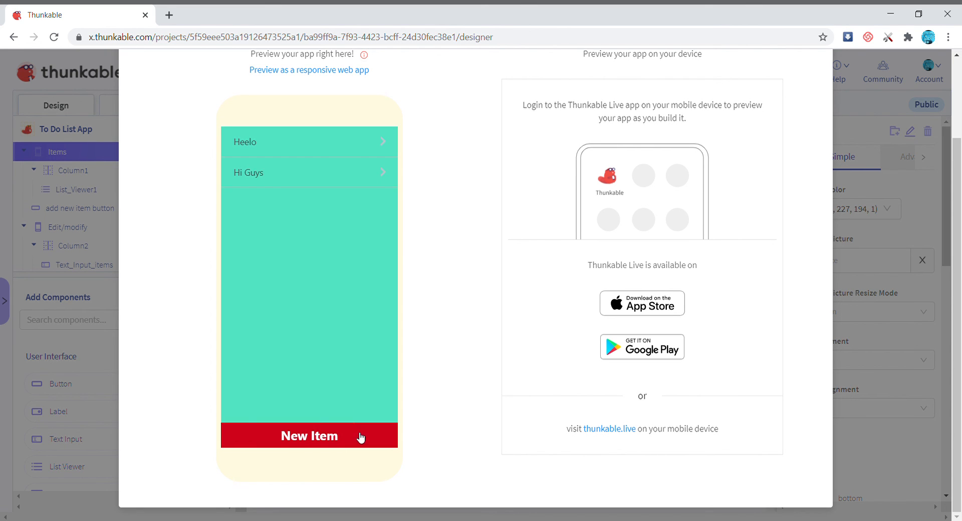
click(309, 435)
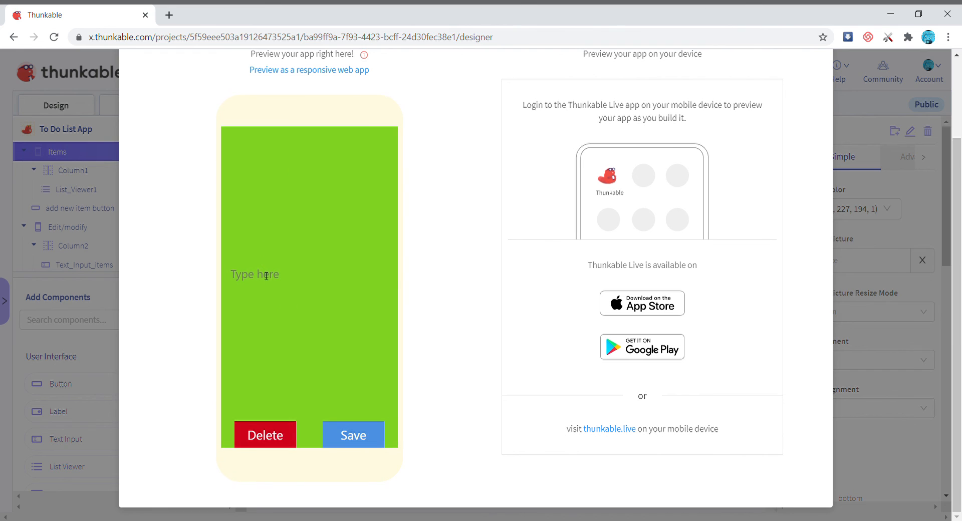
text(Hi)
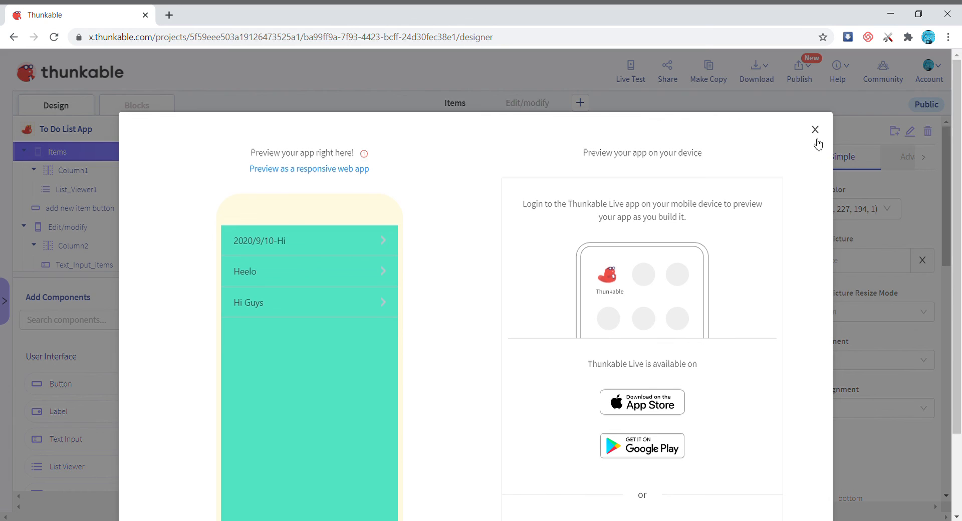
click(814, 129)
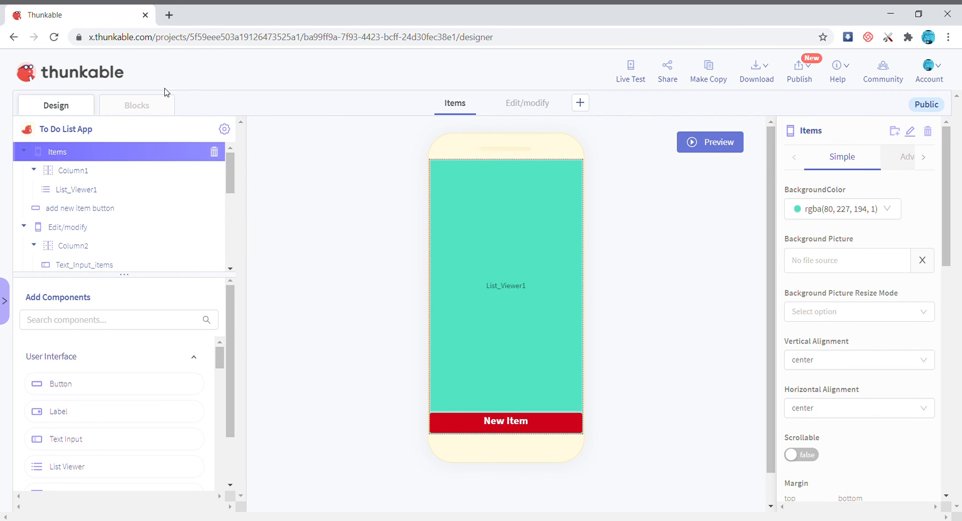
click(136, 105)
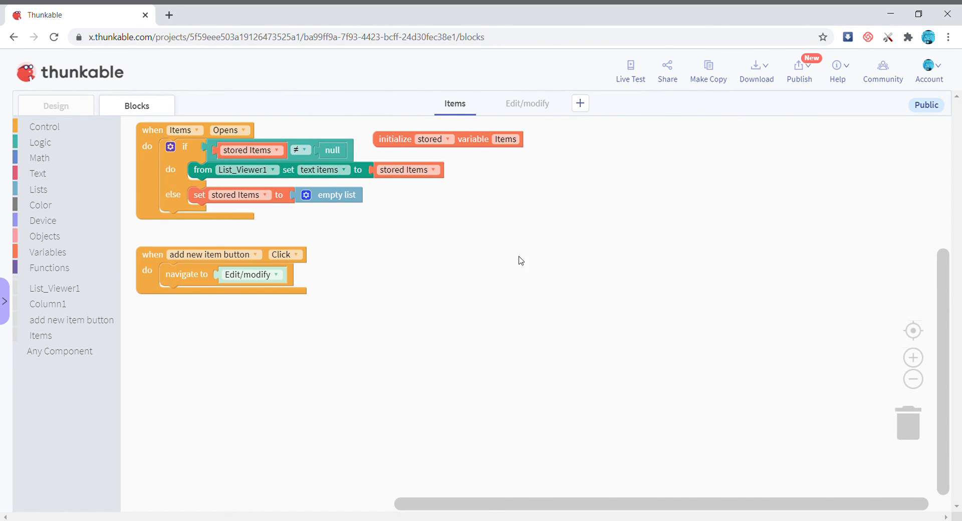
mouse_move(74, 92)
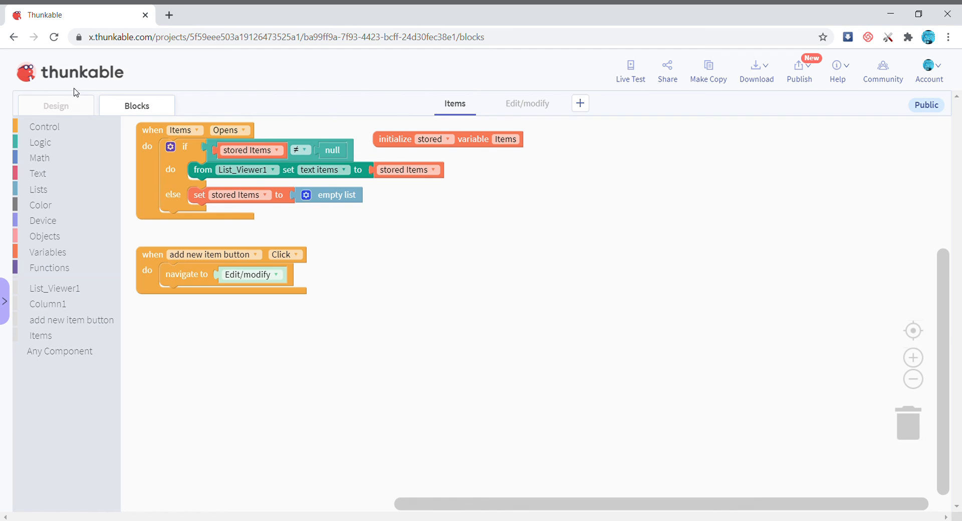
click(56, 105)
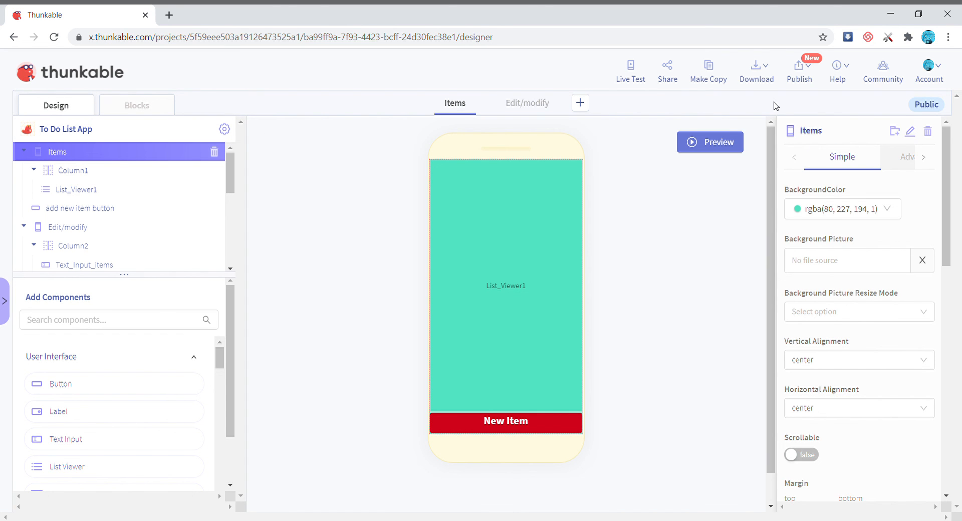